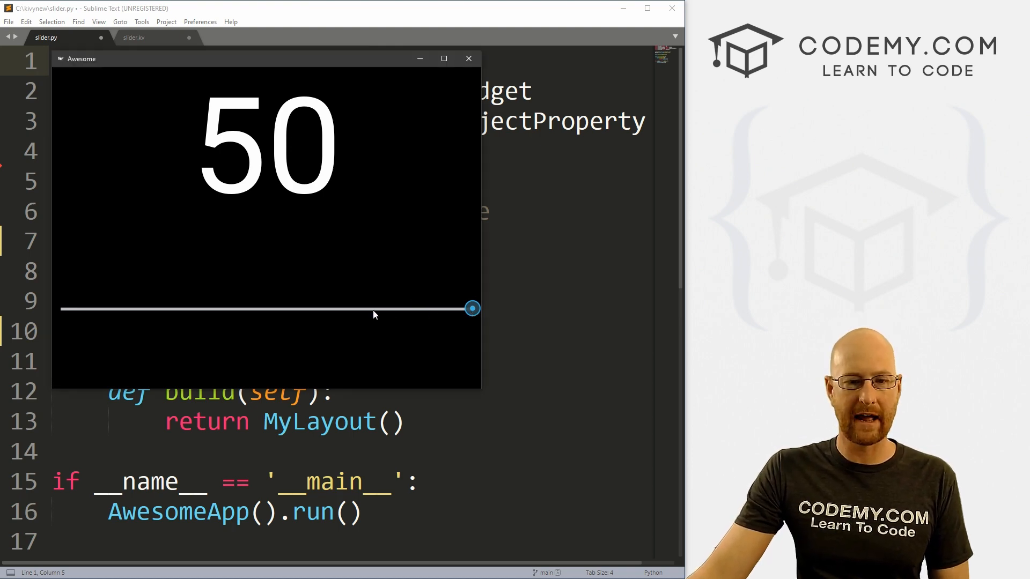
Drag the slider through 11, 28, 24, 50, 36, 13 and 22, stopping at 44
left_click_drag(472, 308, 68, 308)
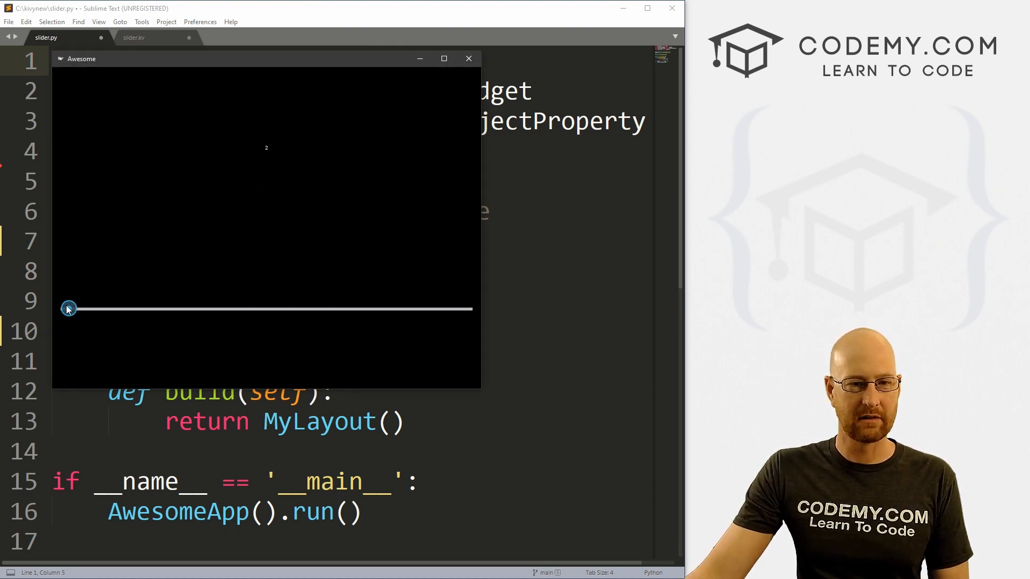
left_click_drag(68, 308, 144, 308)
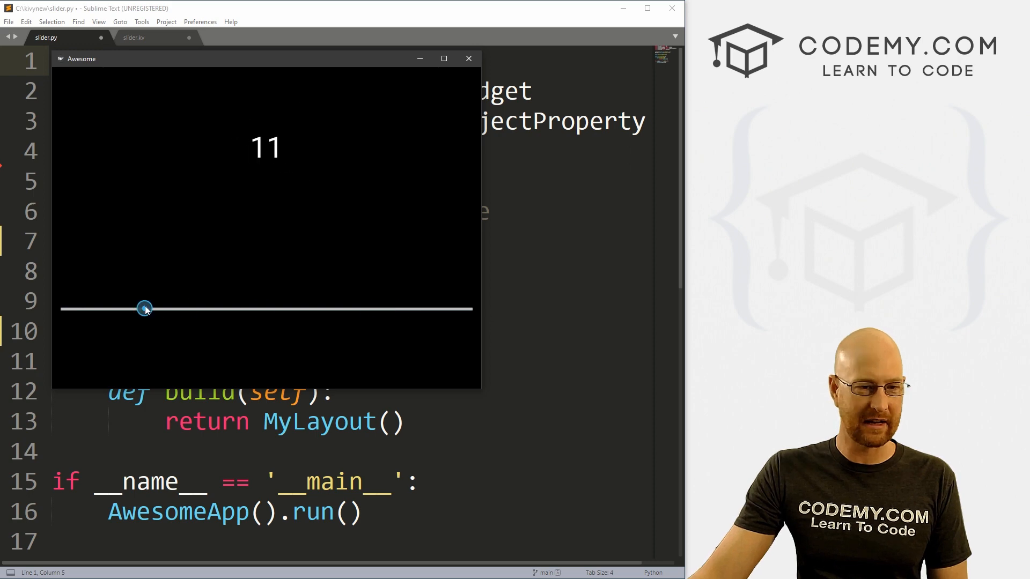
left_click_drag(144, 308, 287, 308)
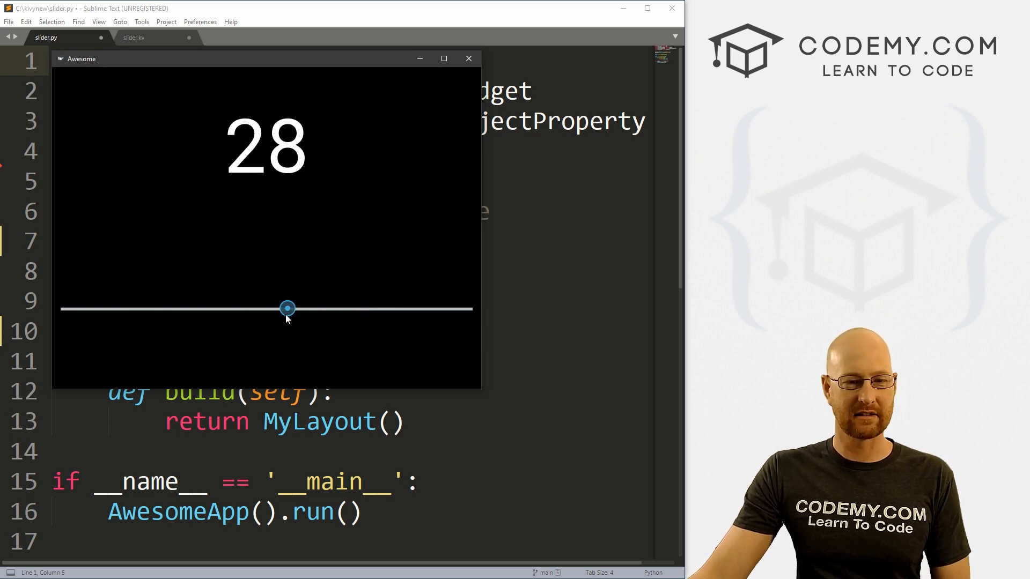
left_click_drag(288, 308, 254, 308)
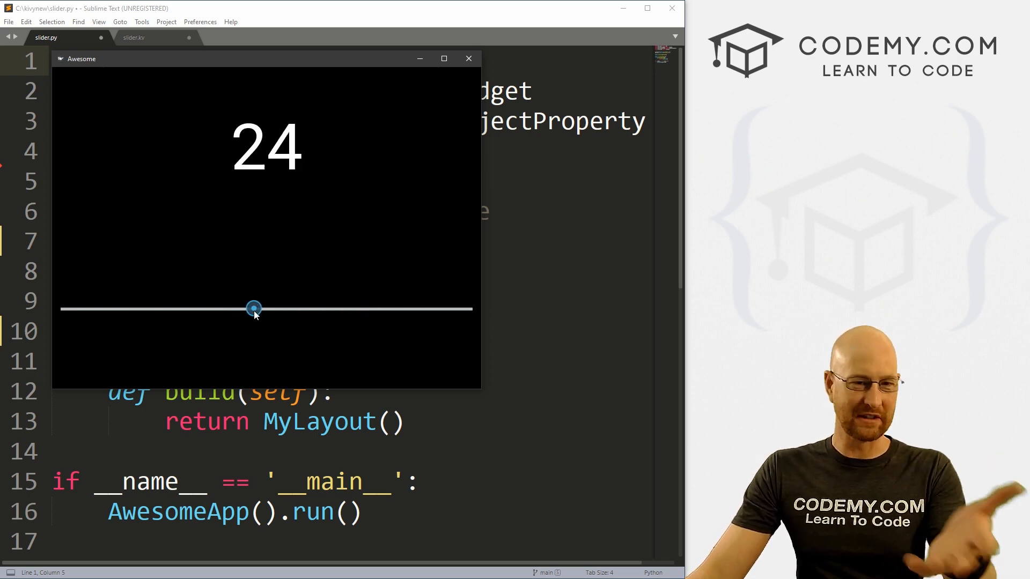
left_click_drag(254, 308, 471, 308)
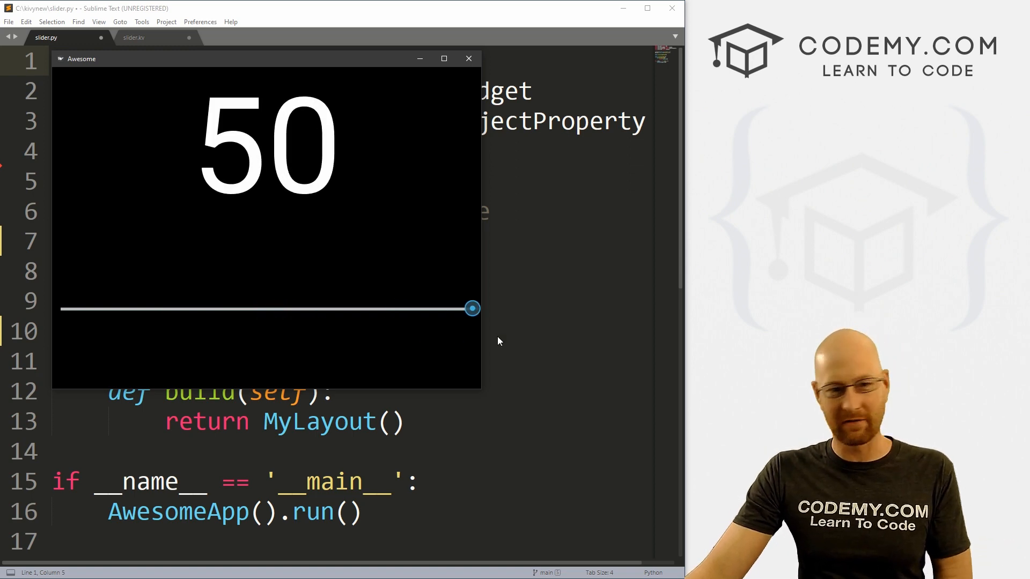
left_click_drag(472, 308, 355, 308)
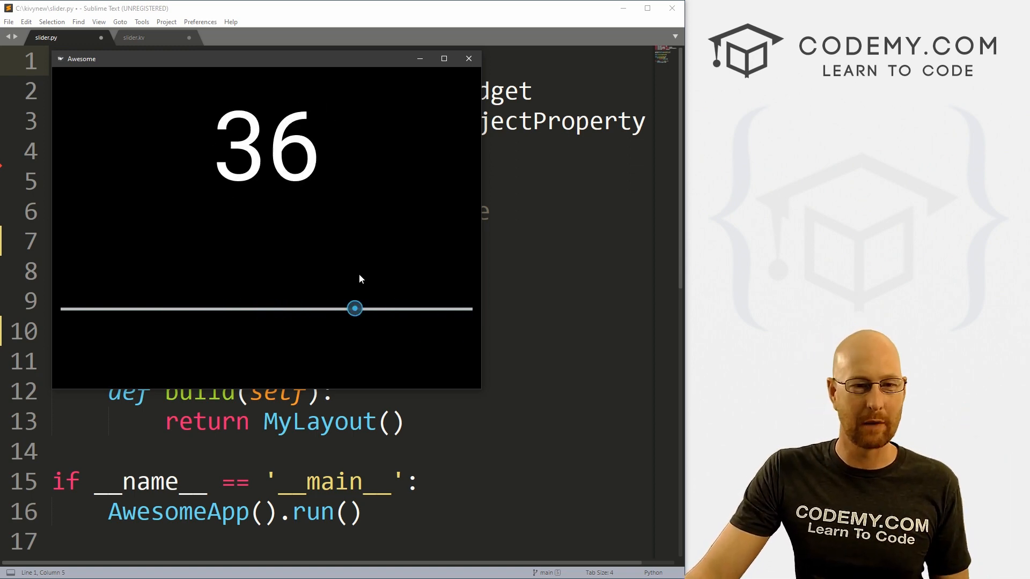
left_click_drag(355, 308, 161, 308)
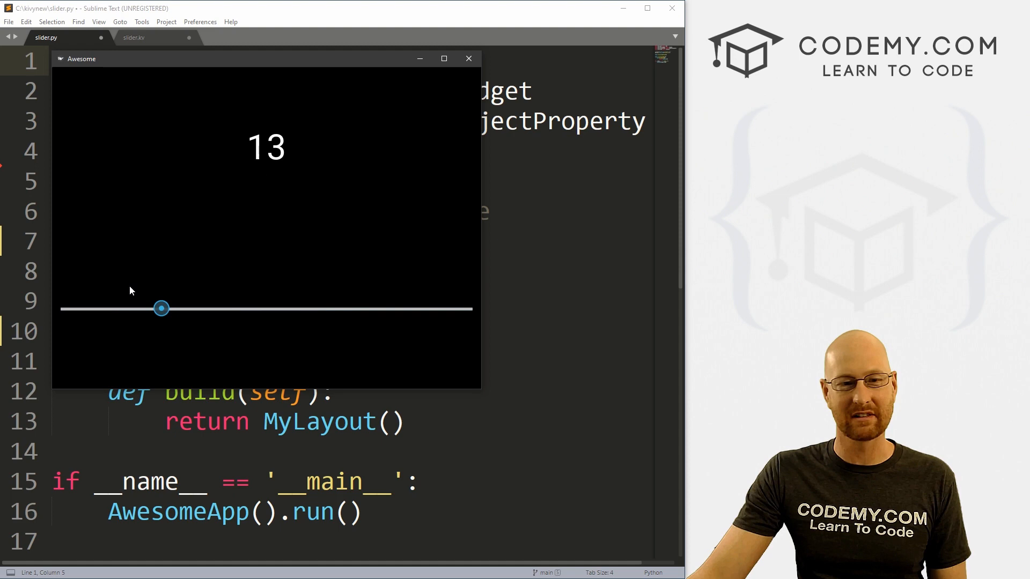
left_click_drag(161, 308, 237, 308)
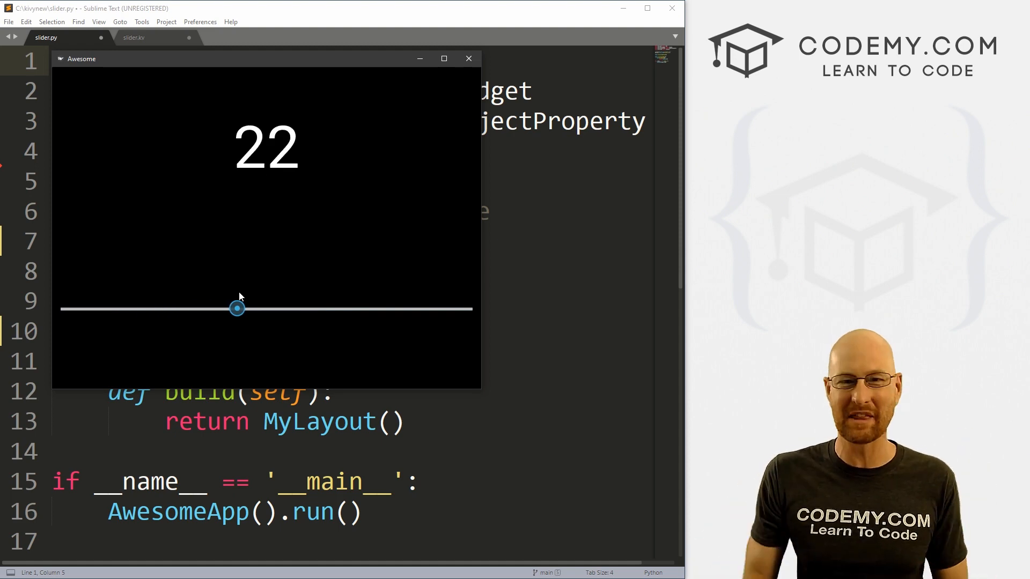
left_click_drag(237, 307, 422, 308)
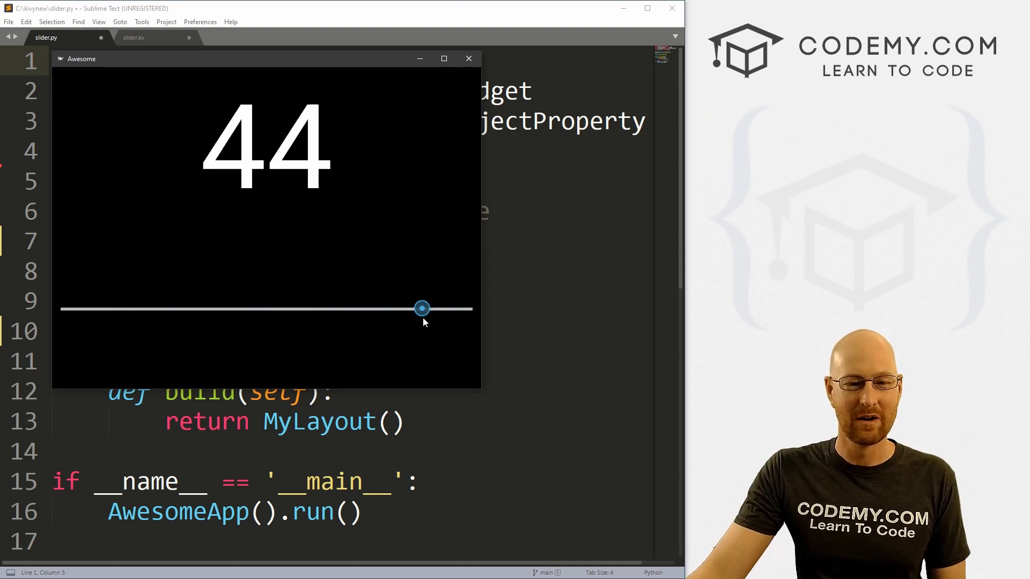
mouse_move(473, 82)
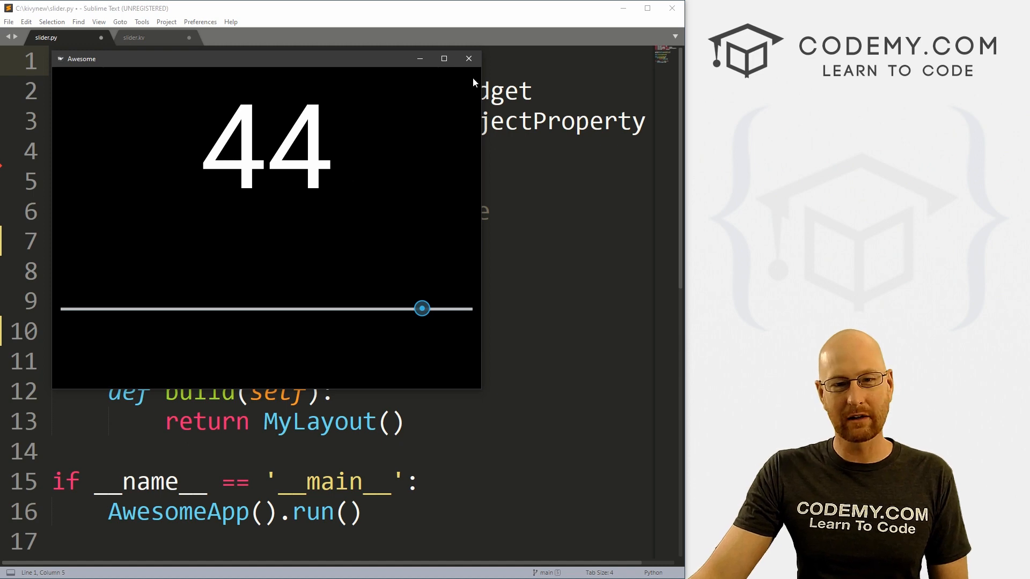
Close the slider app, look over slider.py and slider.kv, and return to slider.py
left_click(468, 59)
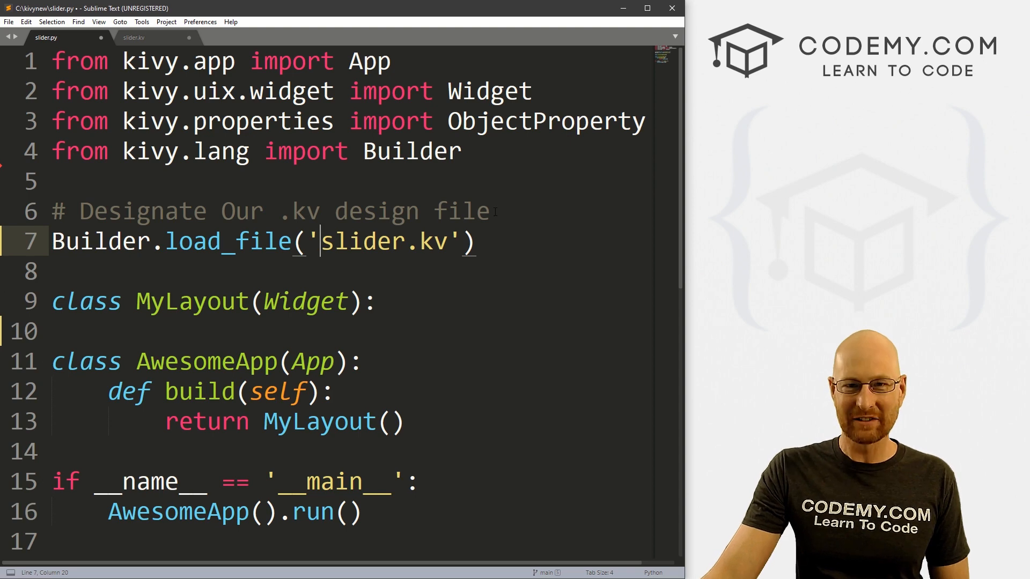
left_click_drag(454, 241, 483, 241)
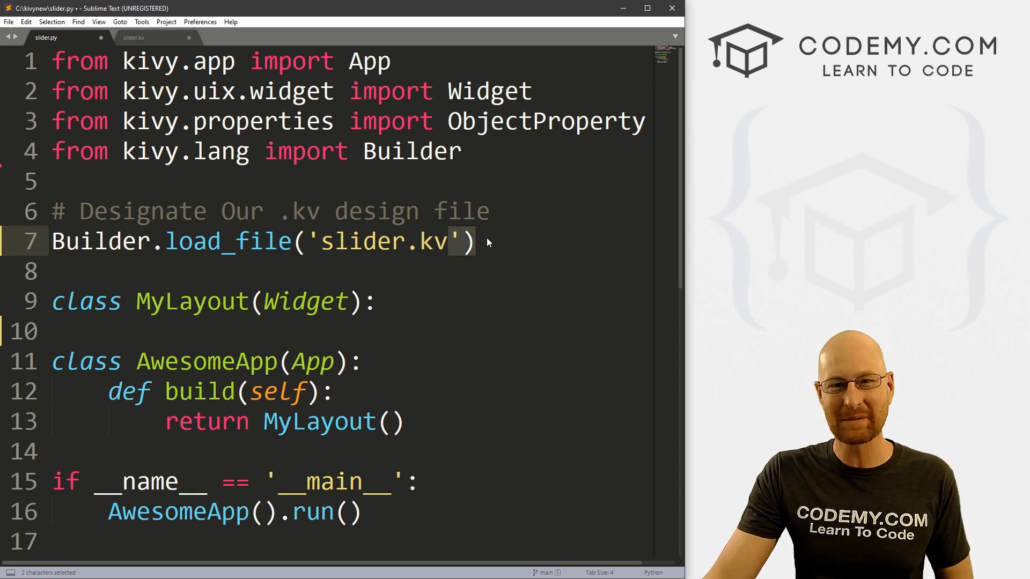
left_click(473, 241)
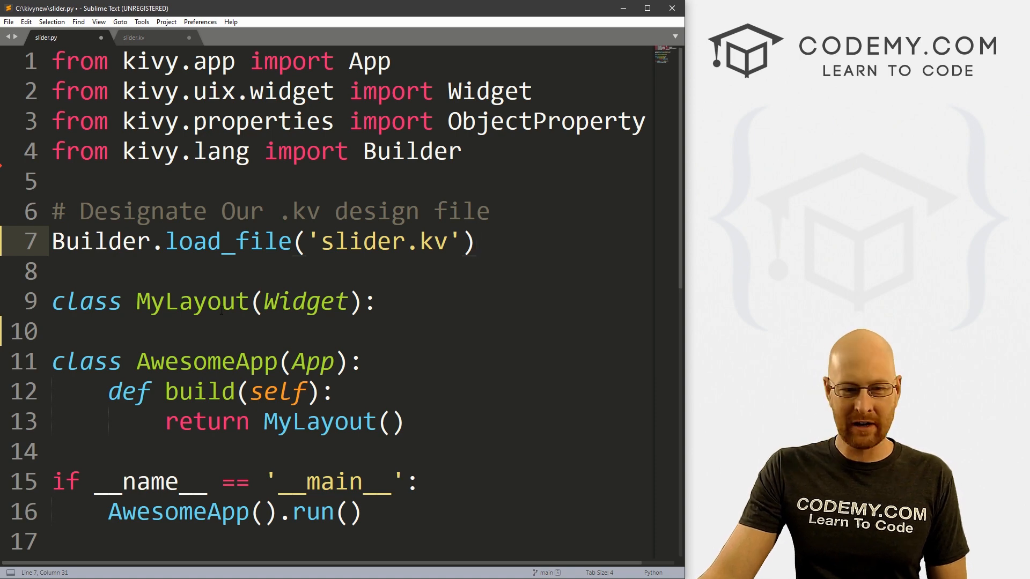
key("ctrl+a")
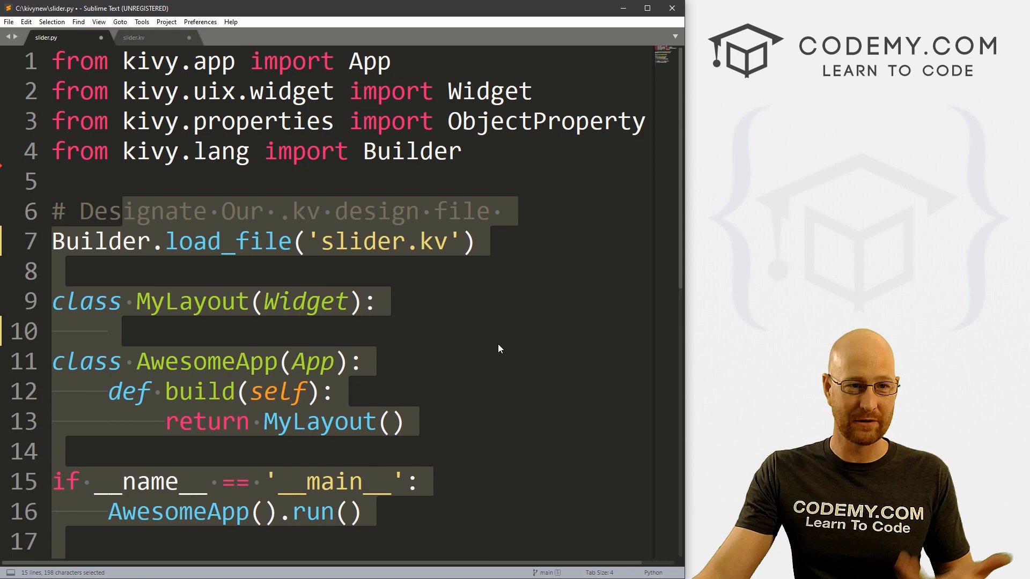
left_click(134, 38)
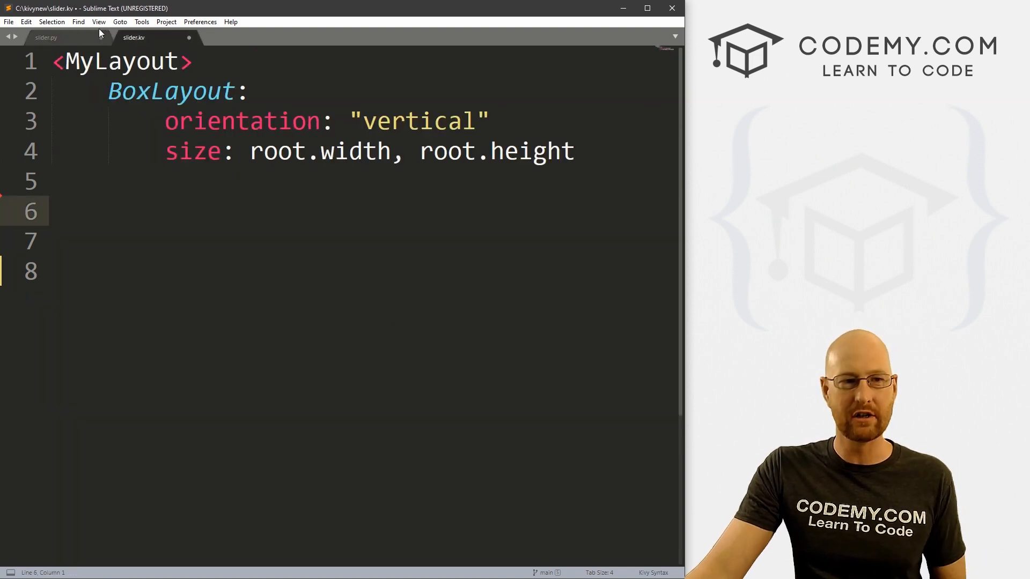
left_click(46, 37)
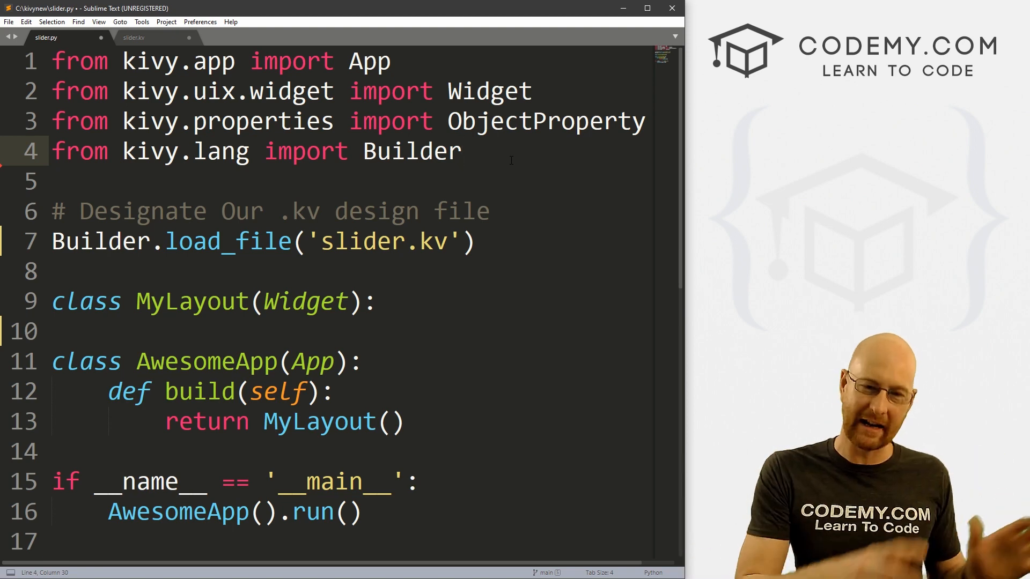
Type 'from kivy.uix.slider import Slider' into slider.py and comment it out with #
type("f")
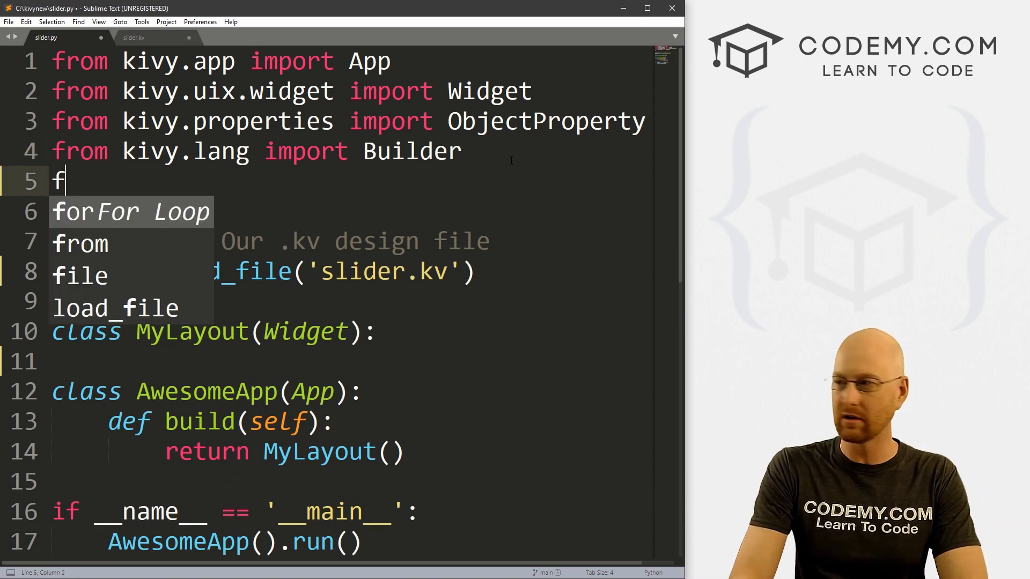
type("rom kivy")
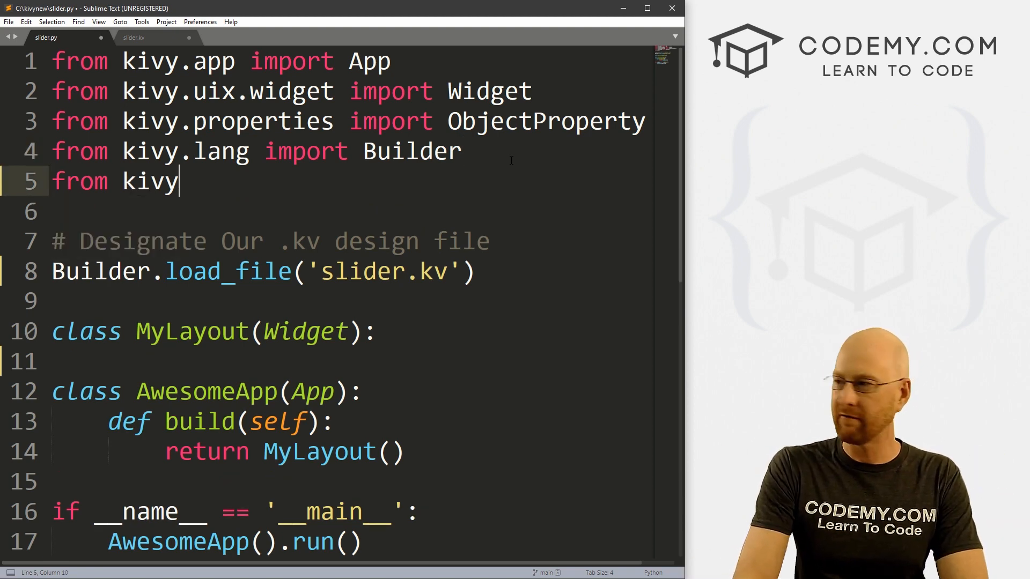
type(".uix.")
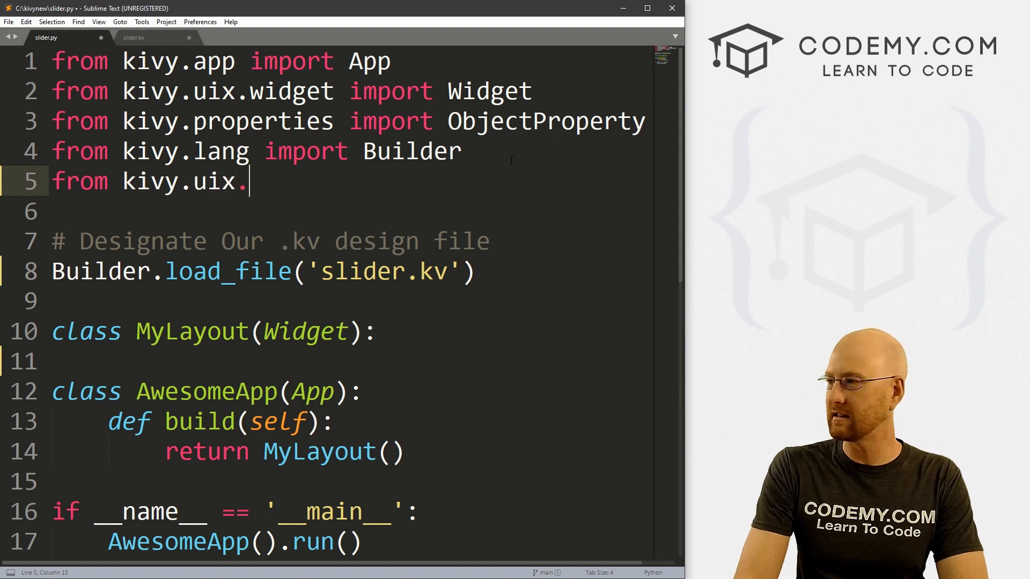
type("slider import")
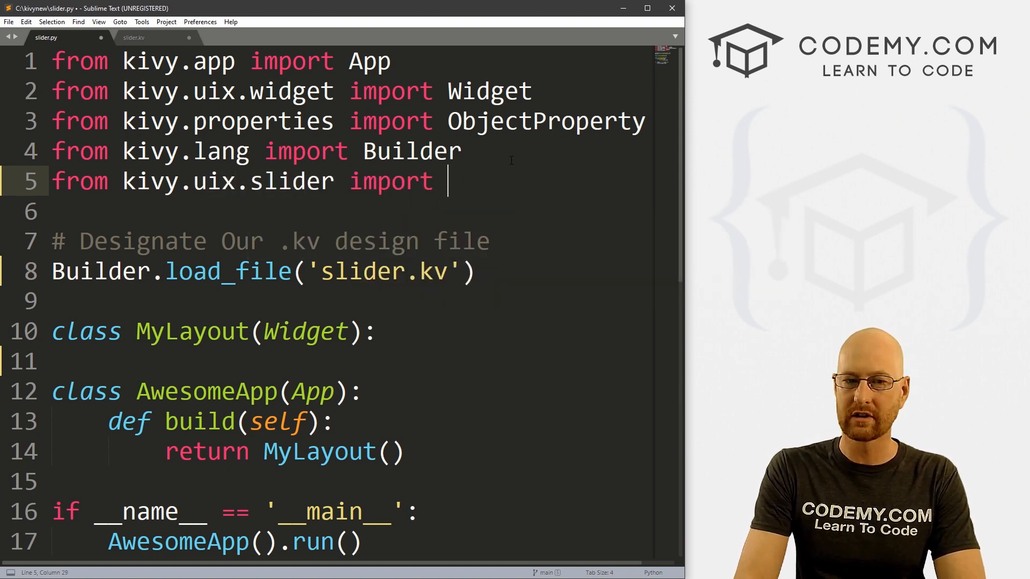
type("Slider")
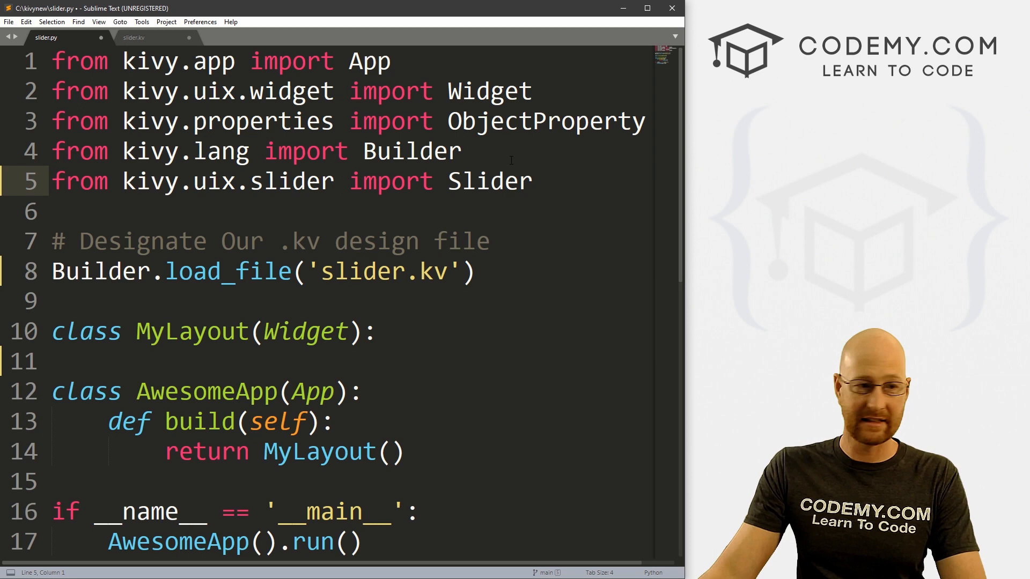
type("#")
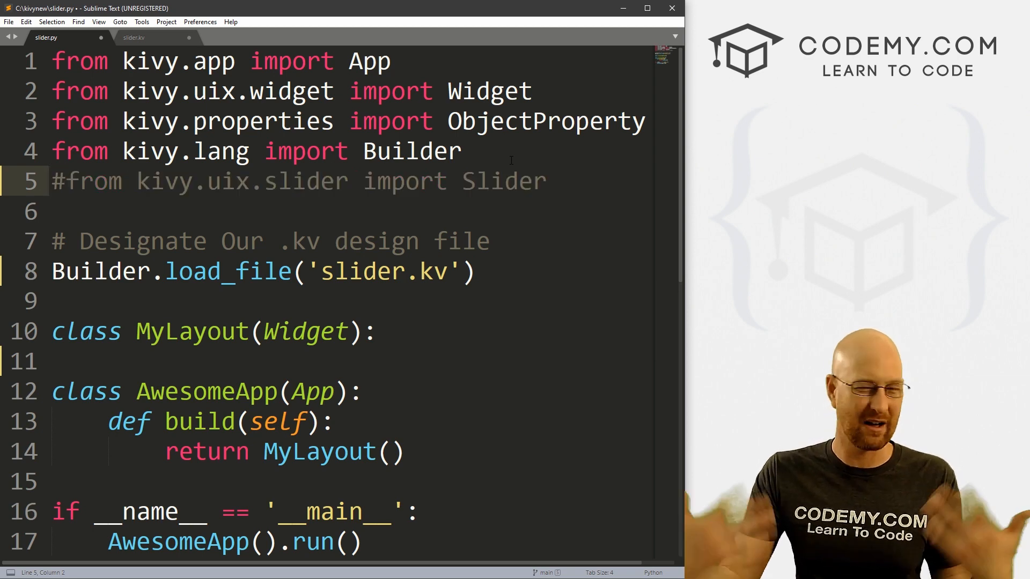
left_click_drag(67, 182, 545, 181)
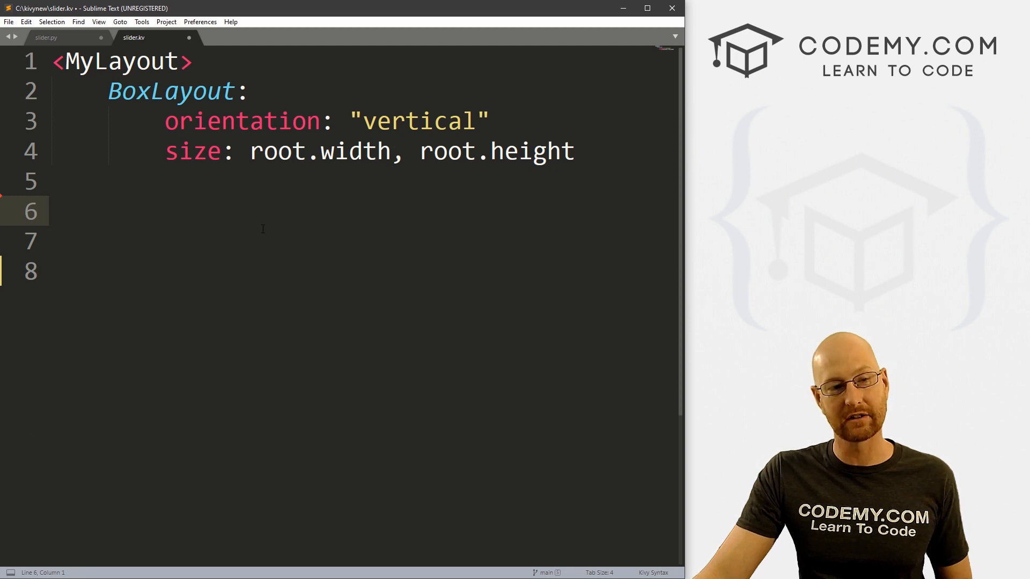
Under BoxLayout in slider.kv, add Label with id slider_label, 'Slide The Slider!', font_size 32
double_click(170, 91)
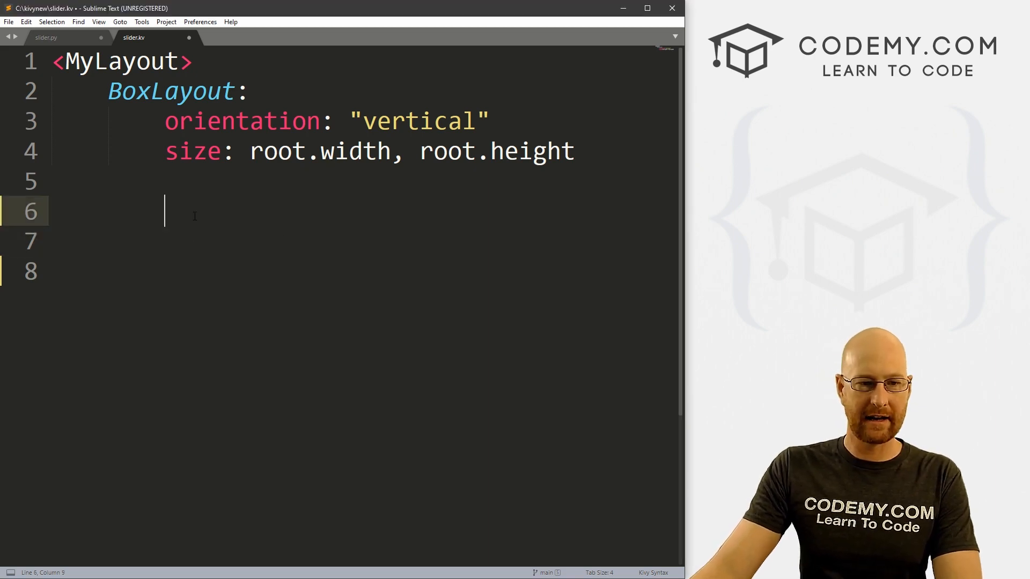
type("Label:")
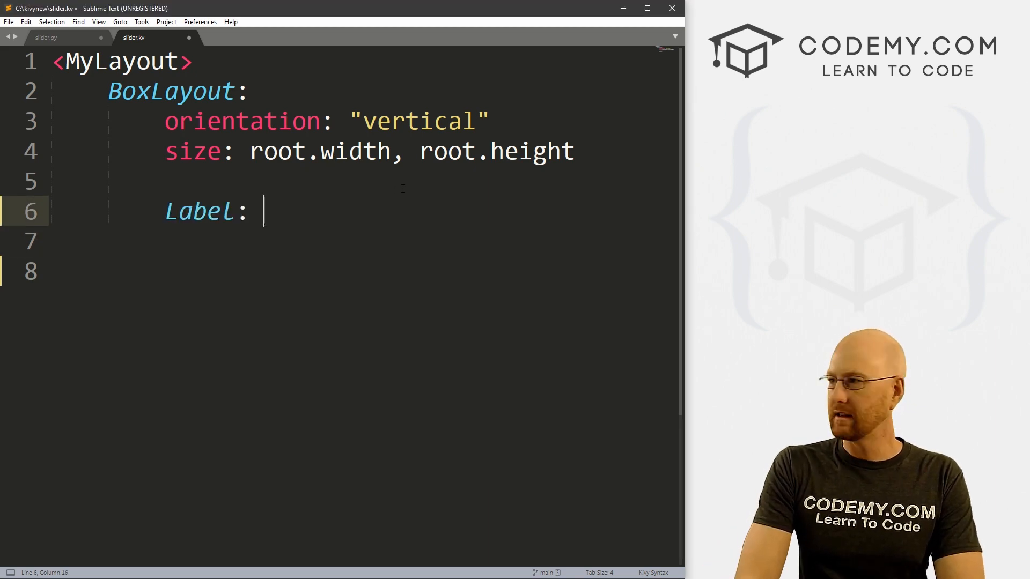
key("enter")
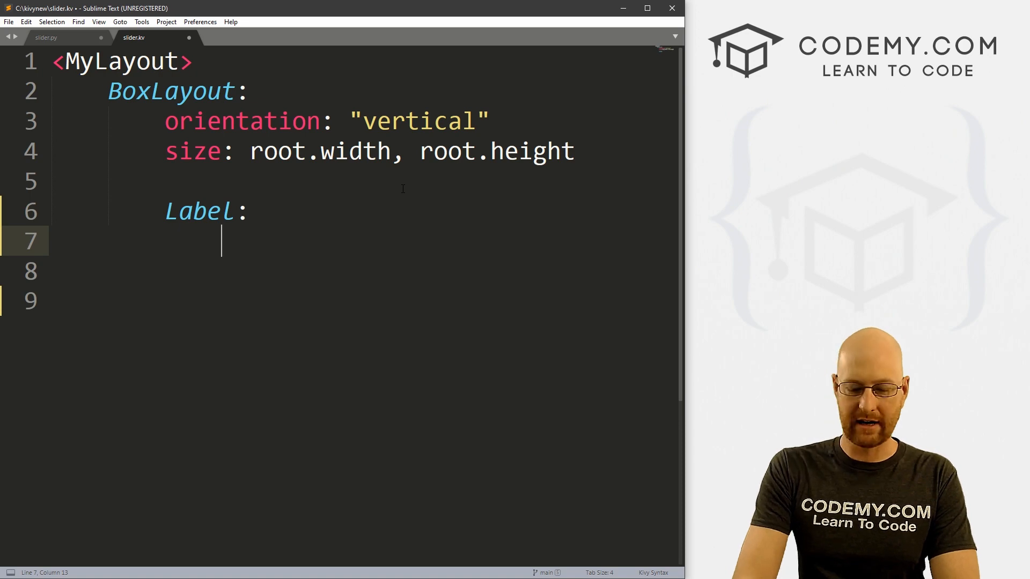
type("id: slider_")
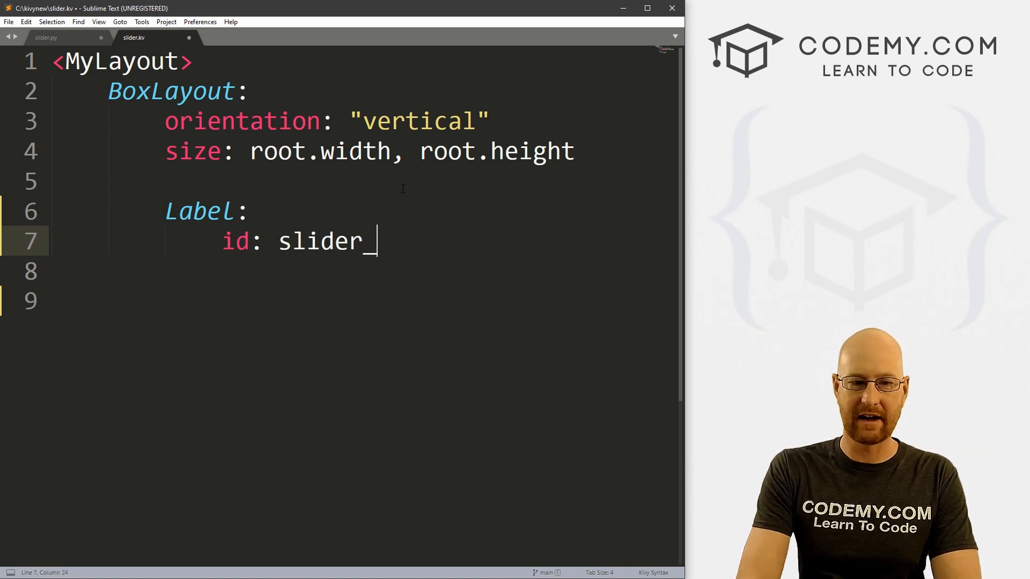
type("_label")
left_click(362, 272)
type("text: \"")
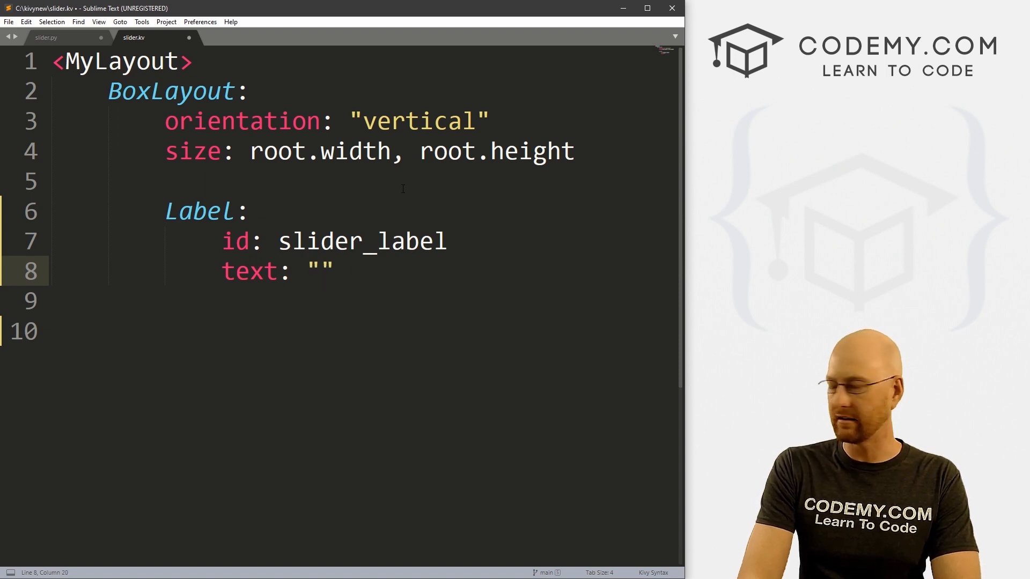
type("Slide The Slider!")
left_click(362, 301)
type("f")
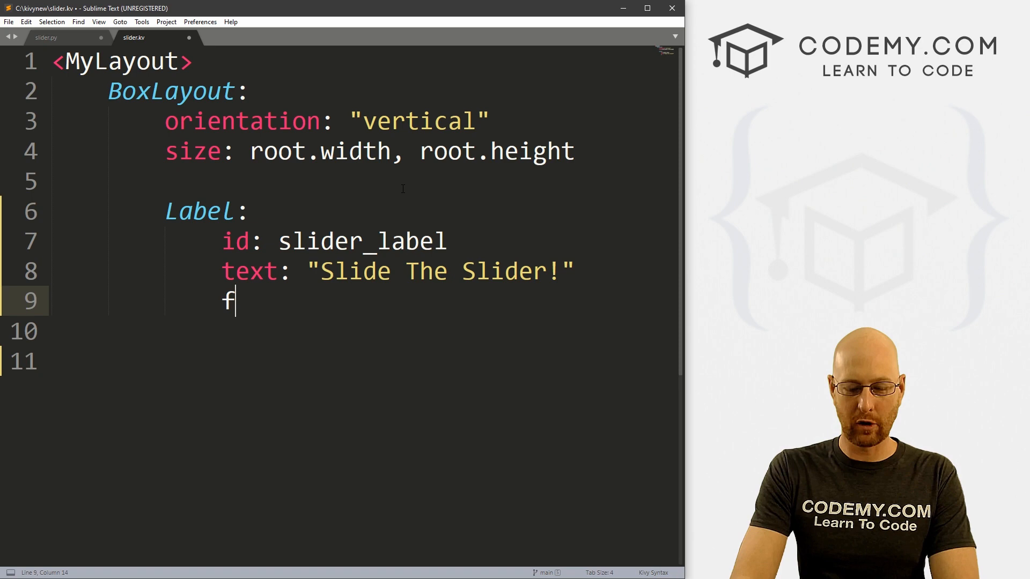
type("ont_size:")
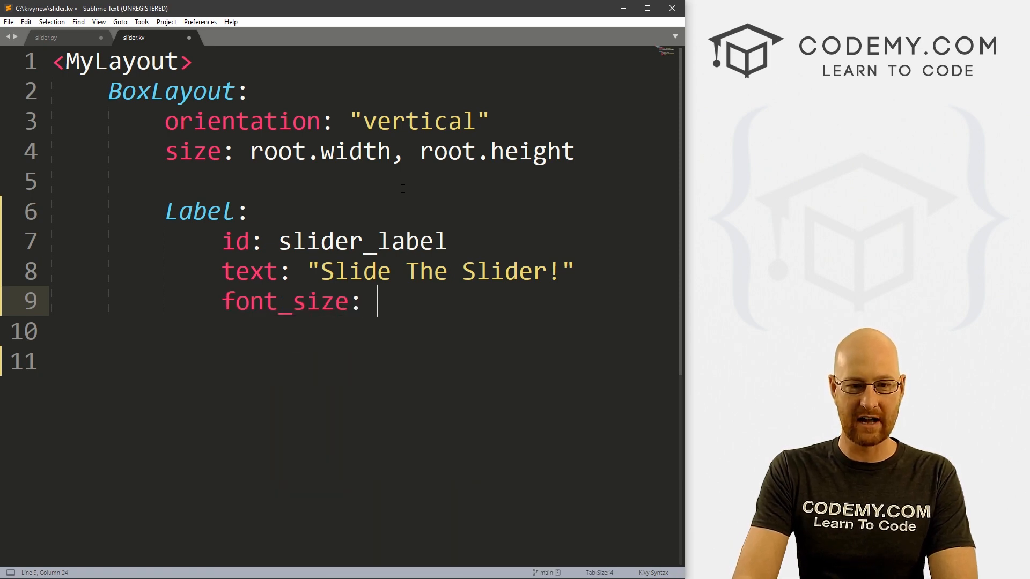
type("32")
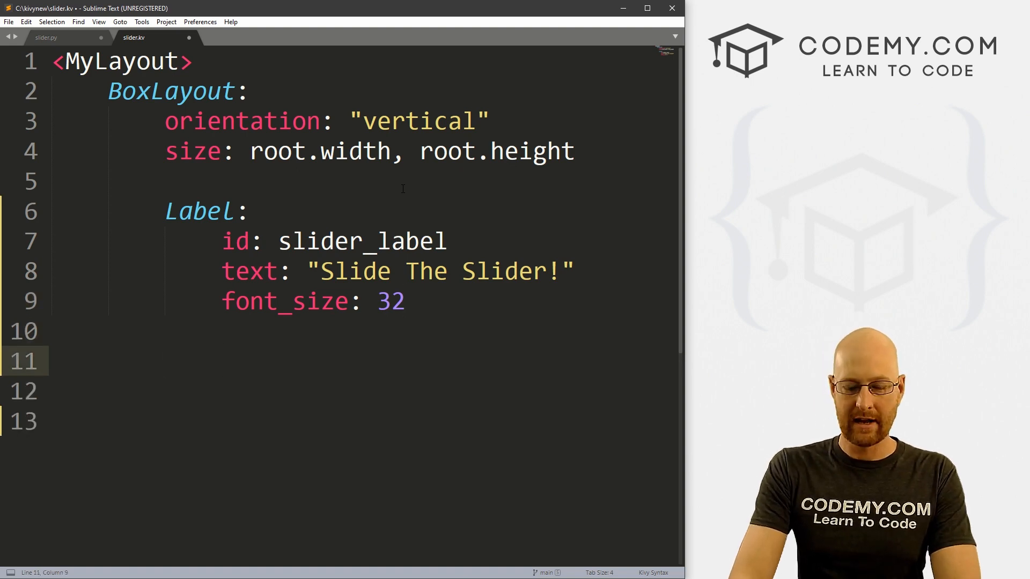
Start a Slider block under the Label with min 1 and max 50
type("Slider:")
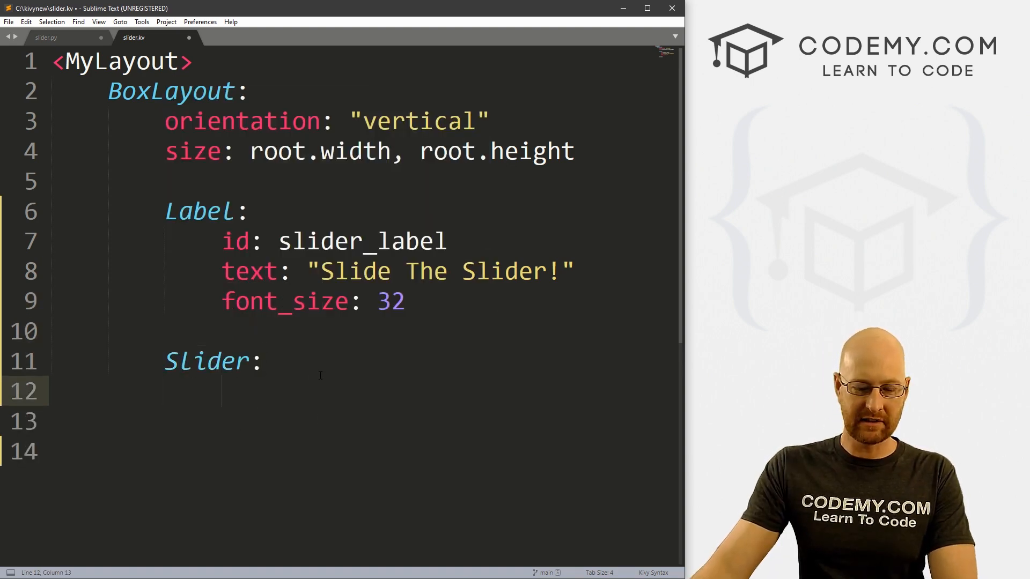
type("min:")
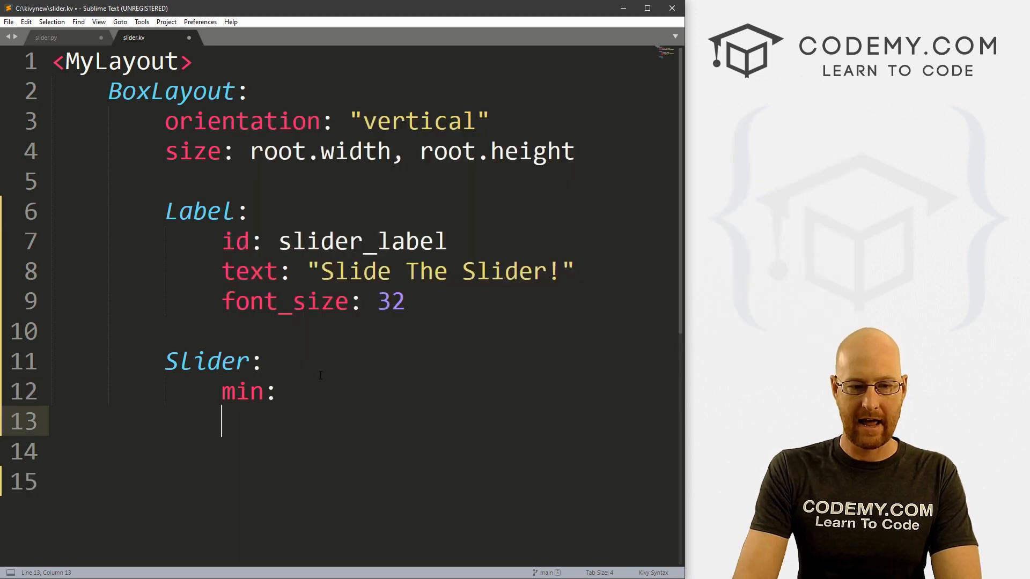
type("max:")
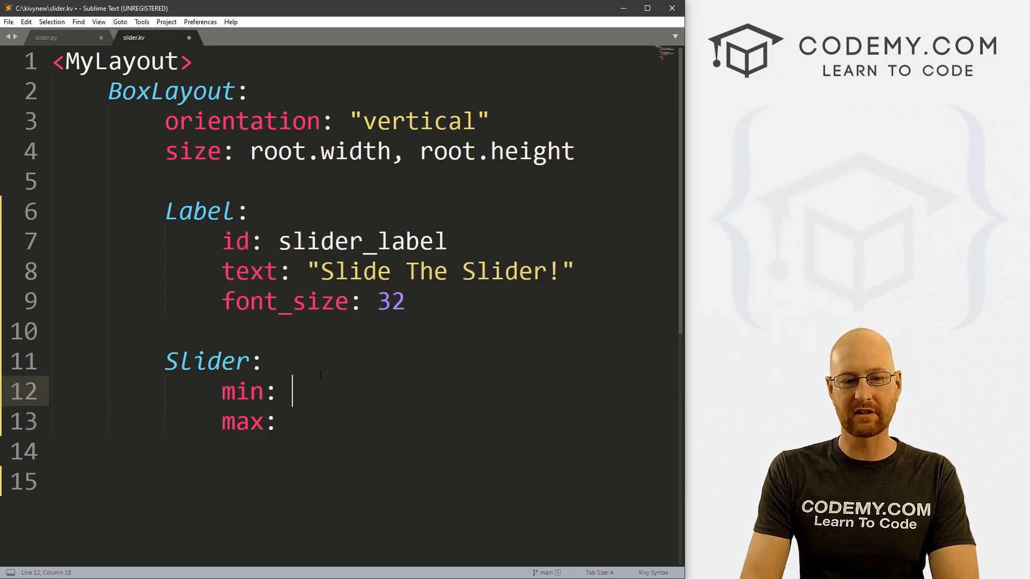
type("1")
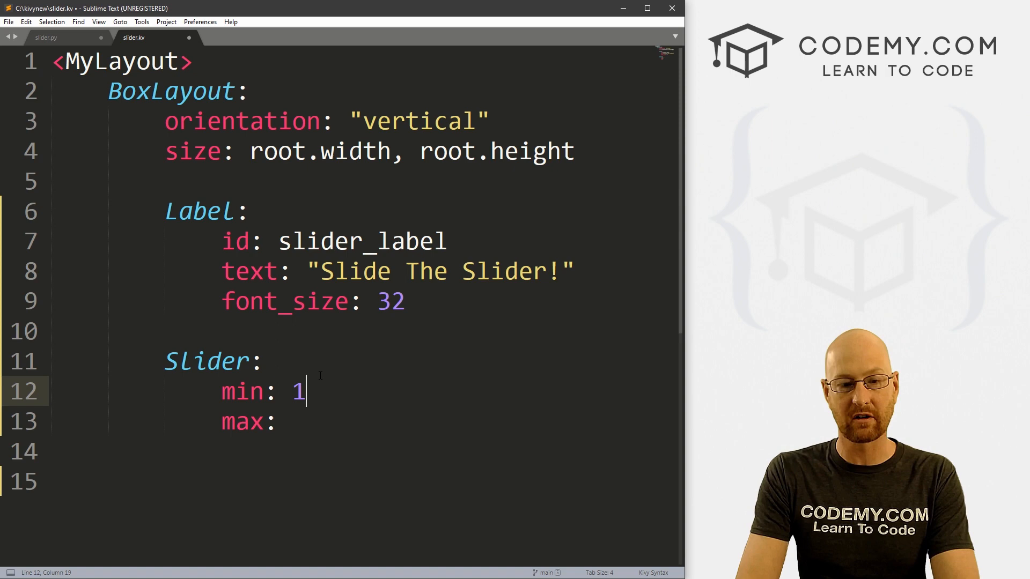
type("00")
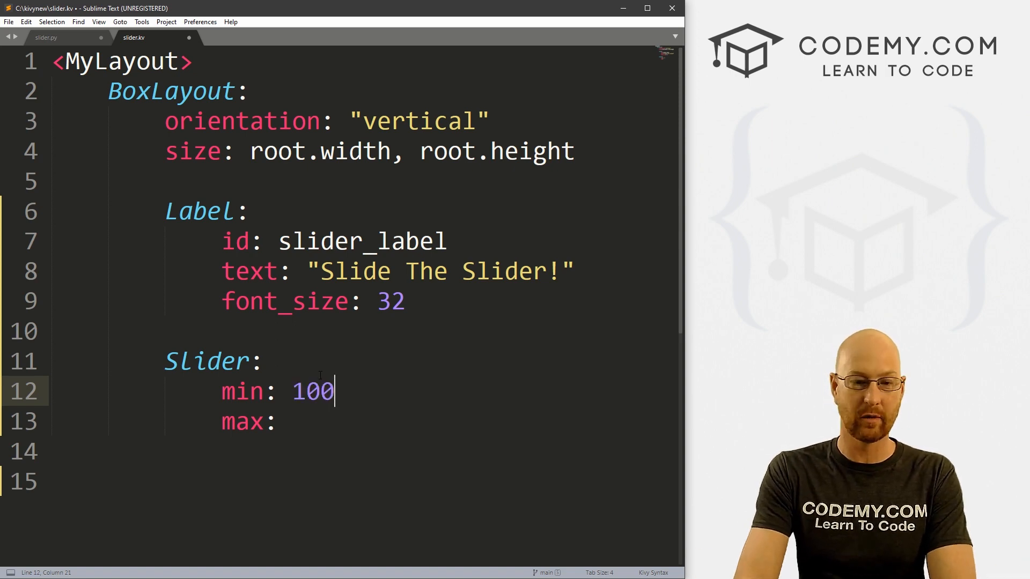
key("backspace")
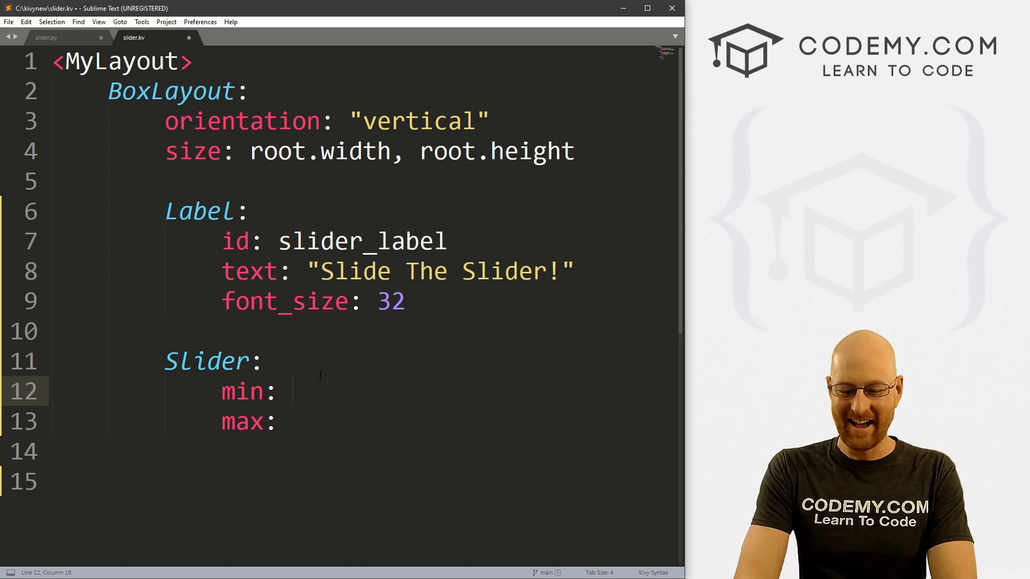
type("1")
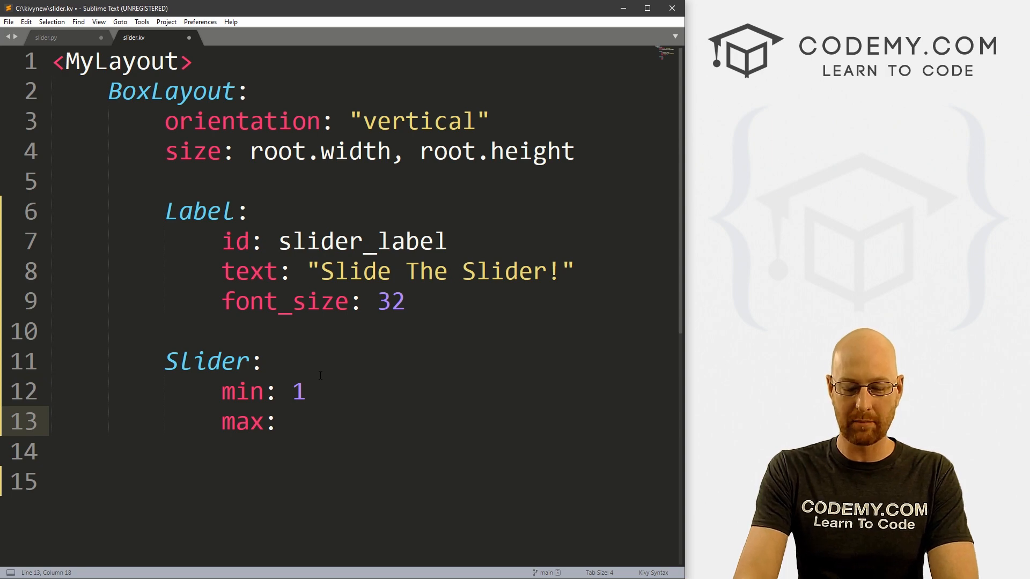
type("50")
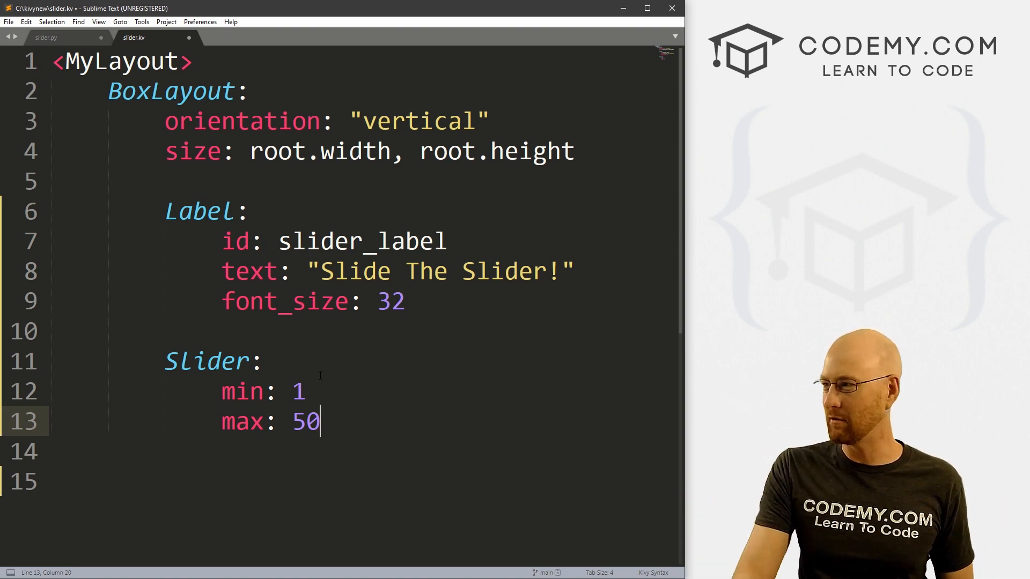
key("enter")
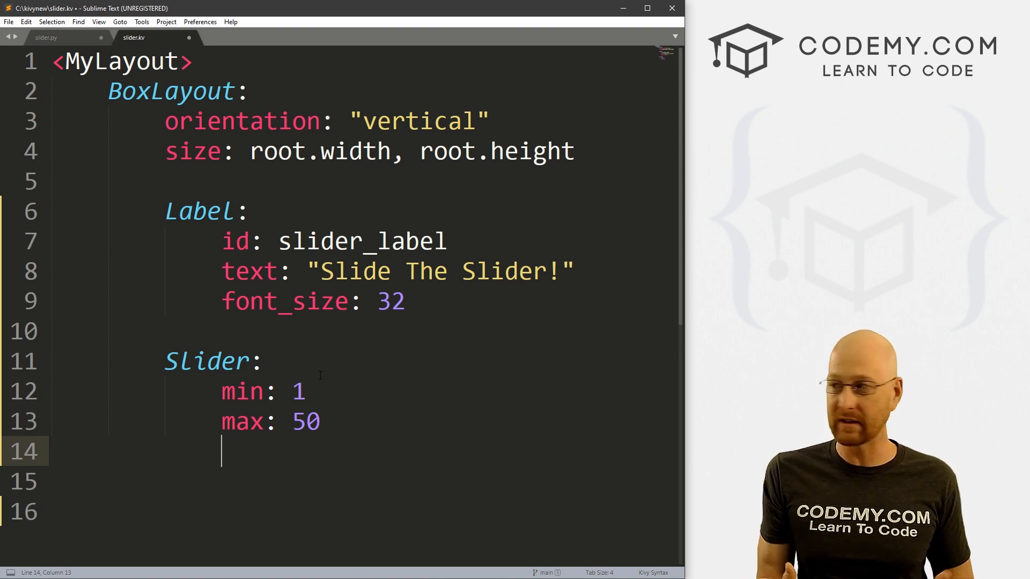
Give the Slider step 1 and a horizontal orientation
type("step:")
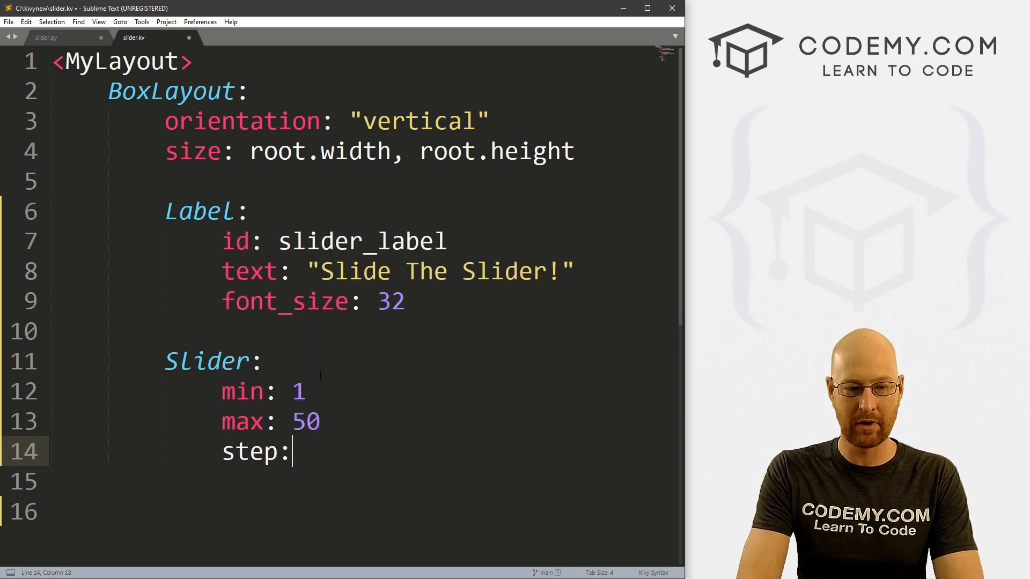
type("1")
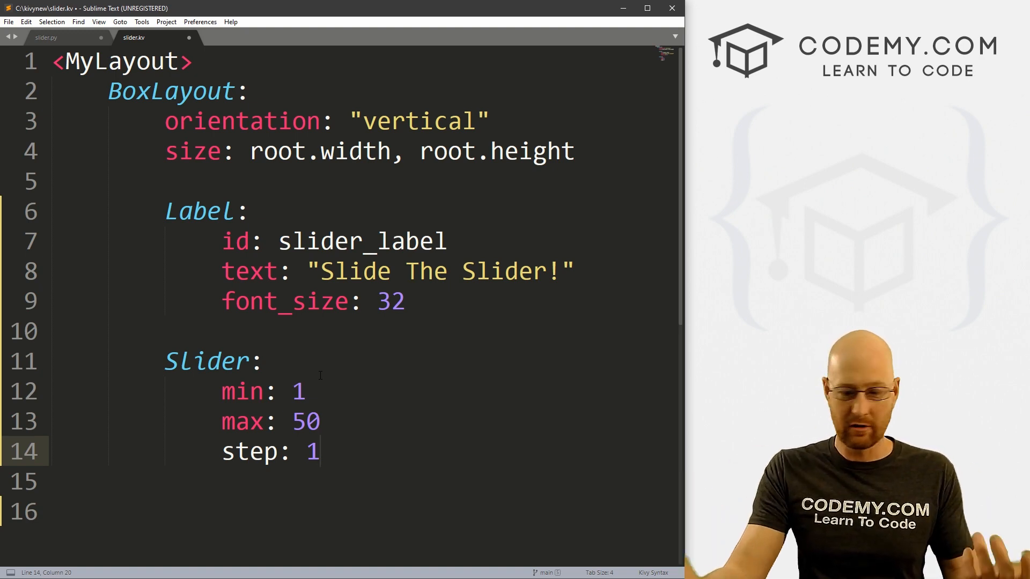
type("5")
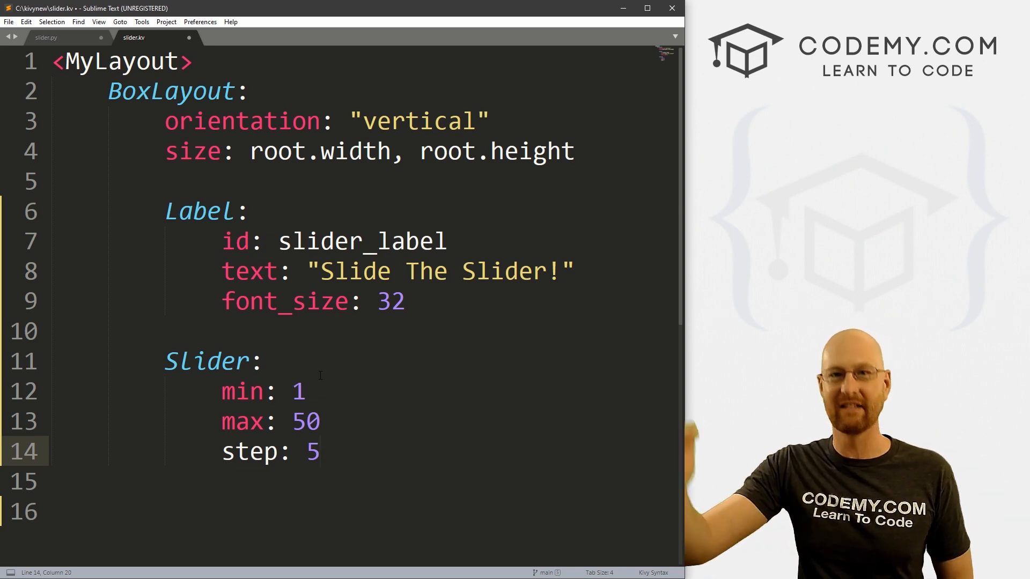
key("Backspace")
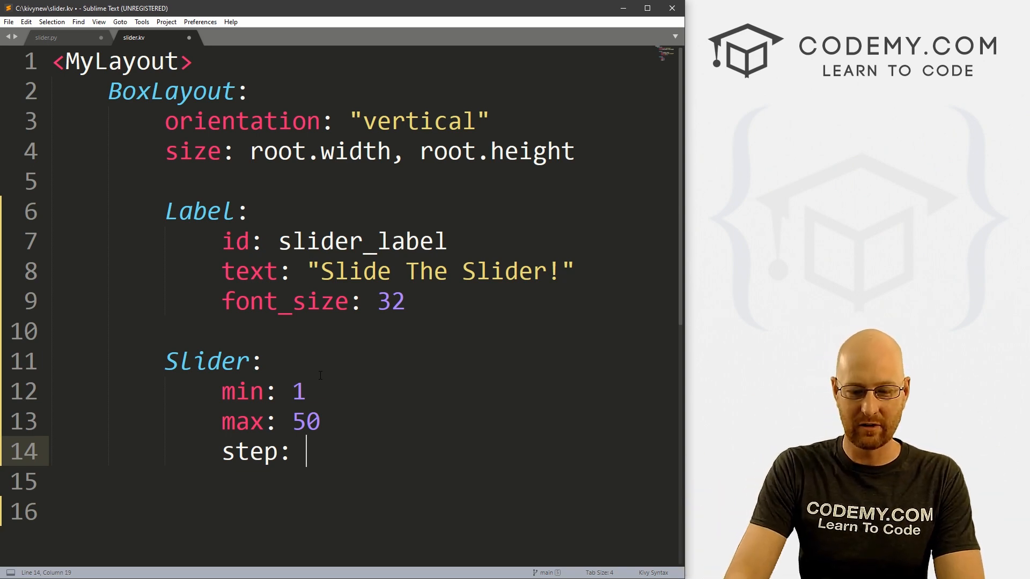
type("50")
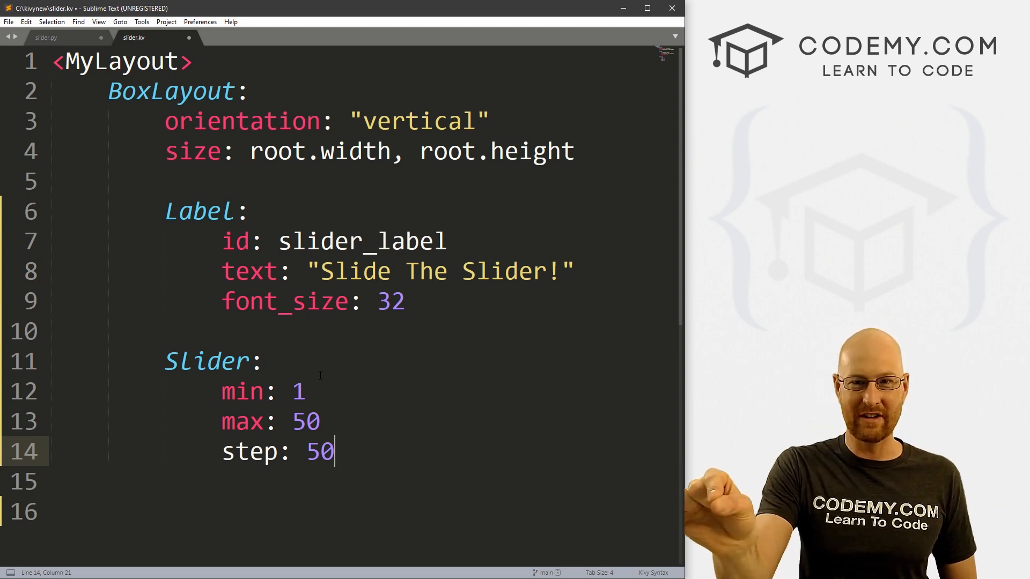
key("Backspace")
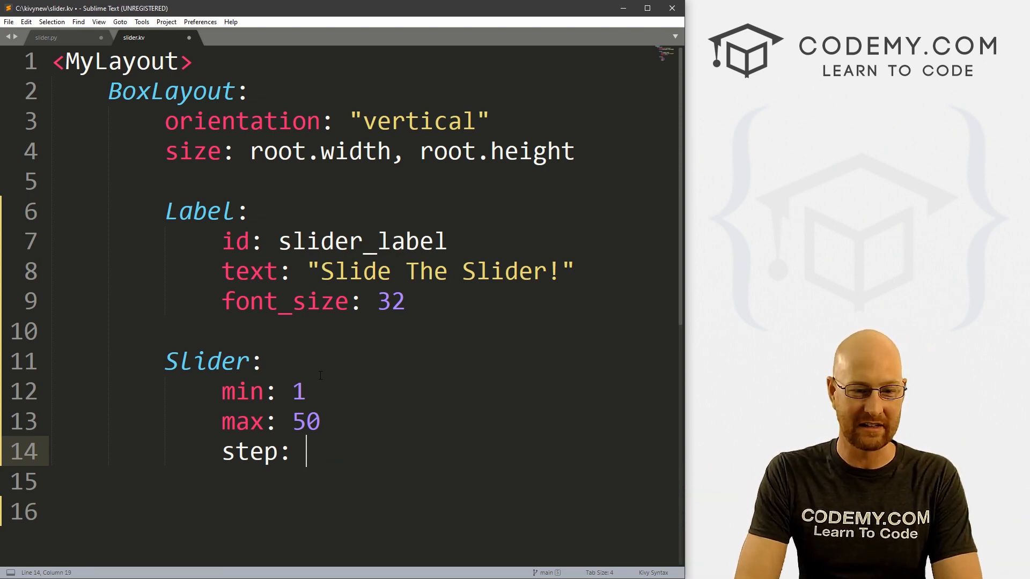
type("1")
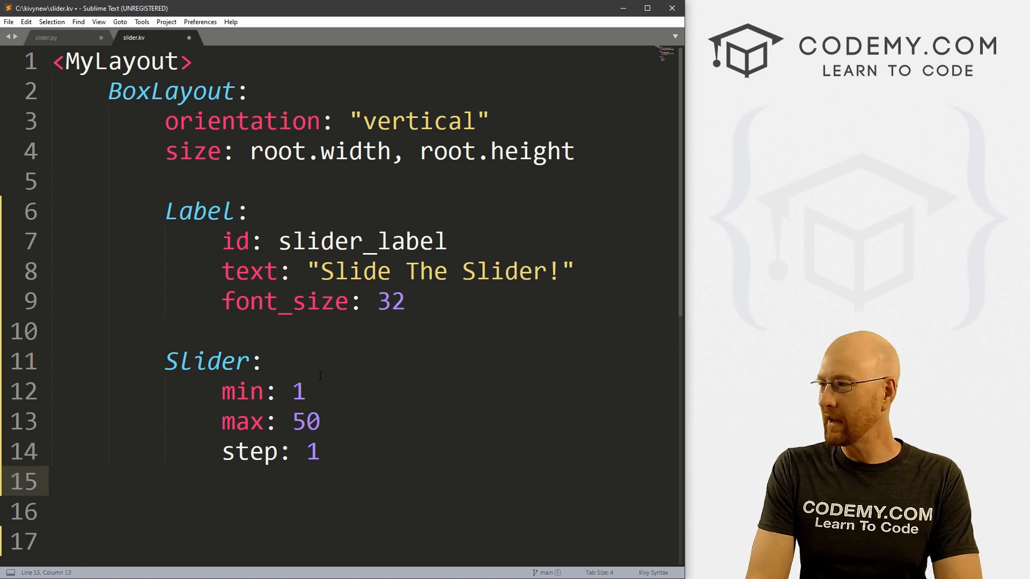
type("orientation:")
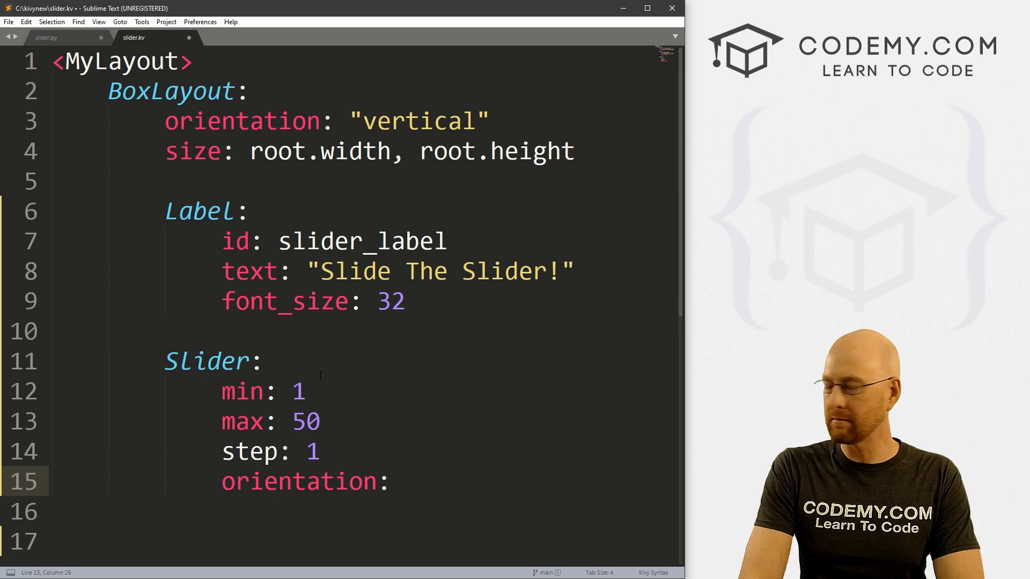
type("\"\"")
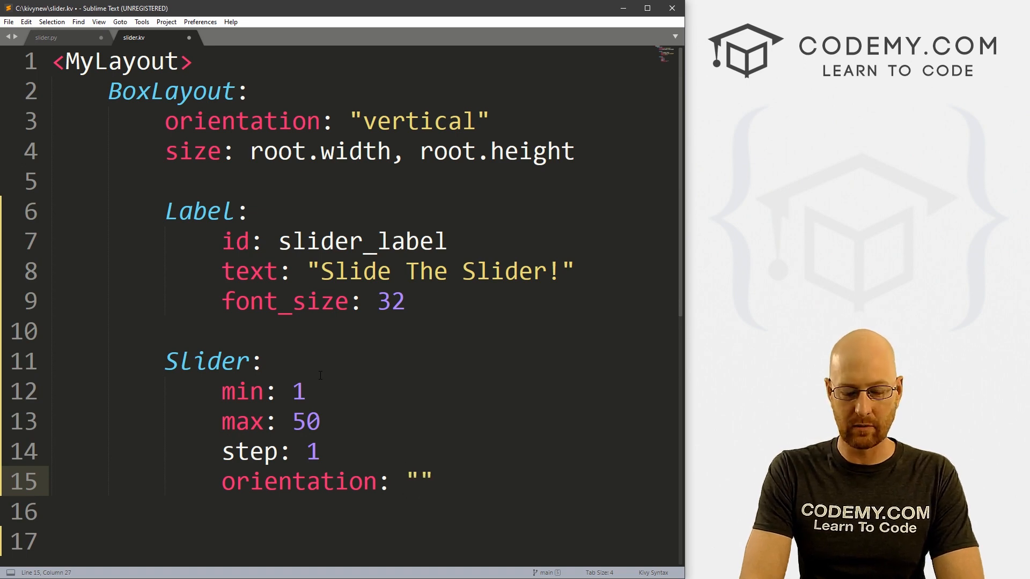
type("horizontal")
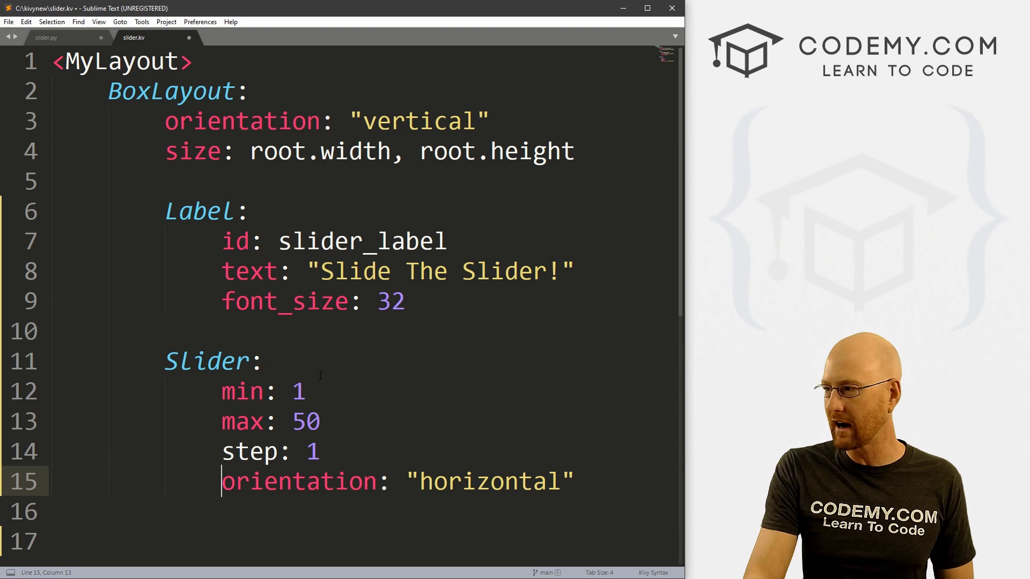
key("enter")
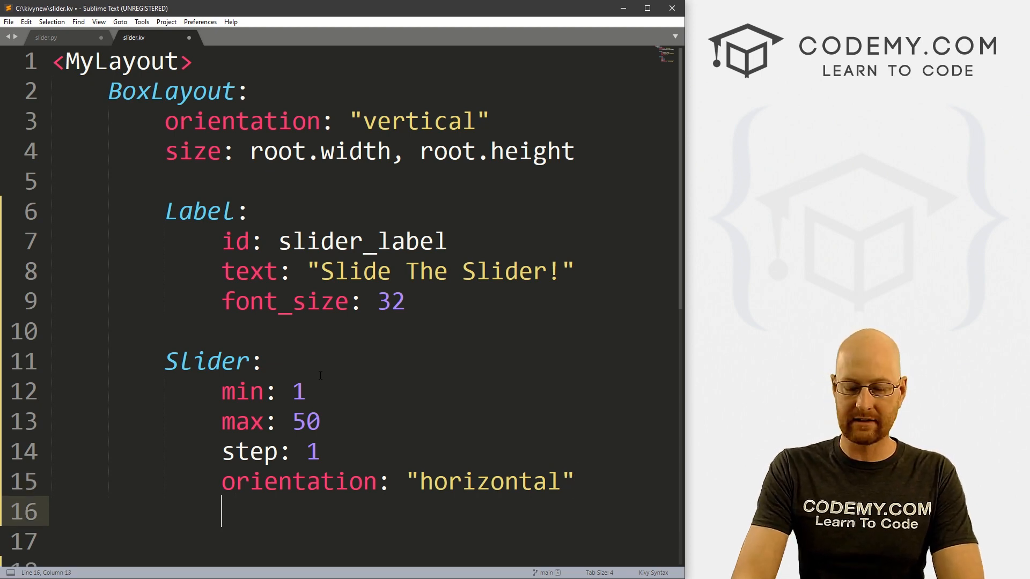
Add on_value: root.slide_it(*args) to the Slider and select the slide_it name
type("on_val")
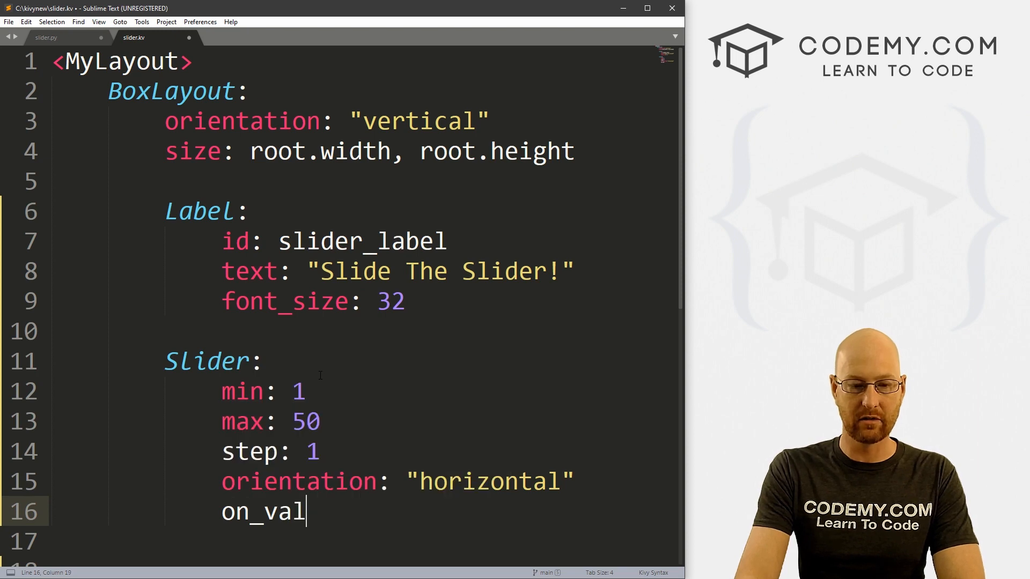
type("ue:")
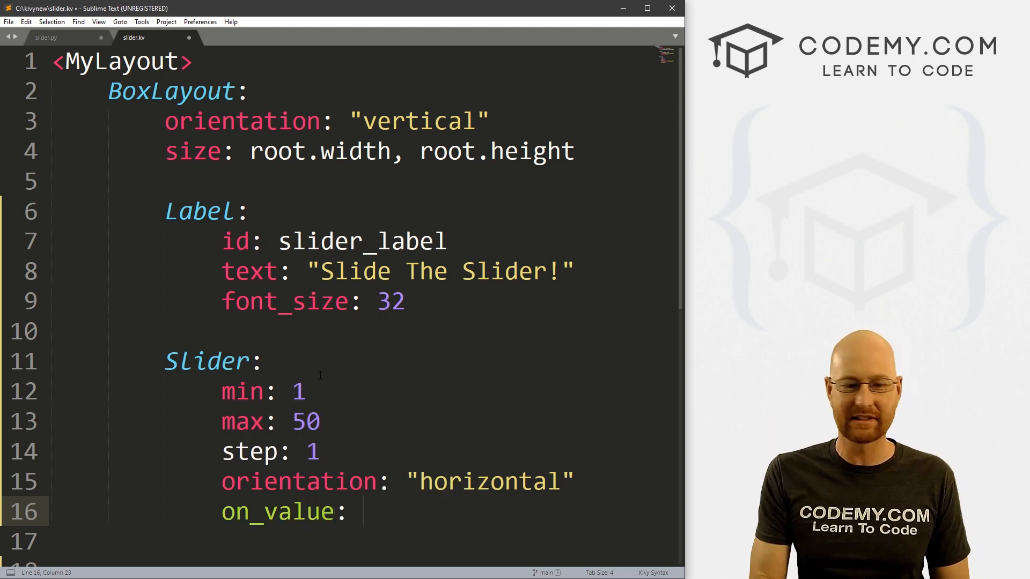
type("root")
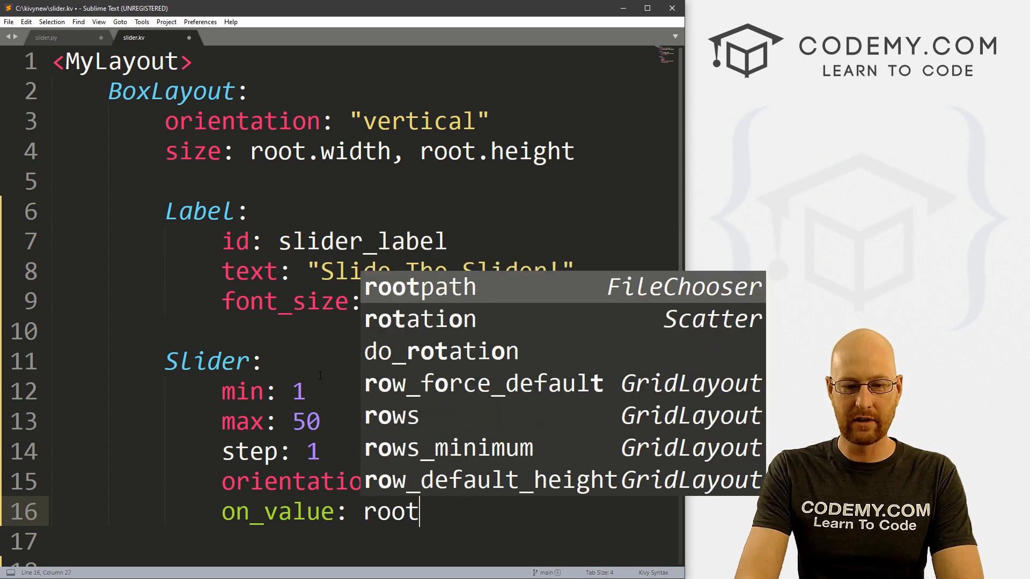
type(".")
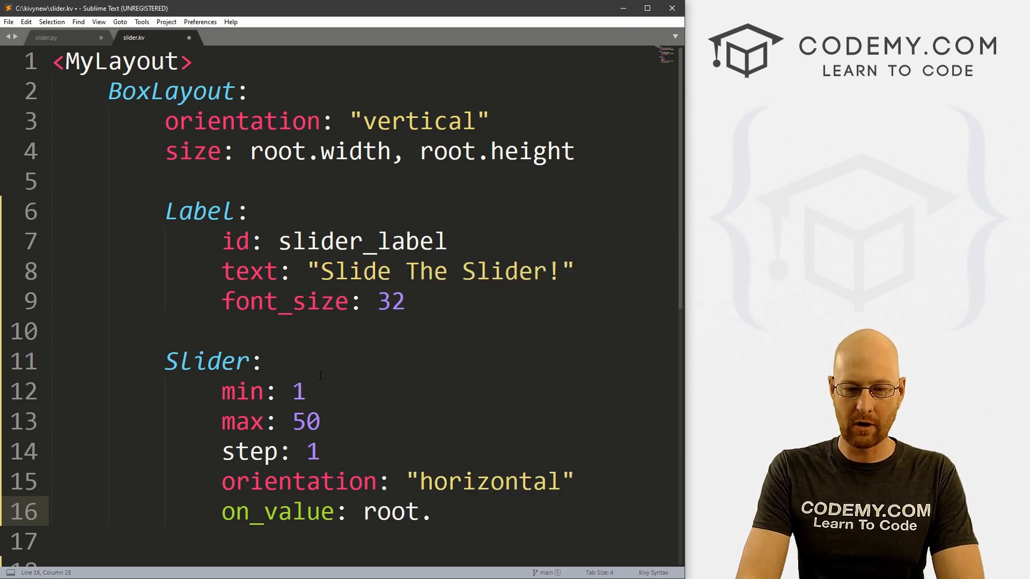
type("slide_it()")
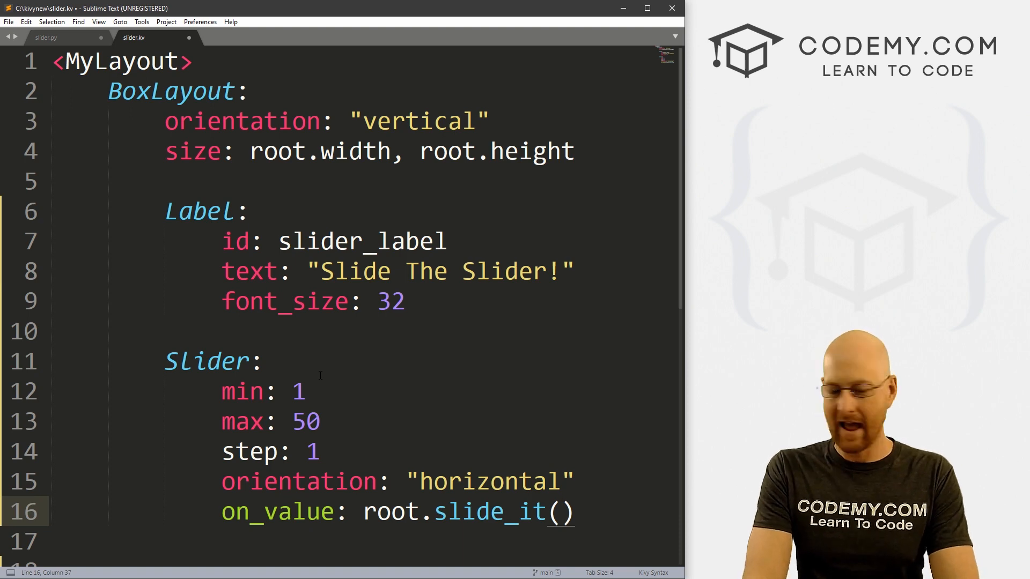
type("*")
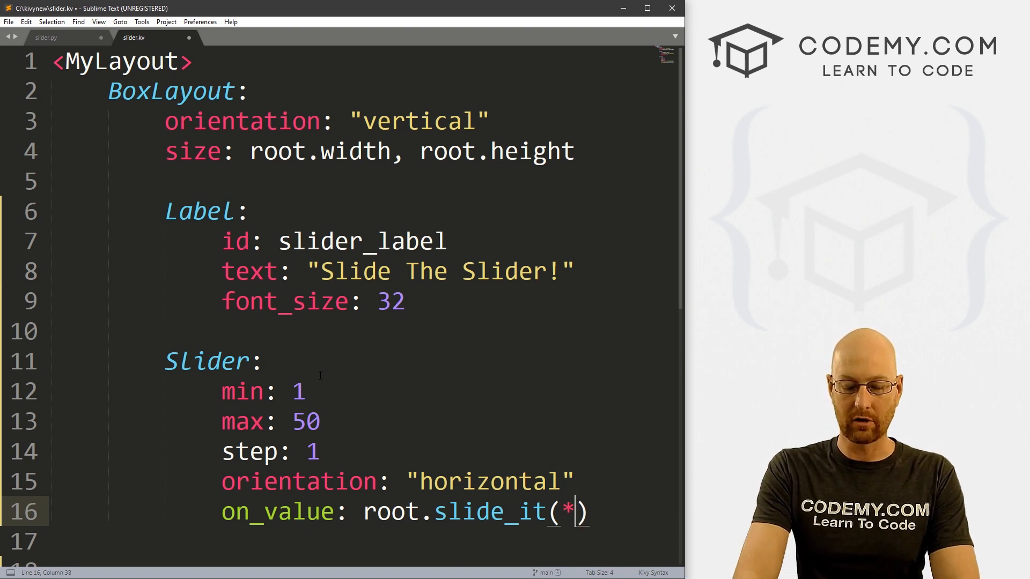
type("args")
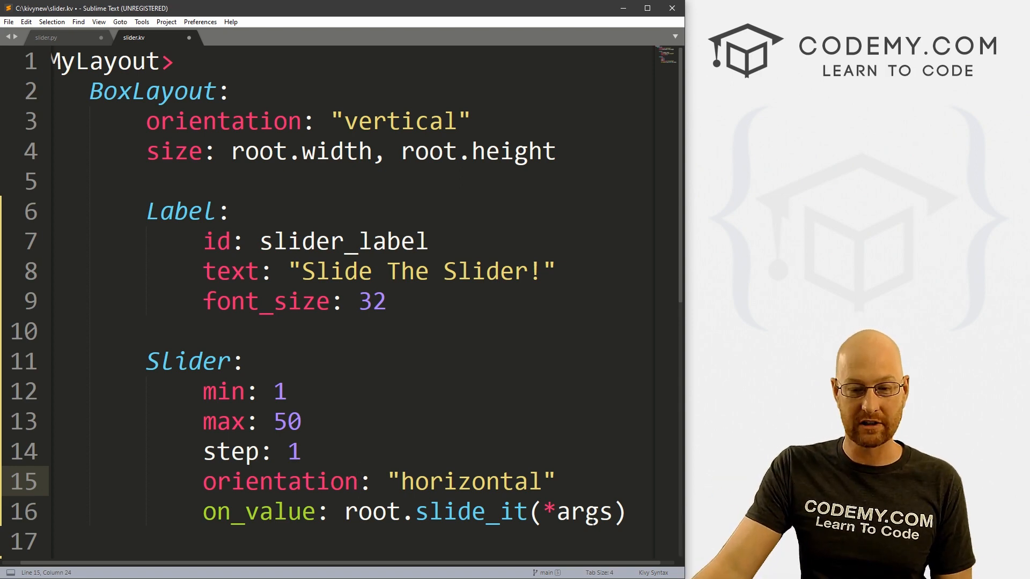
double_click(472, 512)
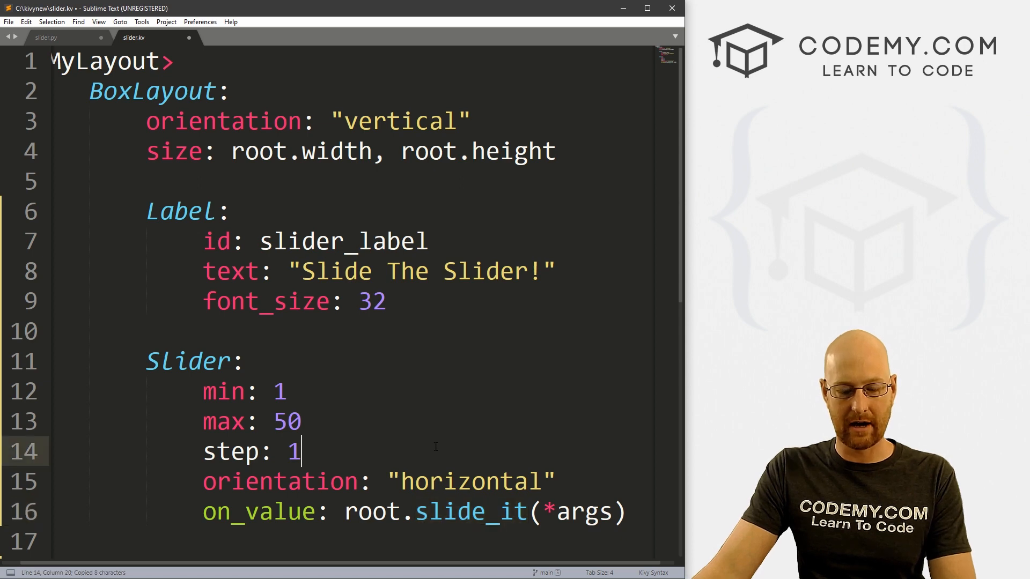
Add def slide_it(self, *args) printing args to MyLayout in slider.py and save
left_click(47, 38)
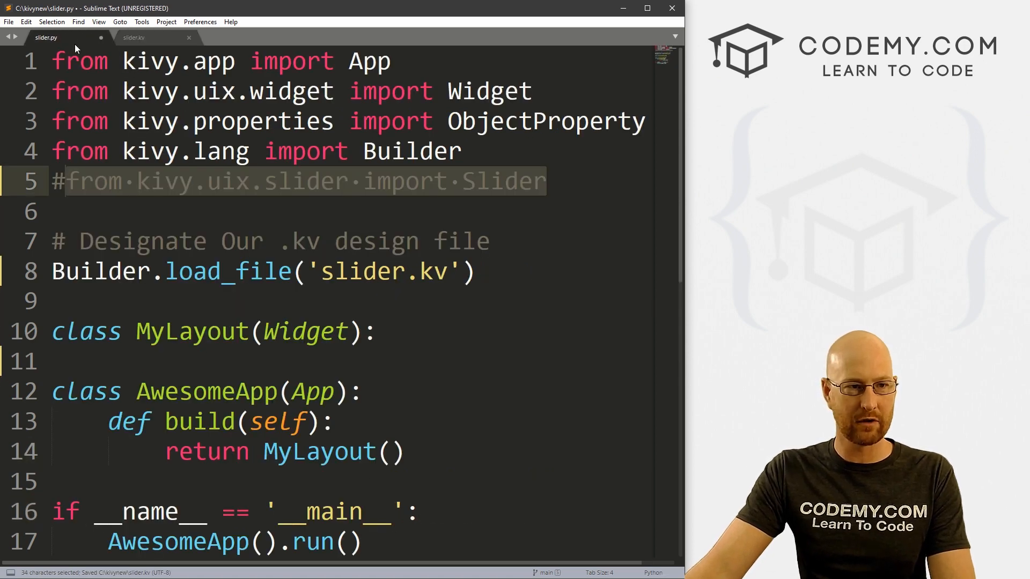
scroll("down", 3)
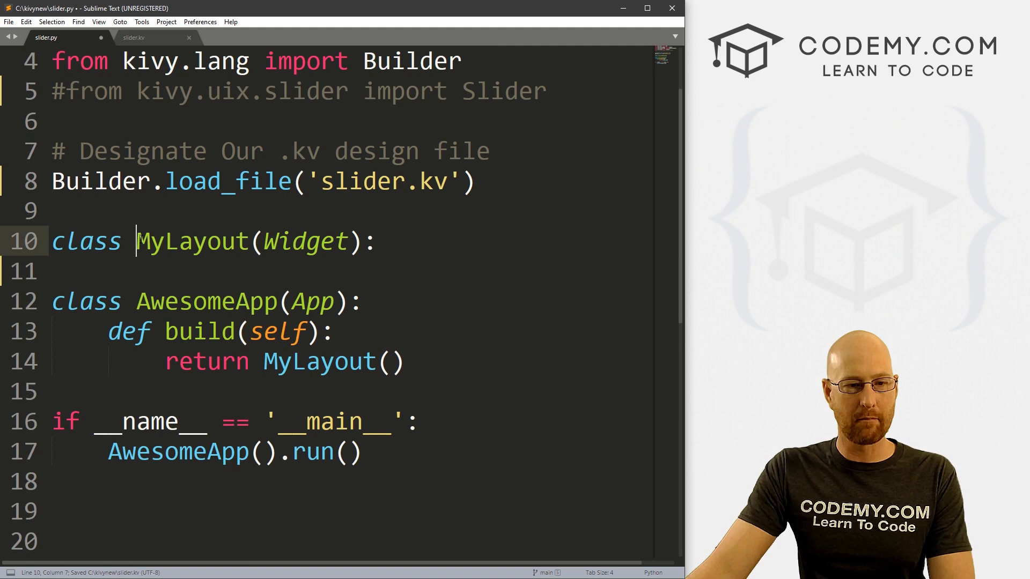
type("def")
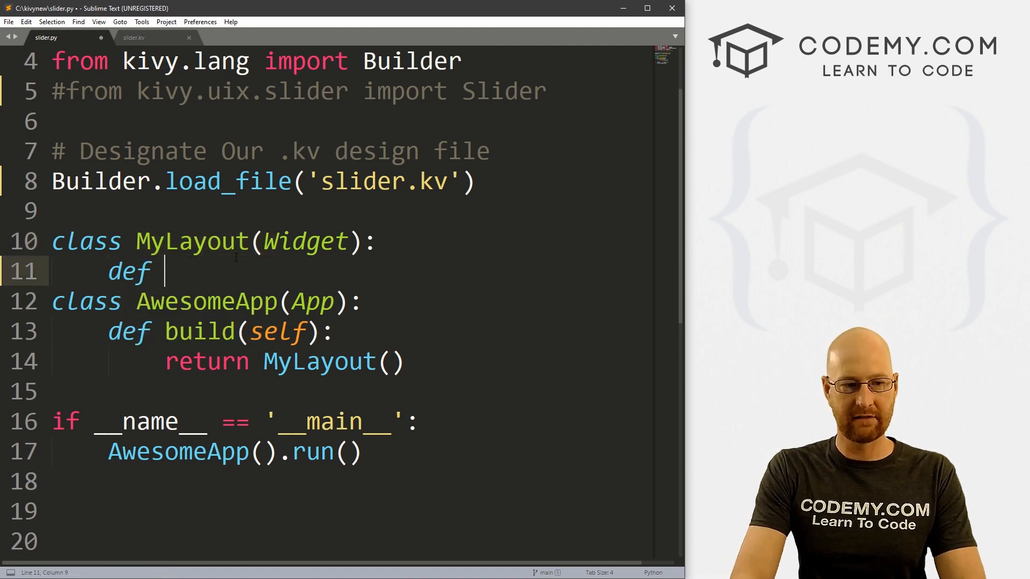
type("slide_it():")
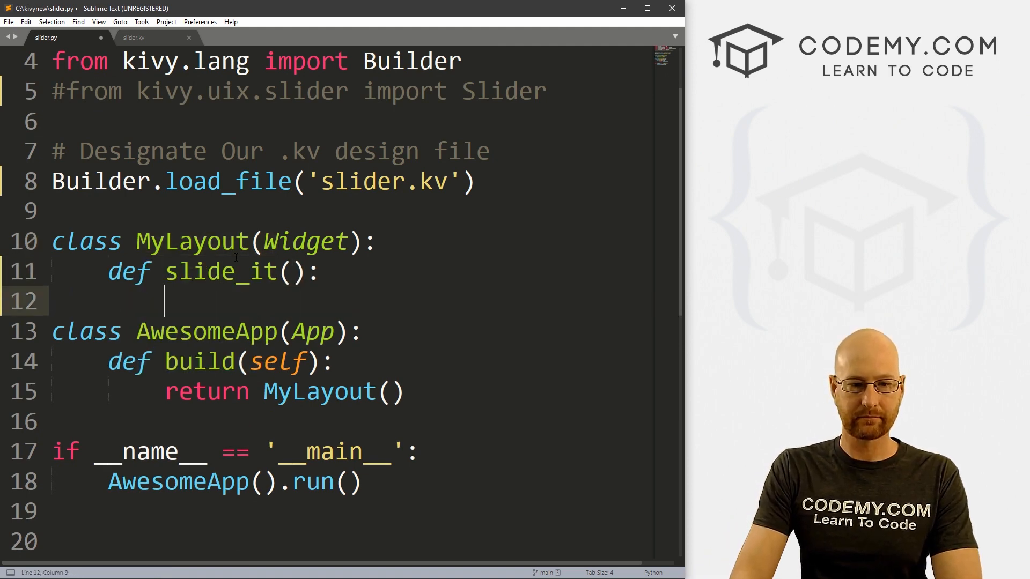
type("self,")
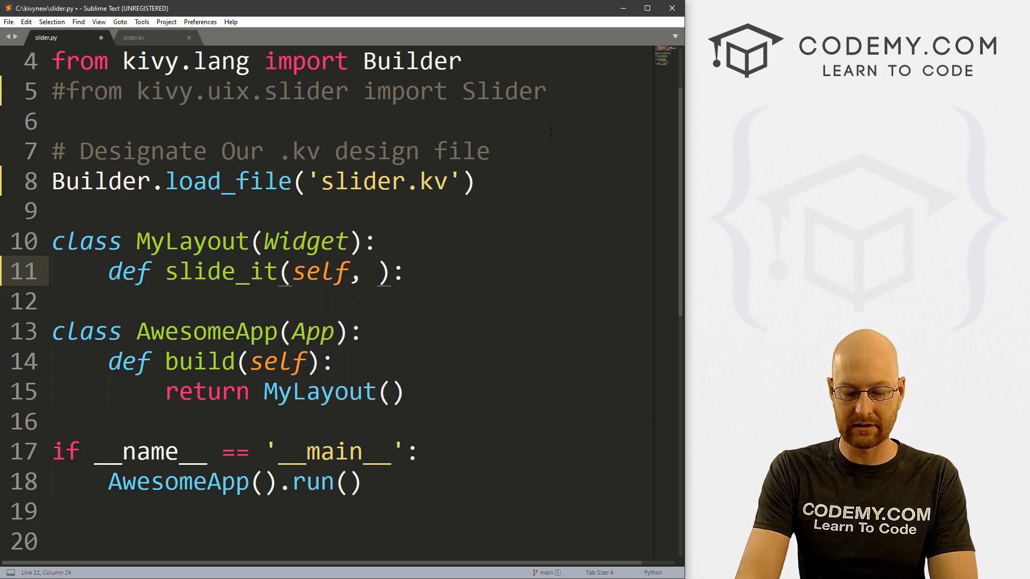
type("*args")
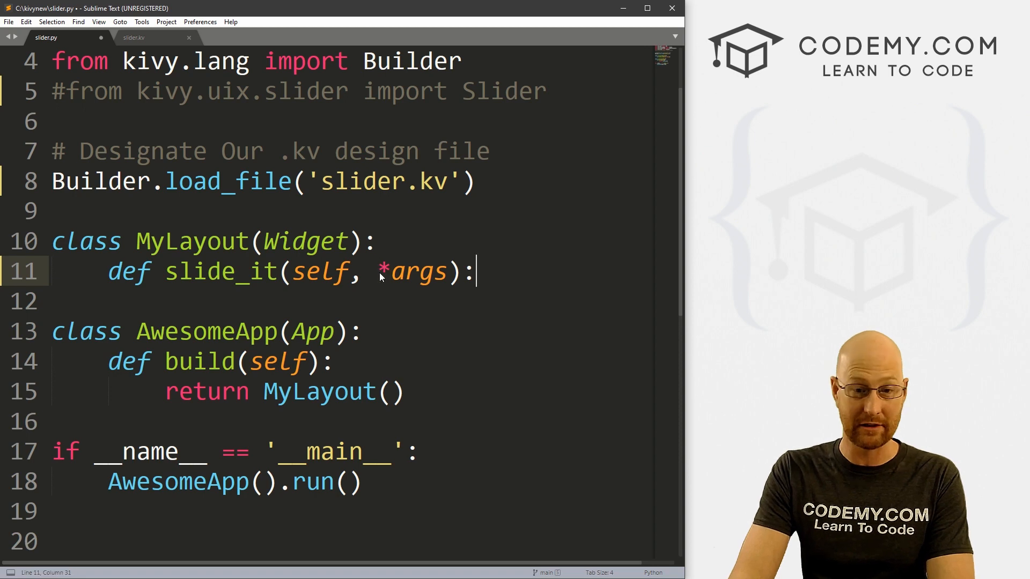
type("p")
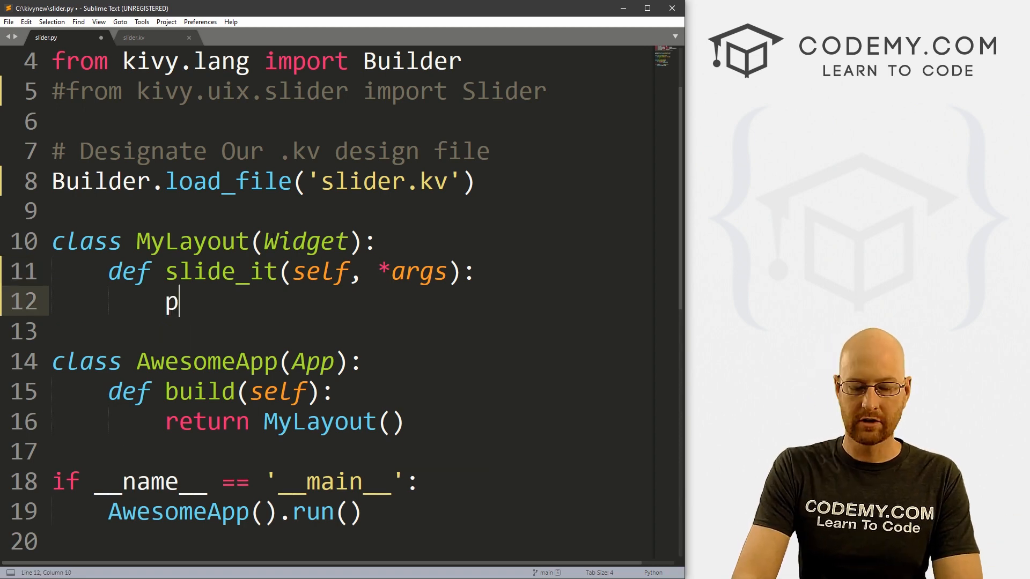
type("rint(args)")
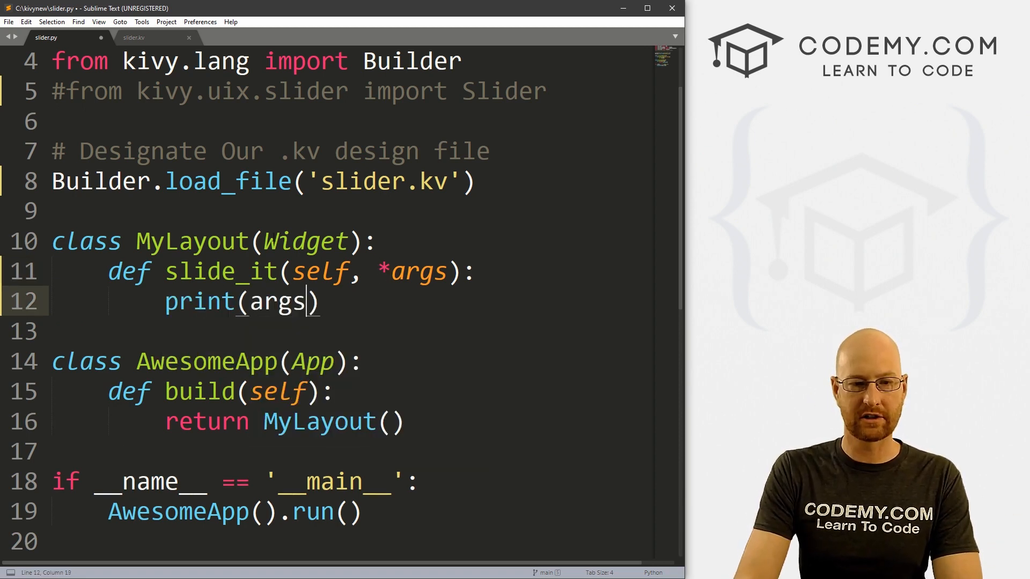
key("ctrl+s")
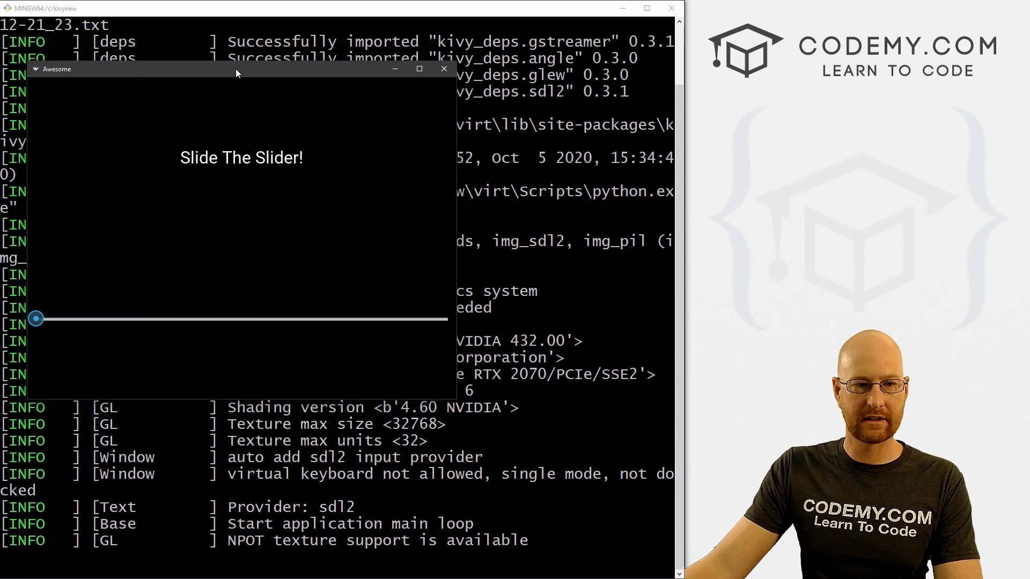
Move the slider, close the app, and review the Slider-object tuples printed in Git Bash
left_click_drag(36, 319, 137, 319)
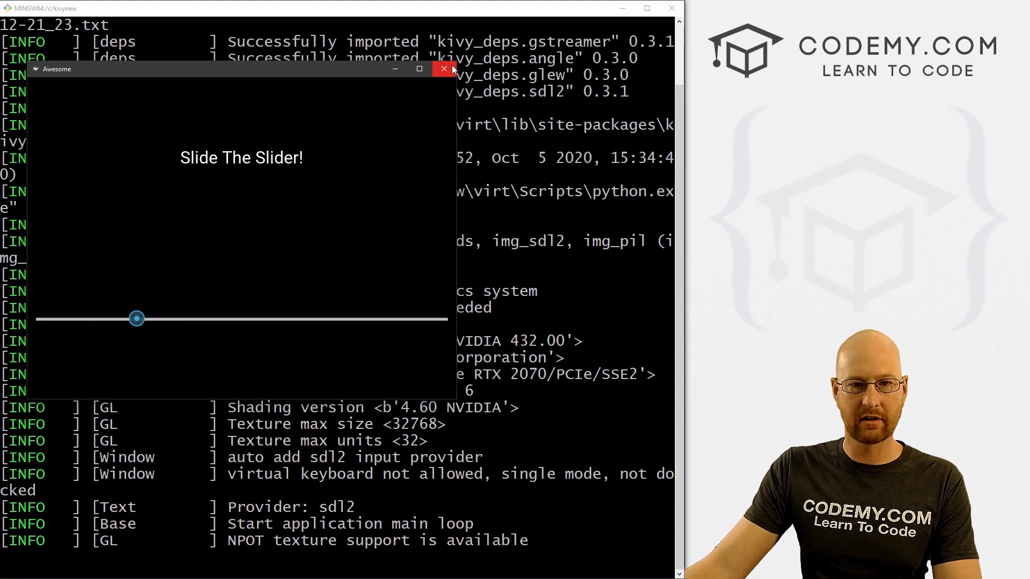
left_click(445, 69)
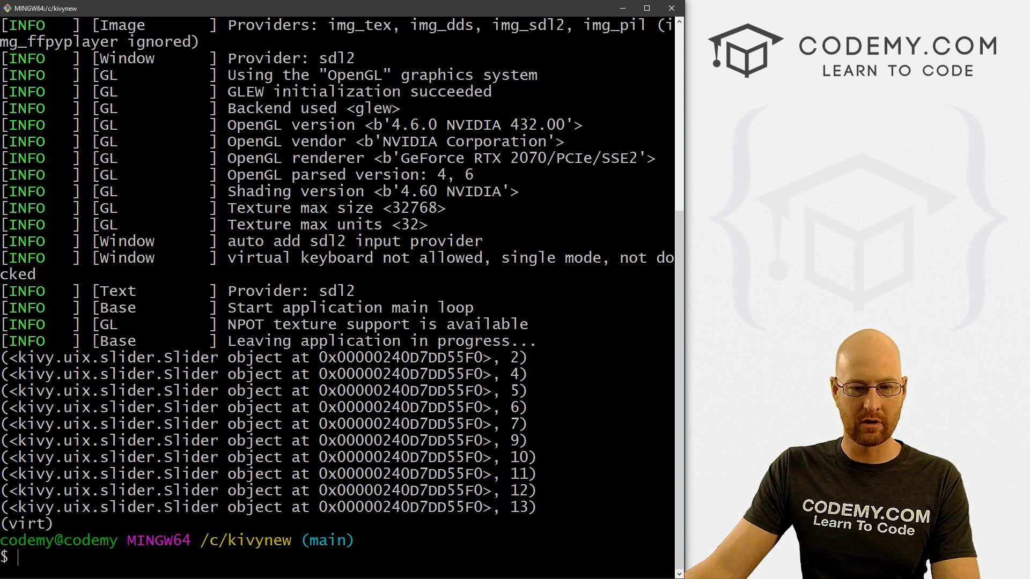
left_click_drag(172, 357, 492, 357)
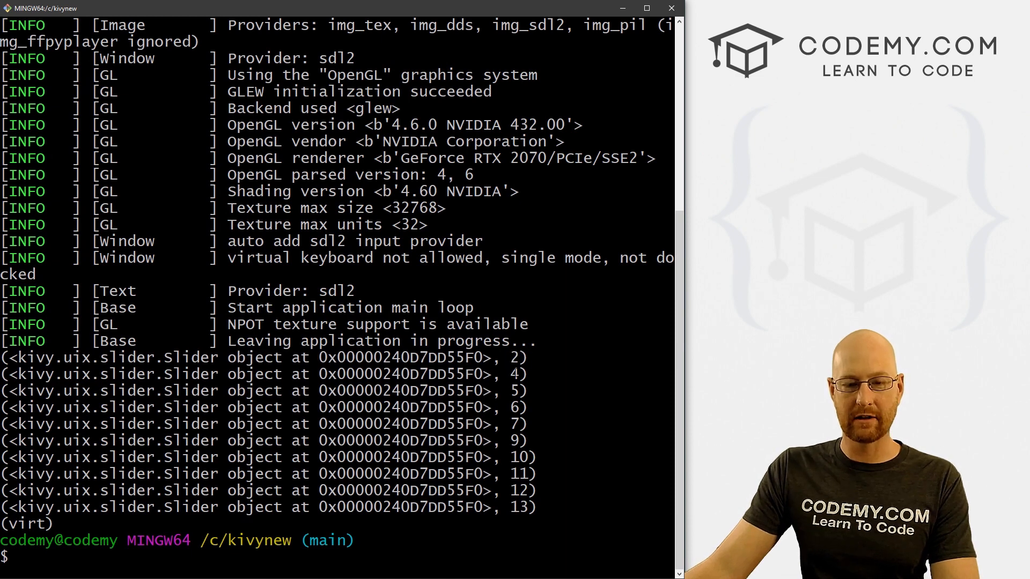
double_click(517, 391)
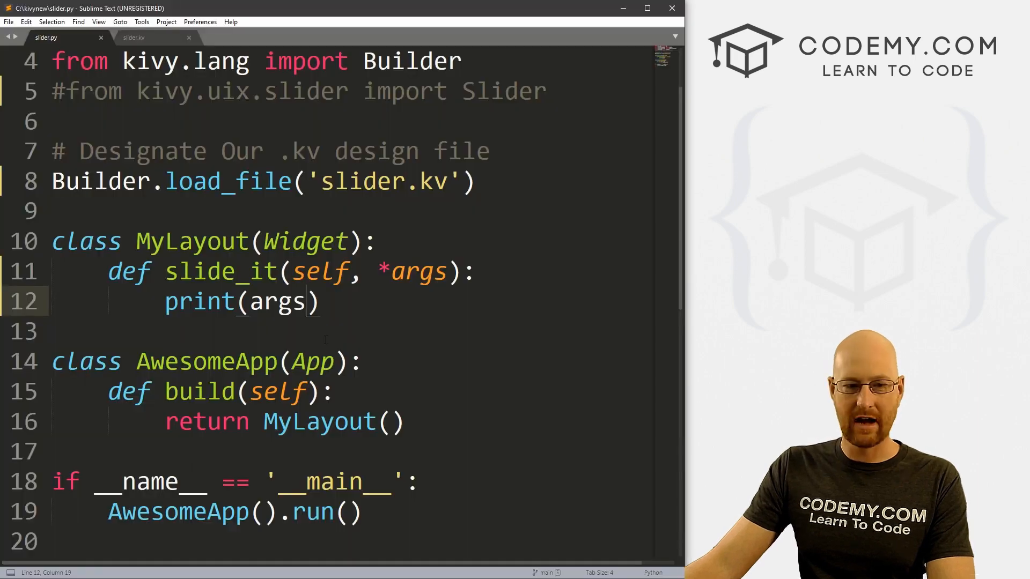
Change print(args) to print(args[1]) in slide_it and save slider.py
type("[]")
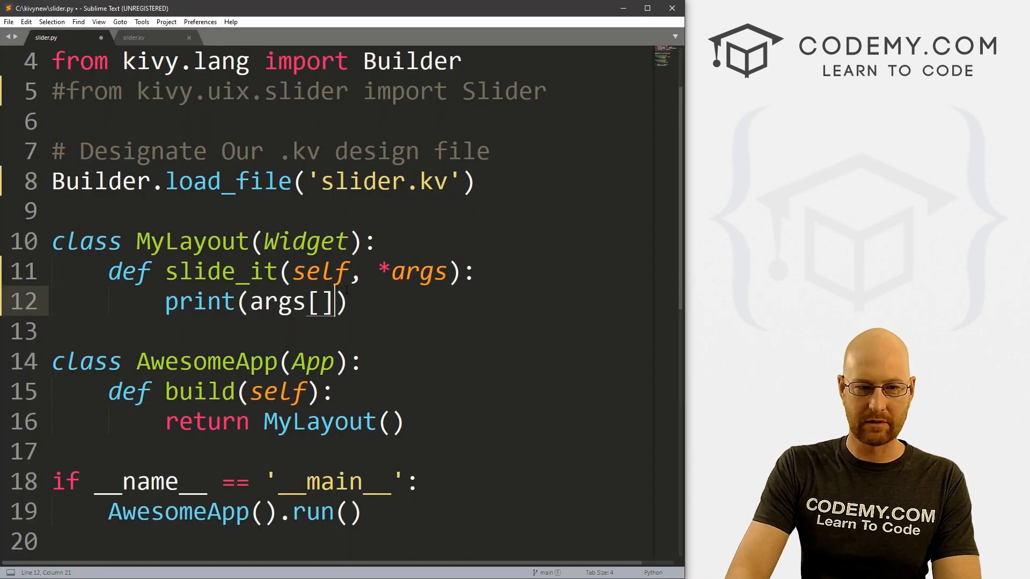
type("0")
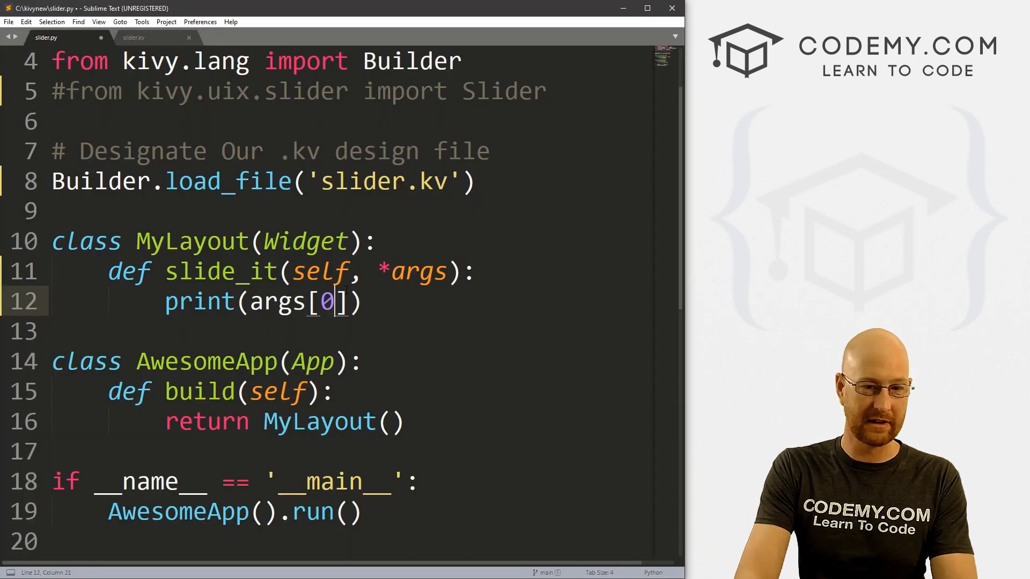
type("1")
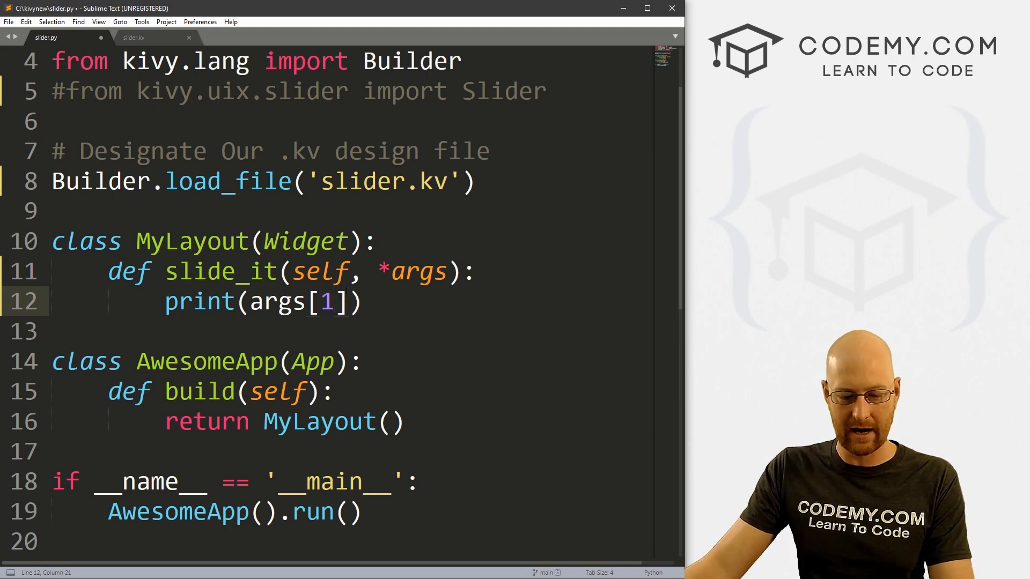
key("ctrl+s")
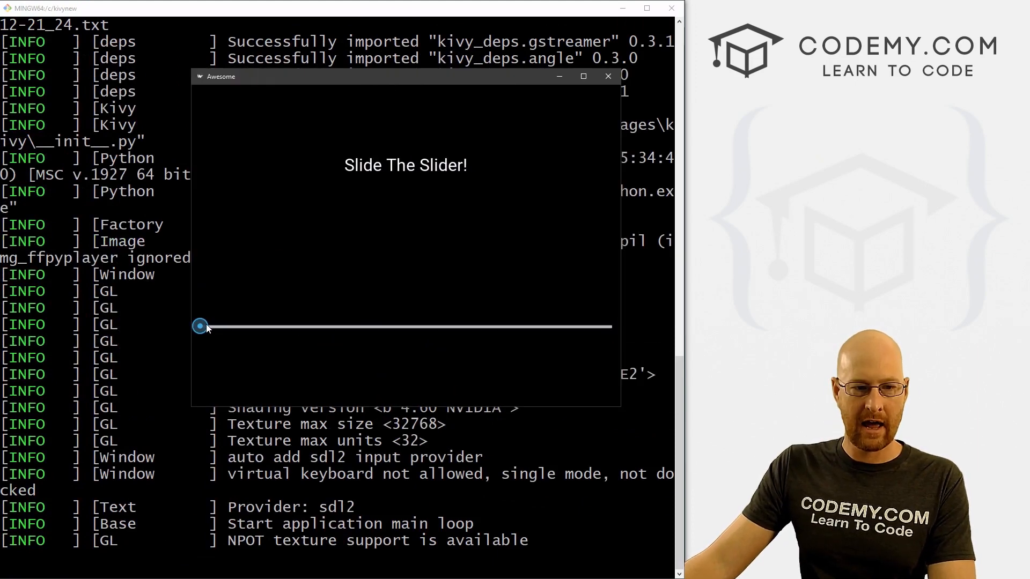
Move the slider so the terminal prints plain values from 2 up to 25
left_click(607, 77)
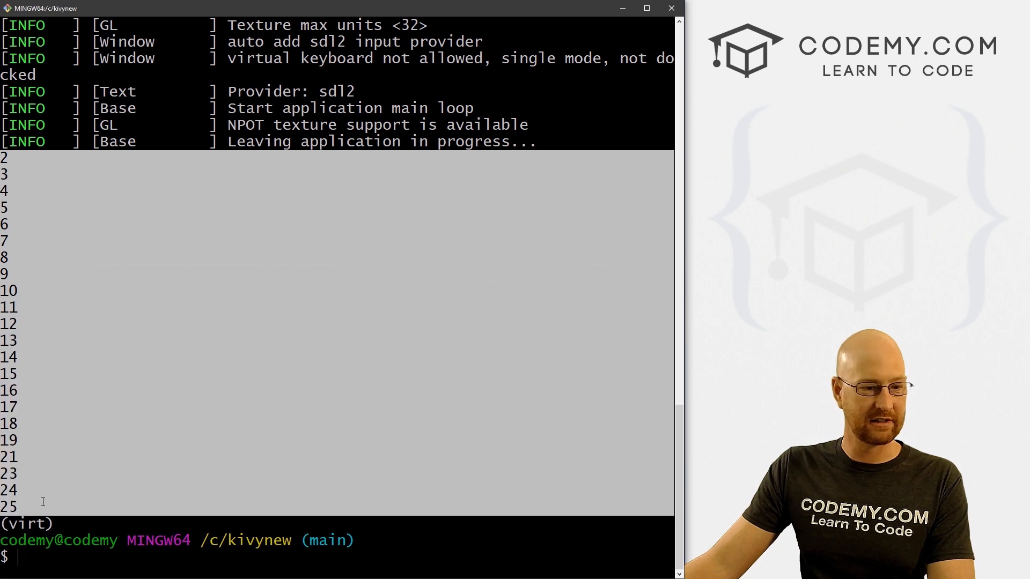
mouse_move(230, 421)
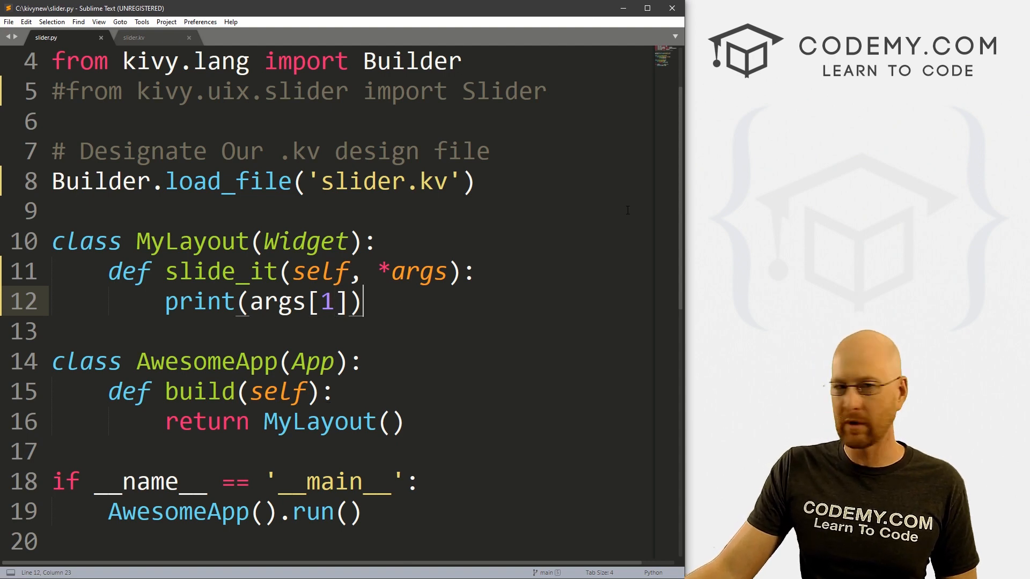
Add 'slide_text: slider_label' under <MyLayout> in slider.kv, then copy slide_text for slider.py
left_click(134, 37)
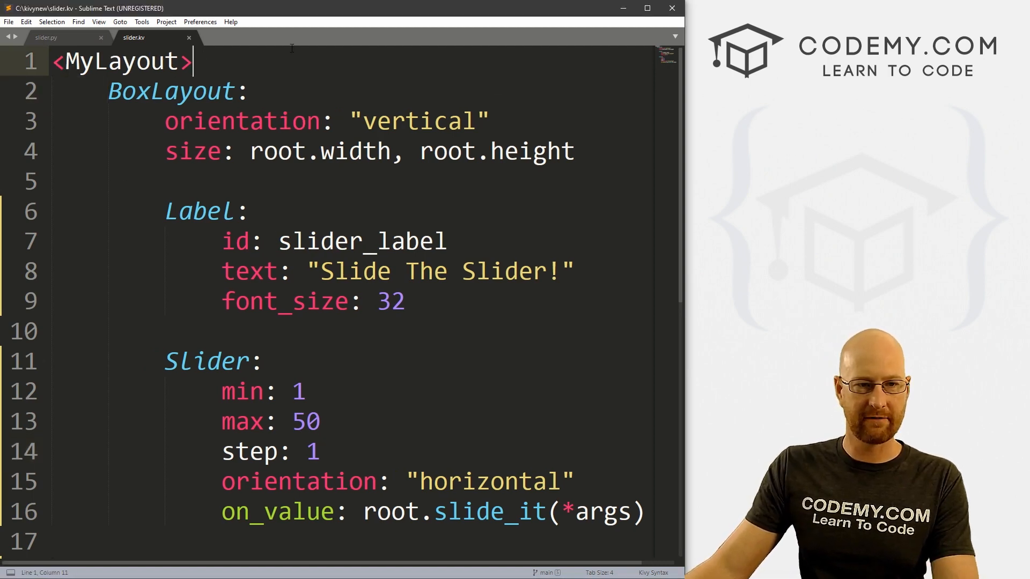
key("enter")
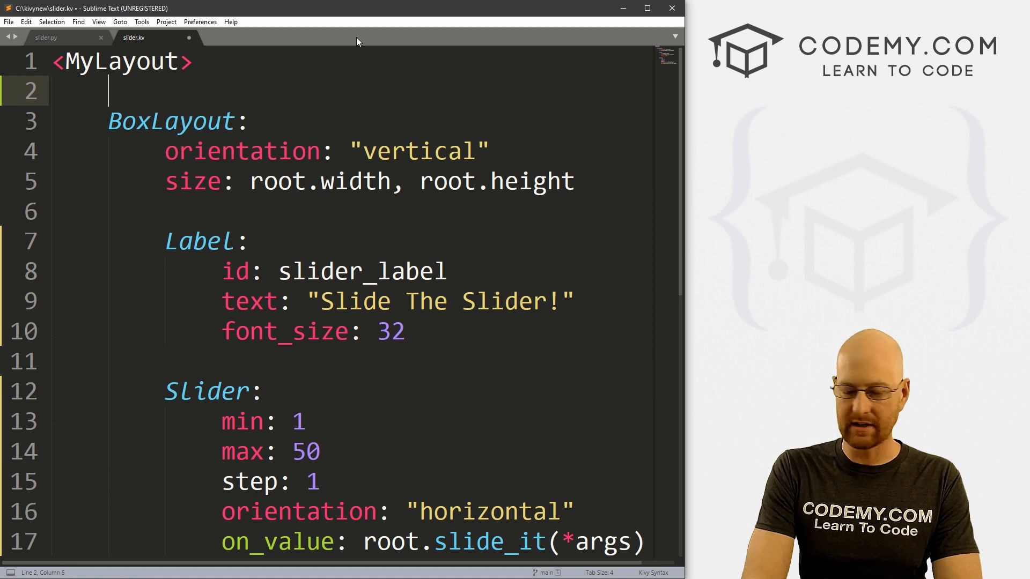
type("slide_text")
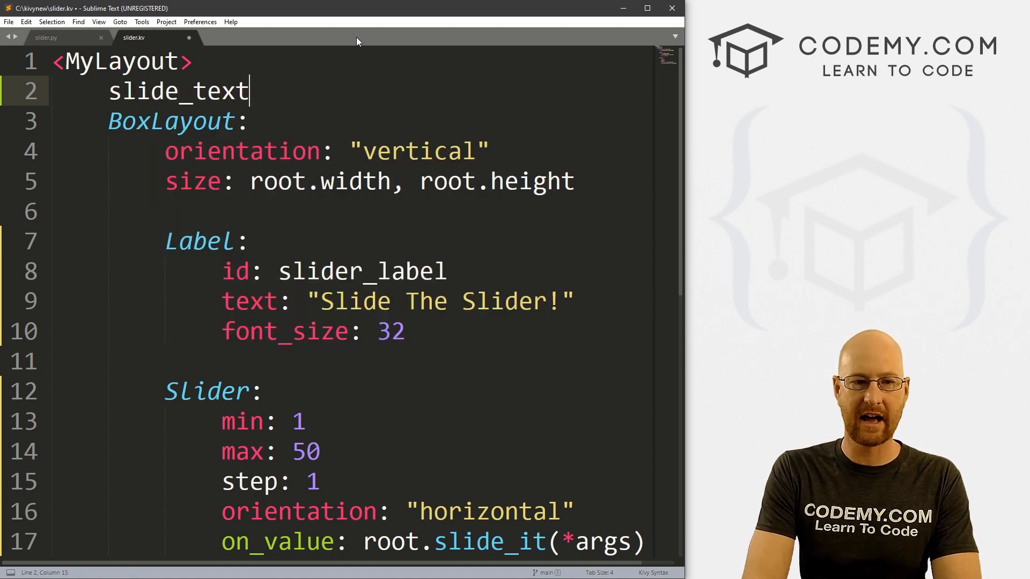
type(": slider_label")
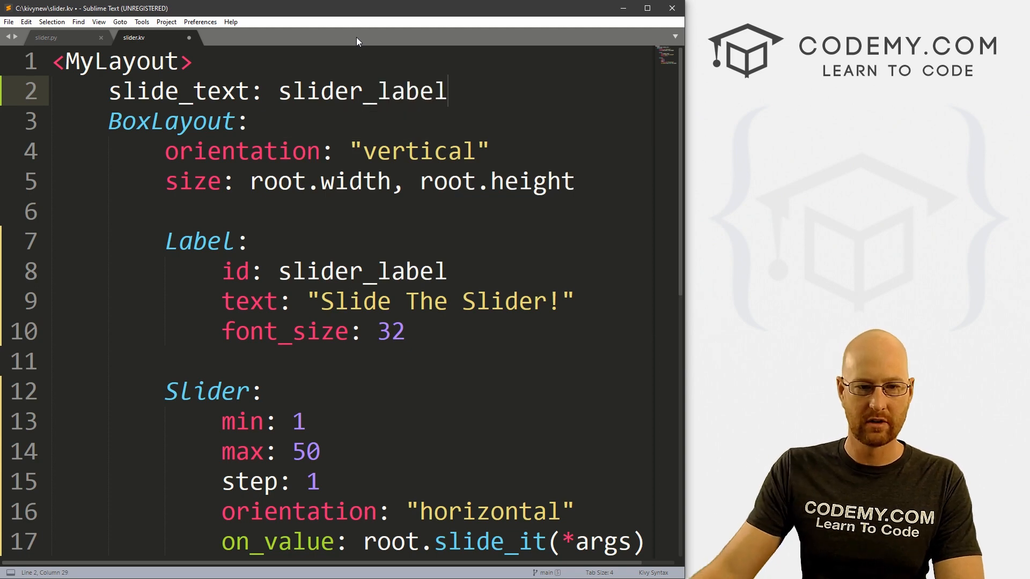
double_click(362, 272)
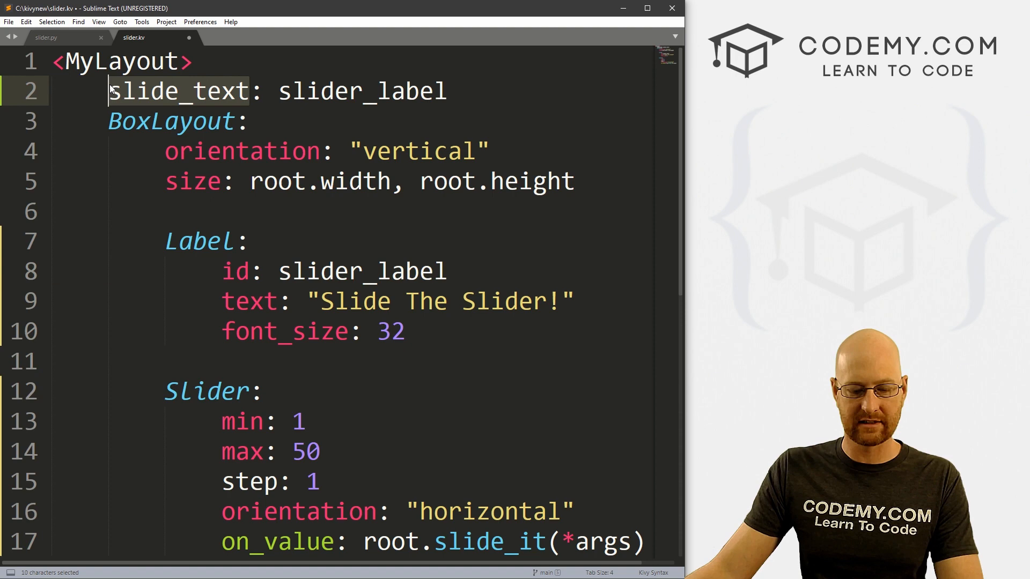
left_click(45, 37)
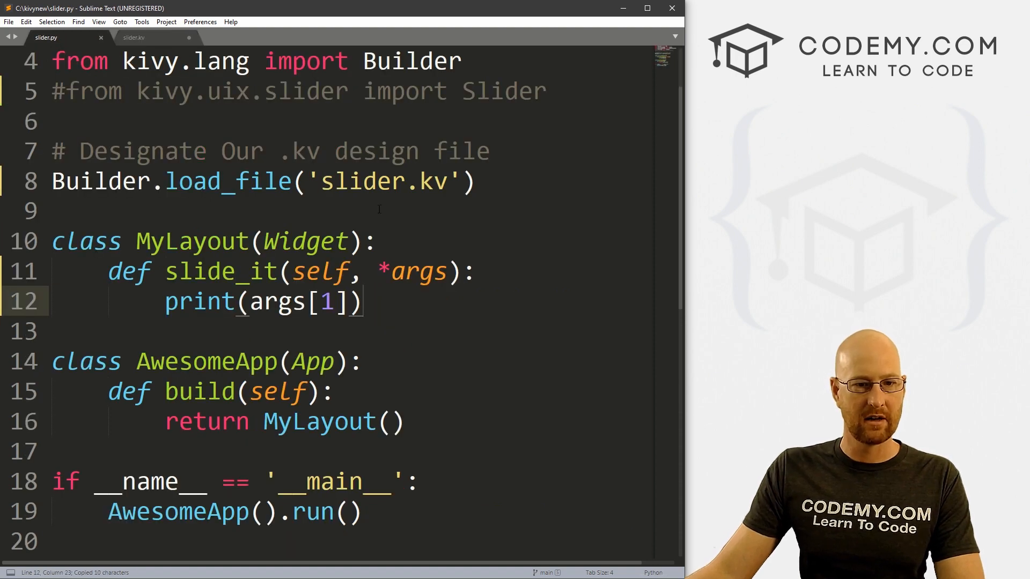
Write self.slide_text.text = str(int(args[1])) in slide_it, reusing the commented print's slider value
scroll("down", 3)
type("#")
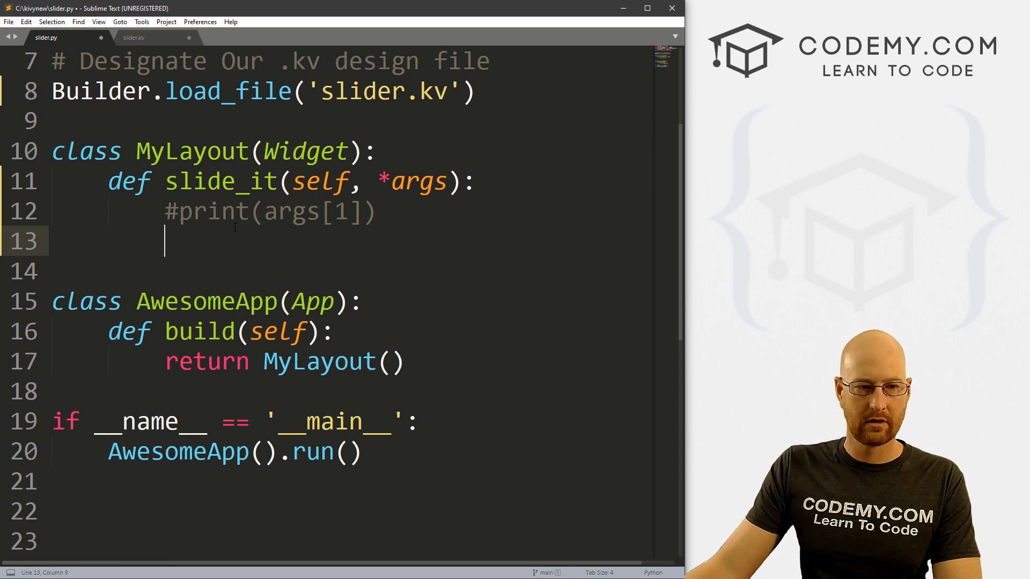
type("self.slide_text")
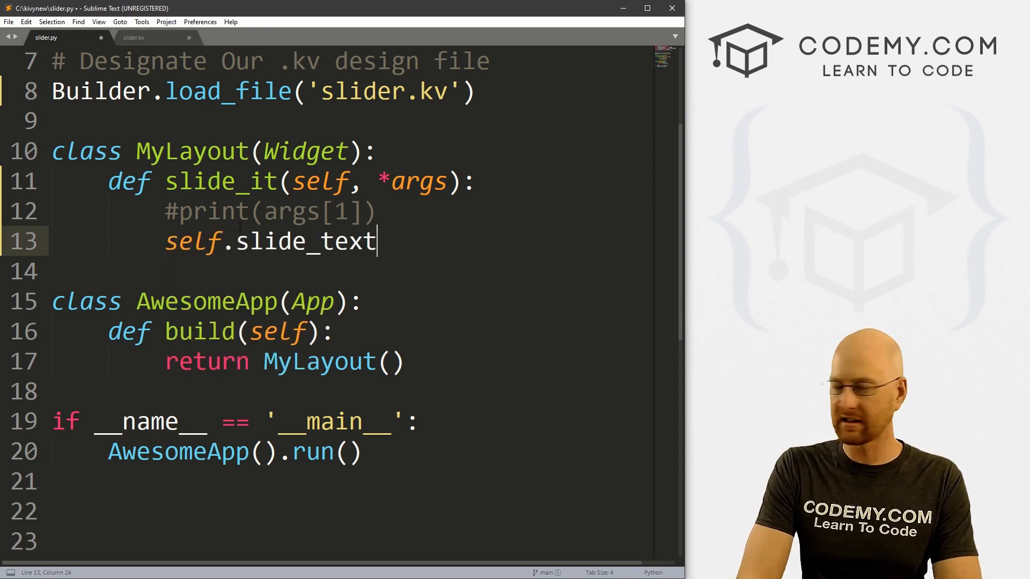
type(".text =")
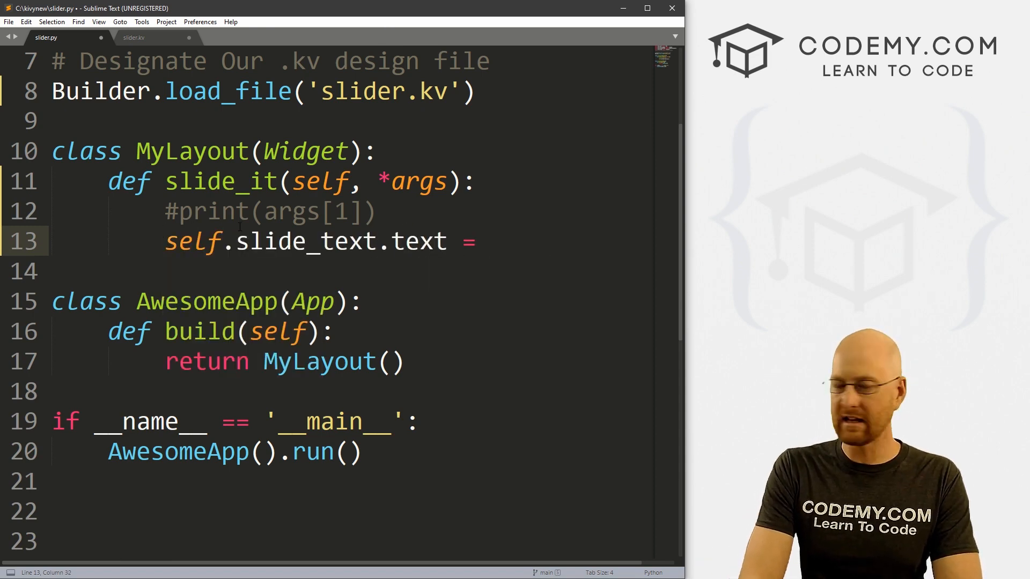
type("str()")
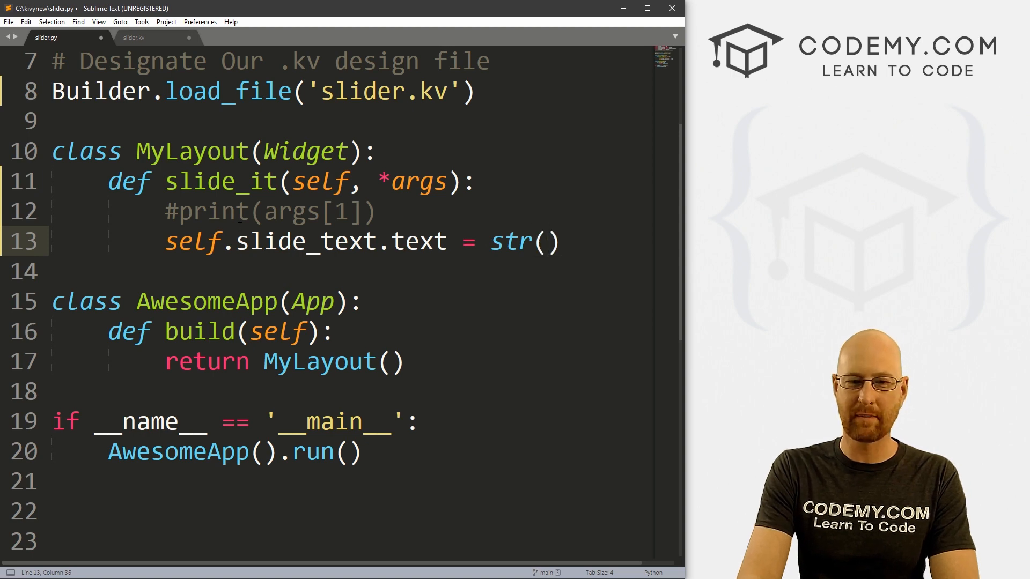
type("int(")
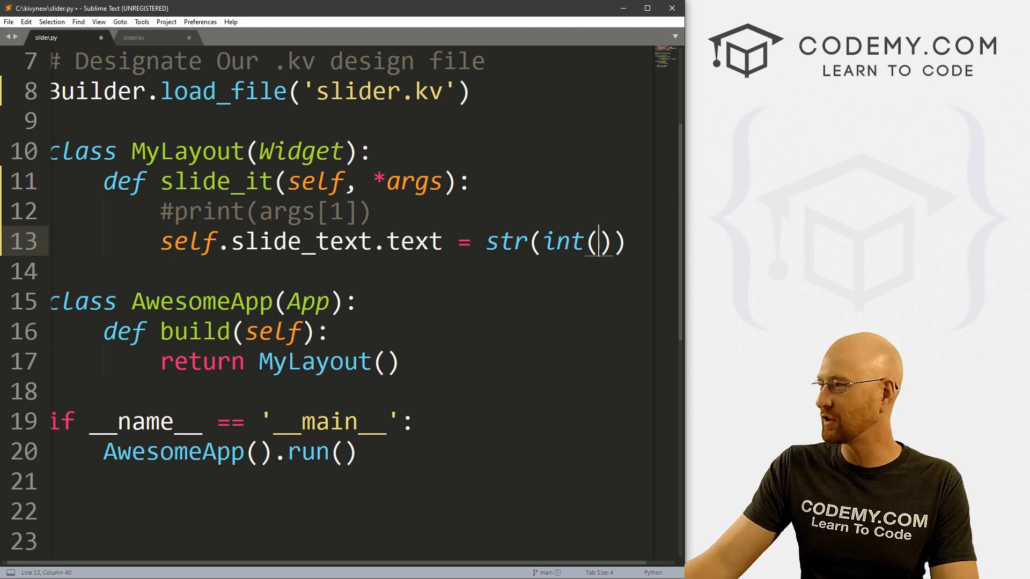
left_click(261, 211)
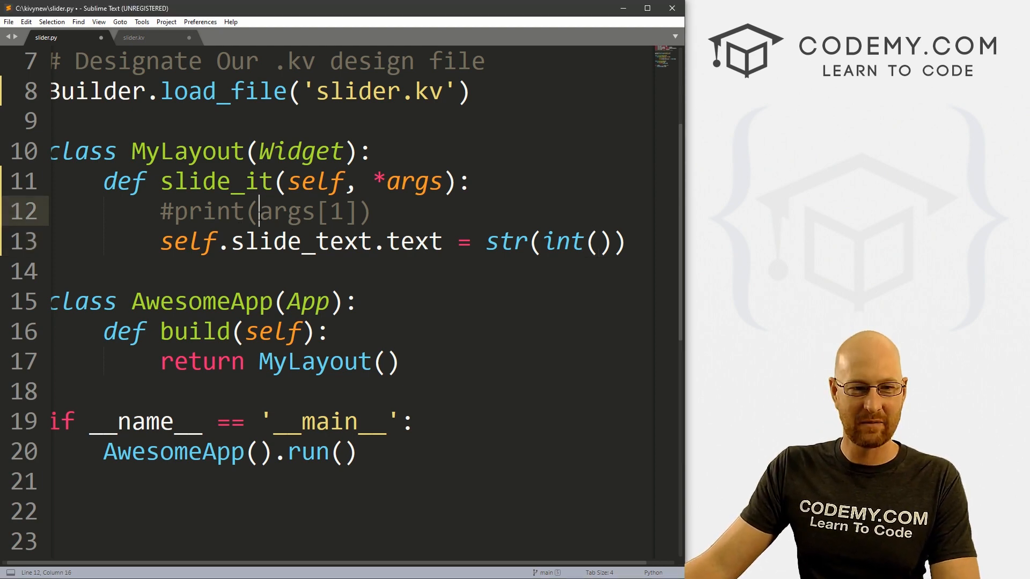
left_click(594, 242)
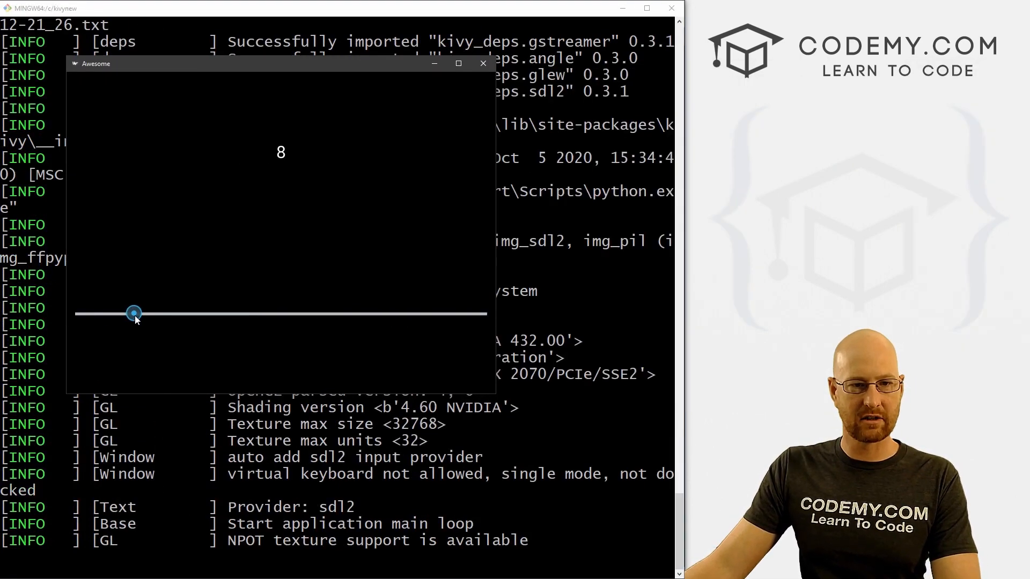
Slide the slider to 50, 44 and 41, watching the label, then close the app
left_click_drag(134, 313, 486, 313)
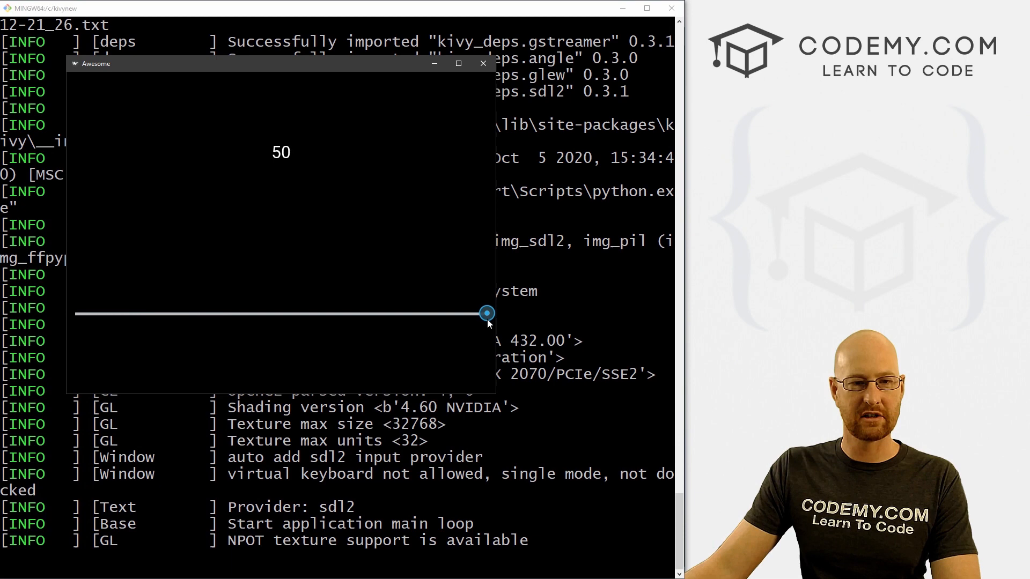
left_click_drag(486, 313, 436, 313)
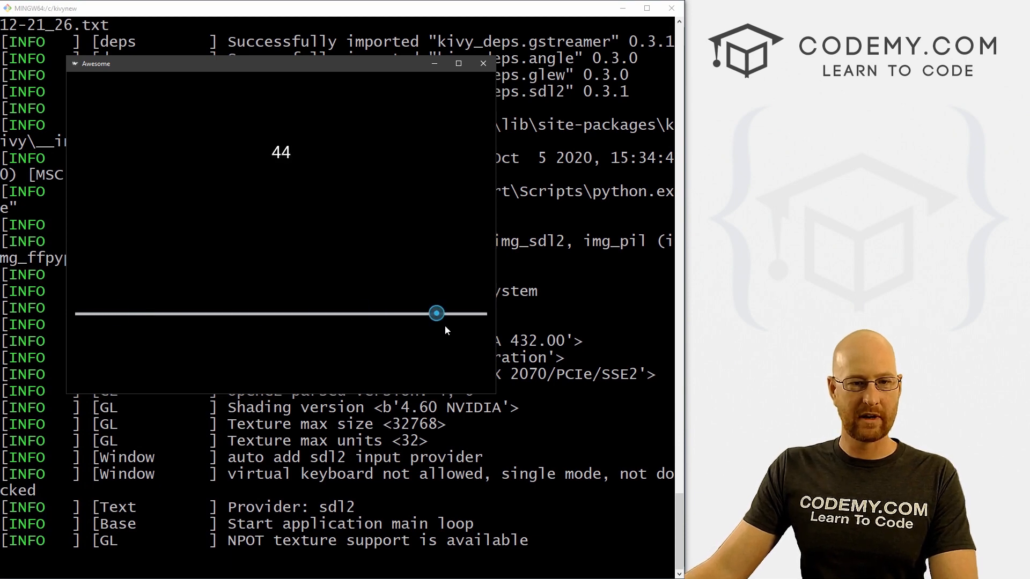
left_click_drag(436, 313, 412, 313)
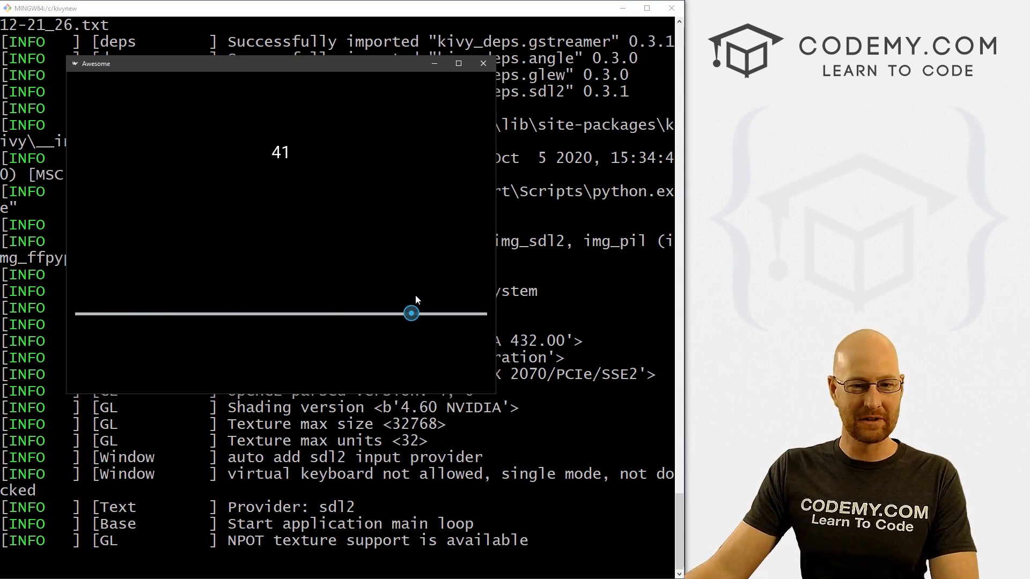
left_click(483, 63)
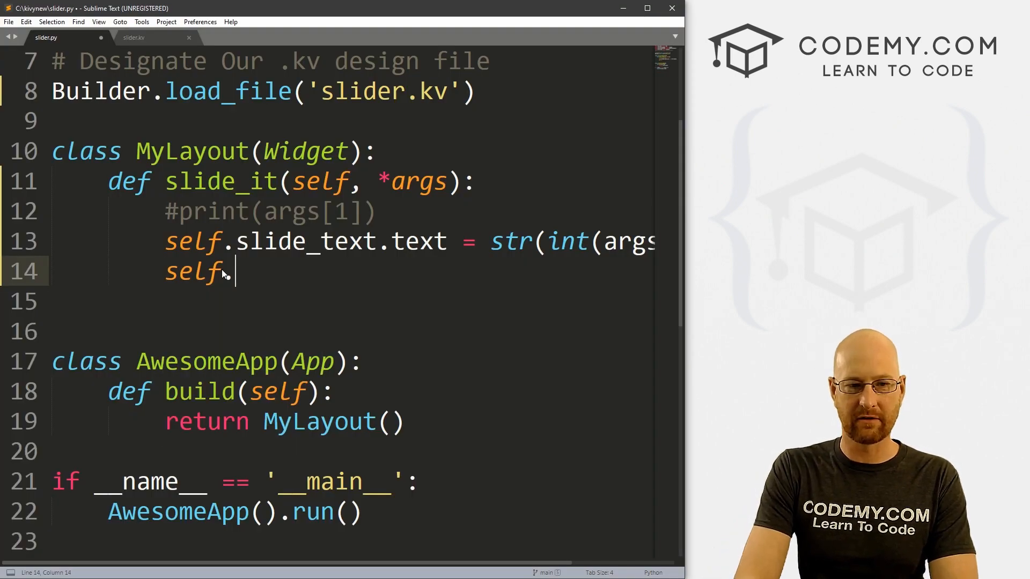
Start a self.slide_text.font_size assignment line inside slide_it
type(".slide_t")
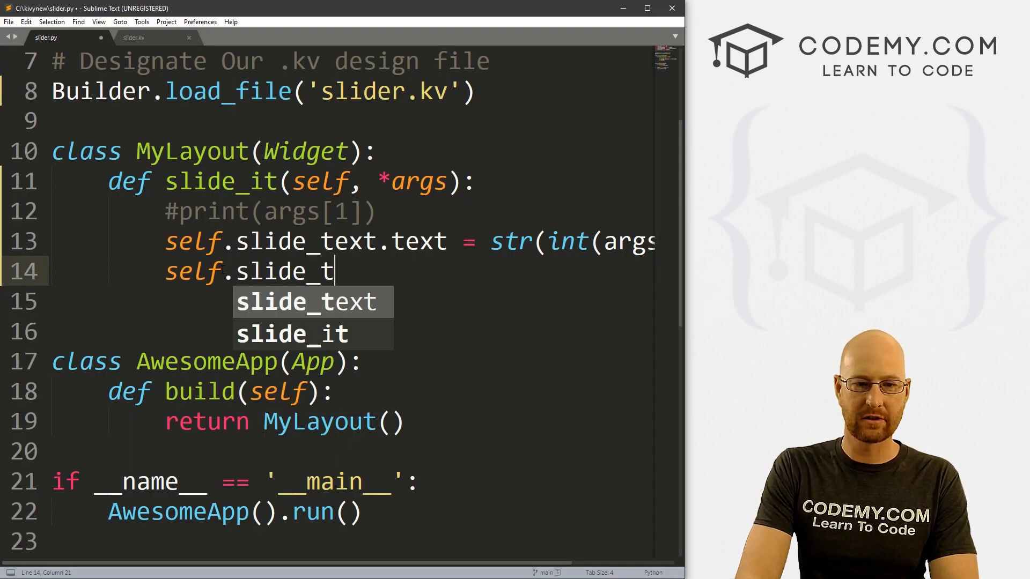
type("ext.")
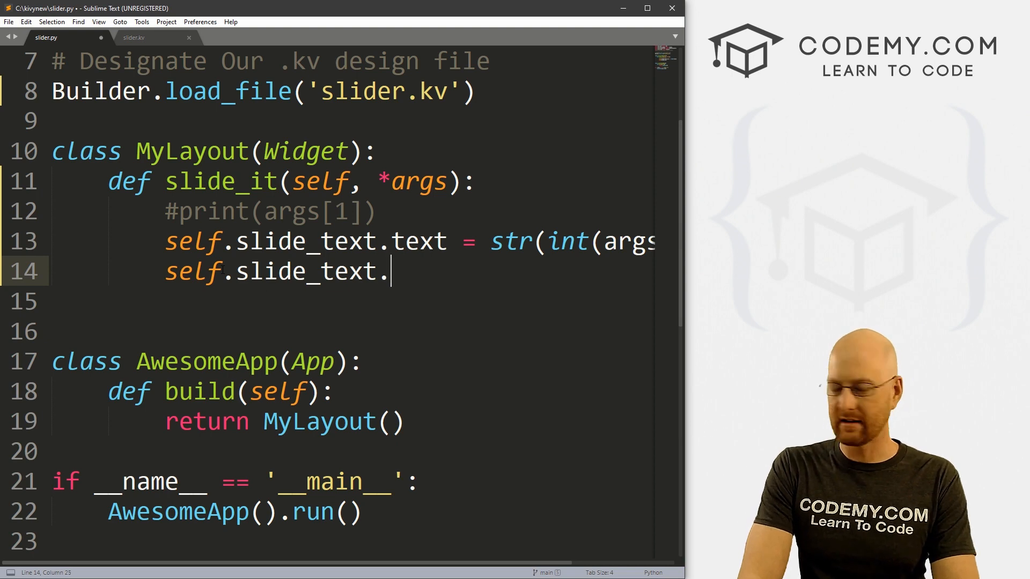
type("font_size:")
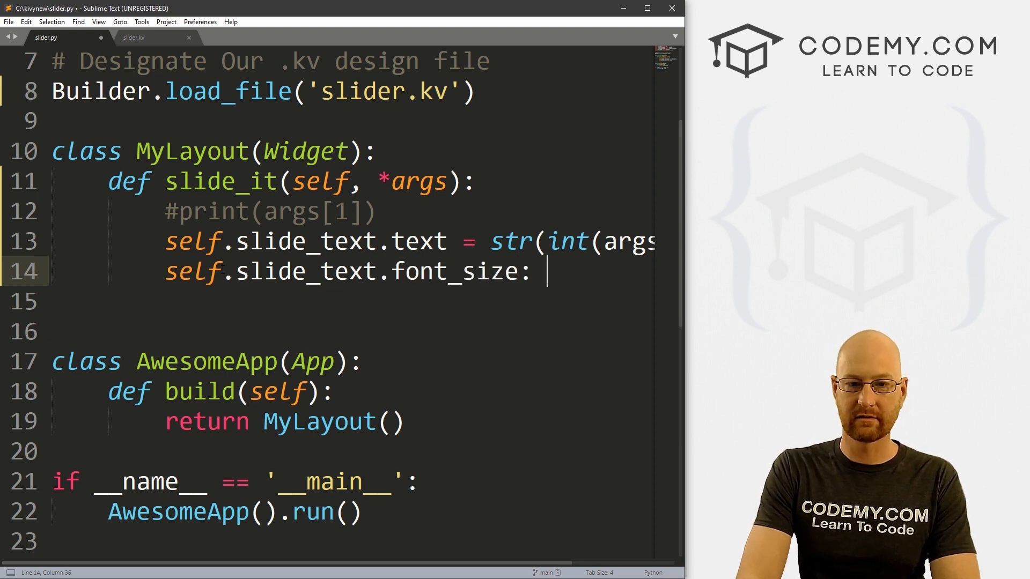
type("=")
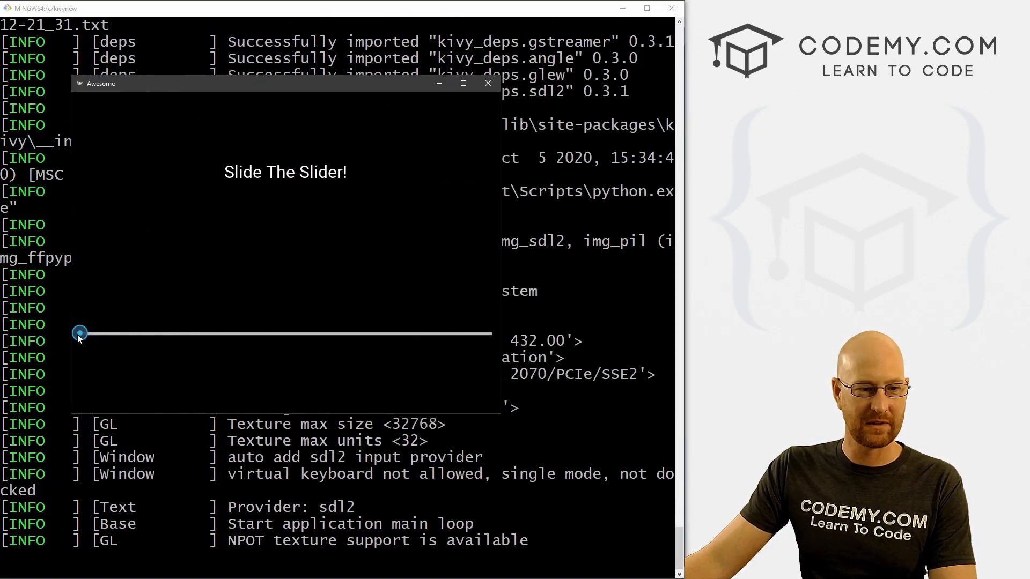
Drag the slider up from the minimum to 38 and back down to observe the label
left_click_drag(79, 333, 138, 333)
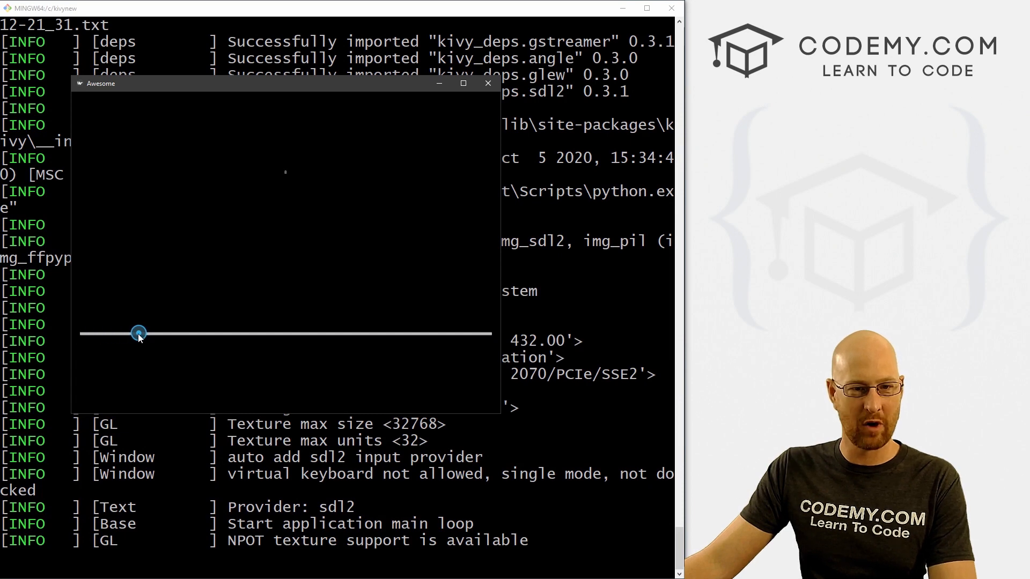
left_click_drag(138, 333, 391, 334)
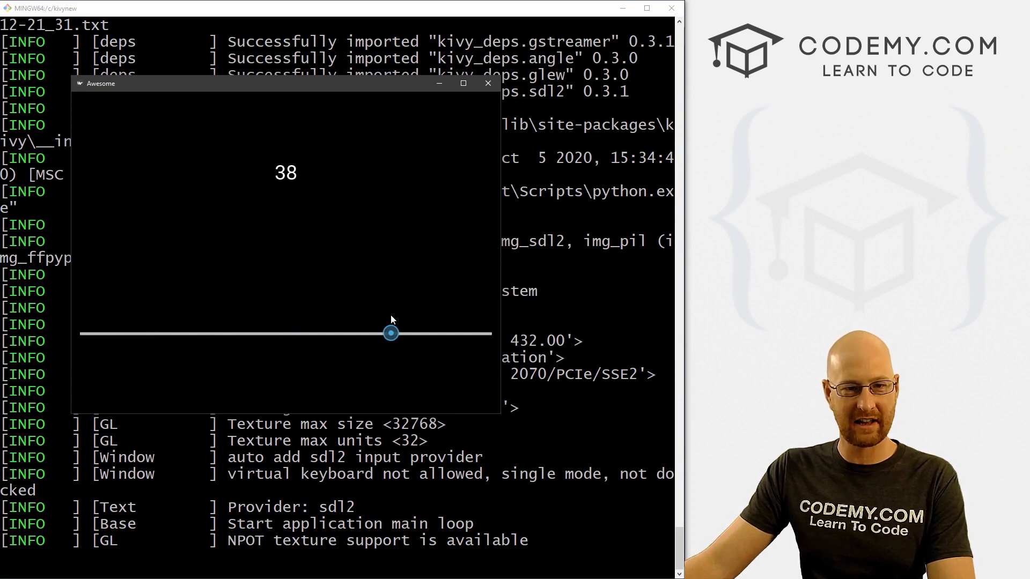
left_click_drag(391, 334, 105, 334)
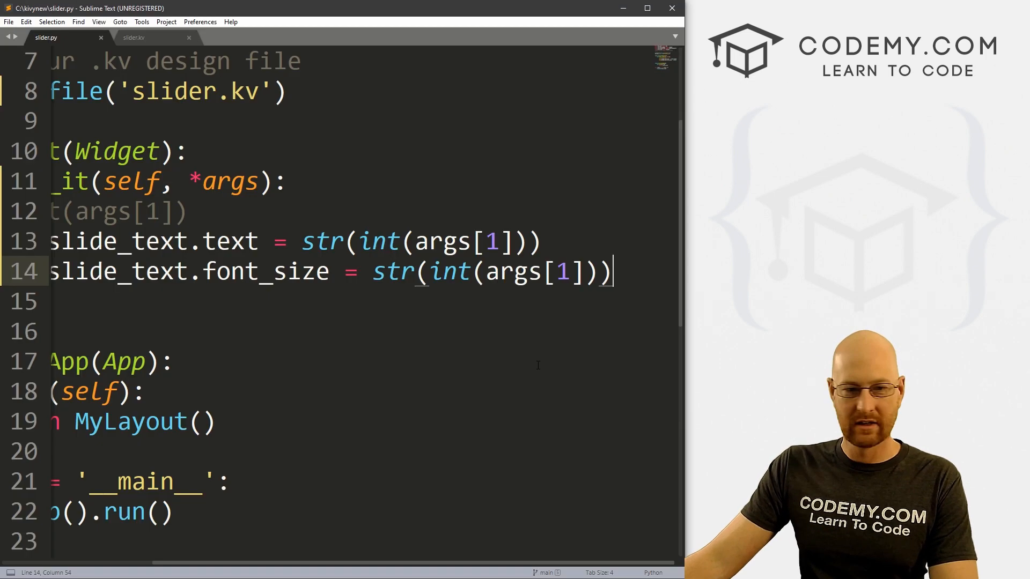
Multiply the font_size expression str(int(args[1])) by 5
double_click(450, 272)
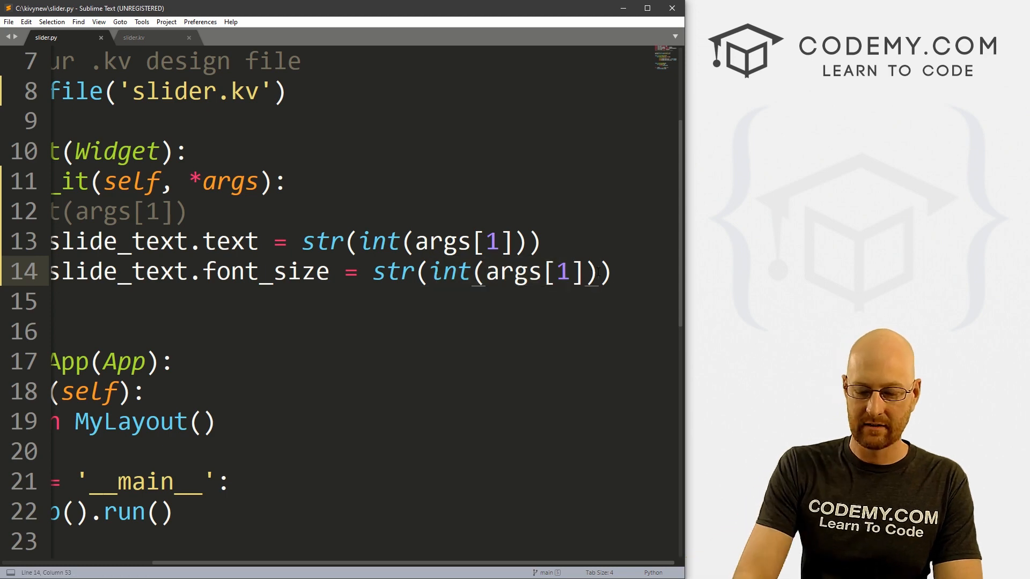
type("* 5")
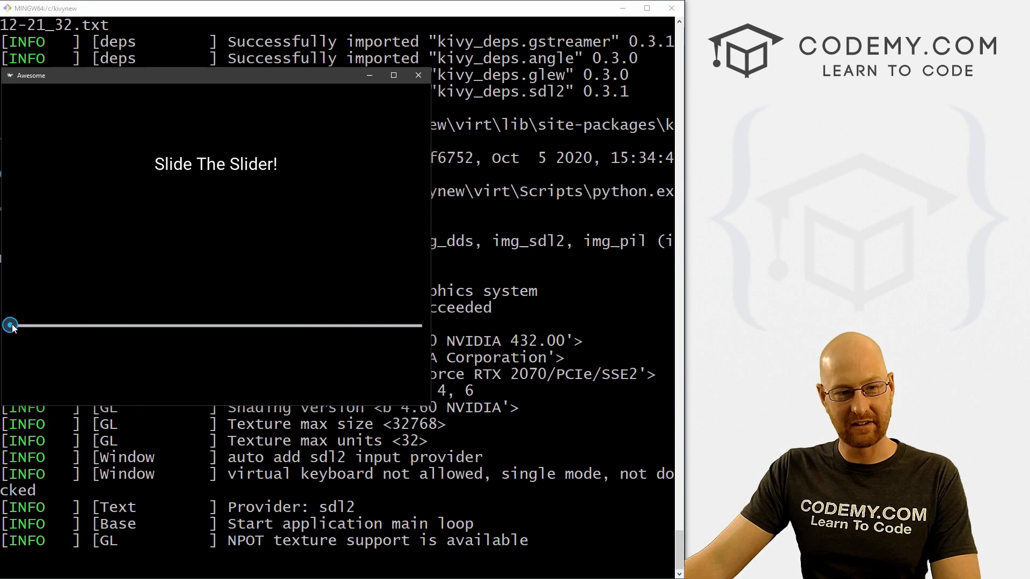
Slide to 41, 7 and 19 to watch the label size change, then close the app
left_click_drag(11, 325, 347, 325)
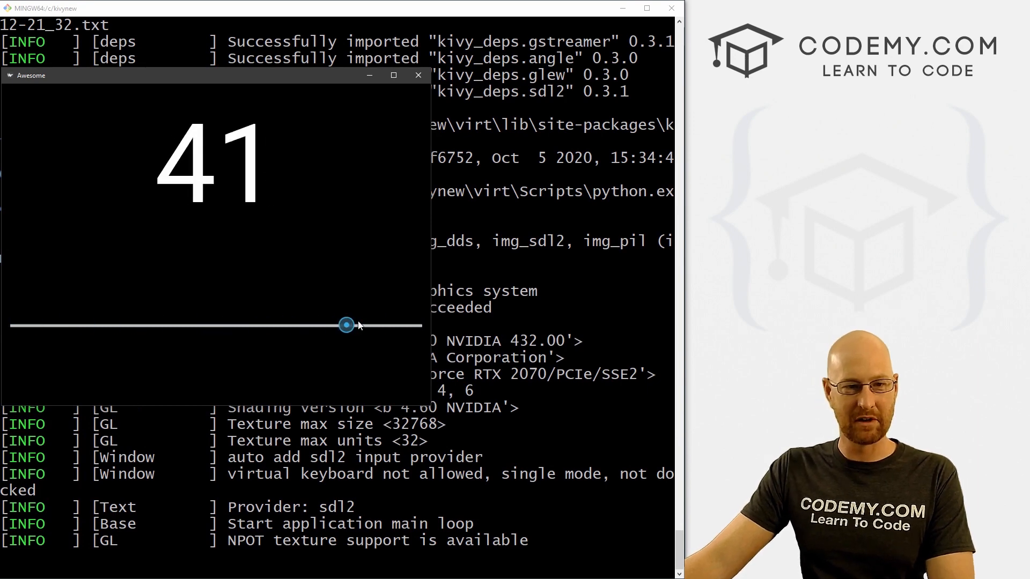
left_click_drag(347, 325, 59, 325)
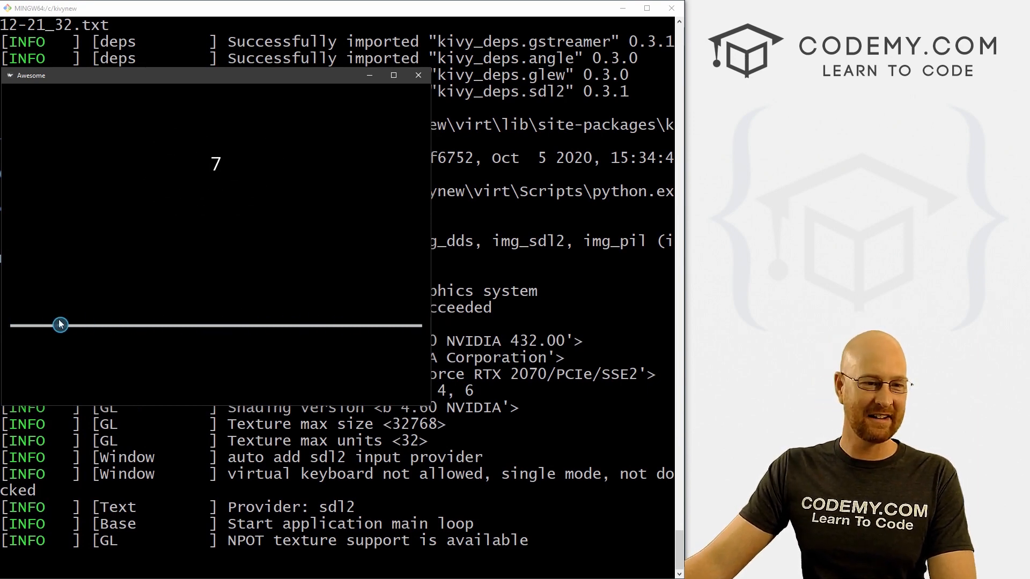
left_click_drag(59, 324, 161, 324)
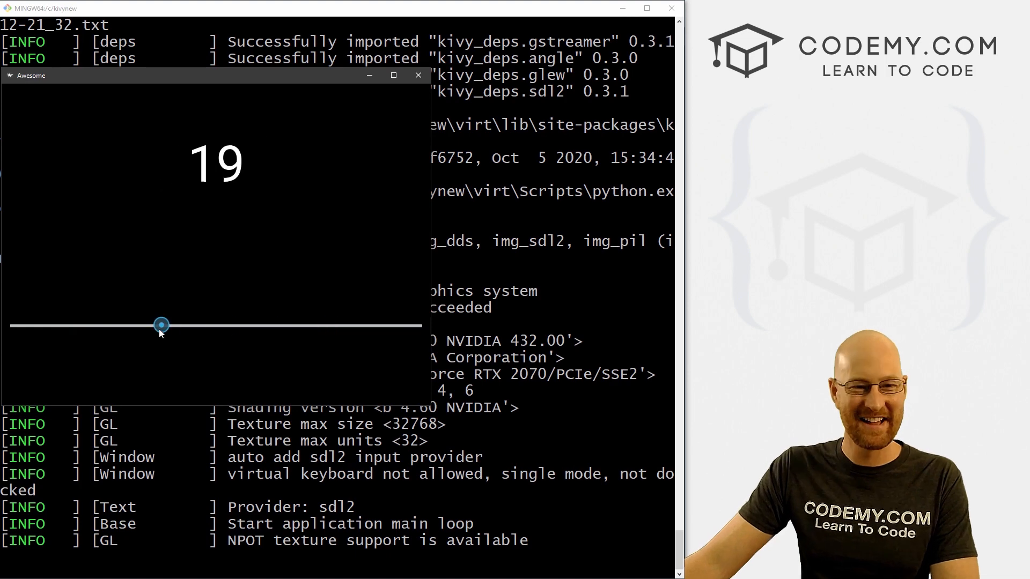
left_click(418, 74)
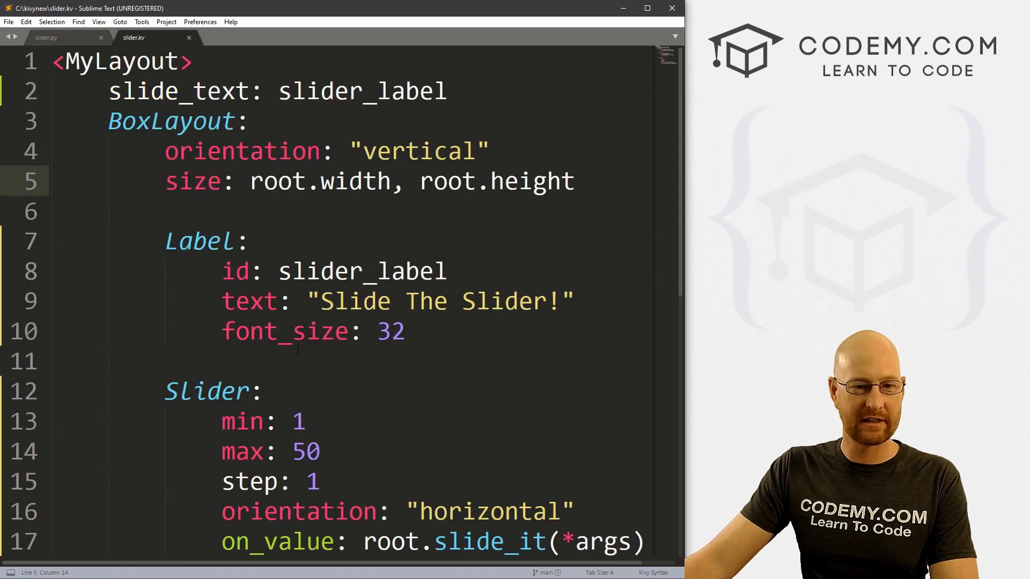
Replace 'horizontal' with 'vertical' in the slider's orientation and save slider.kv
double_click(490, 332)
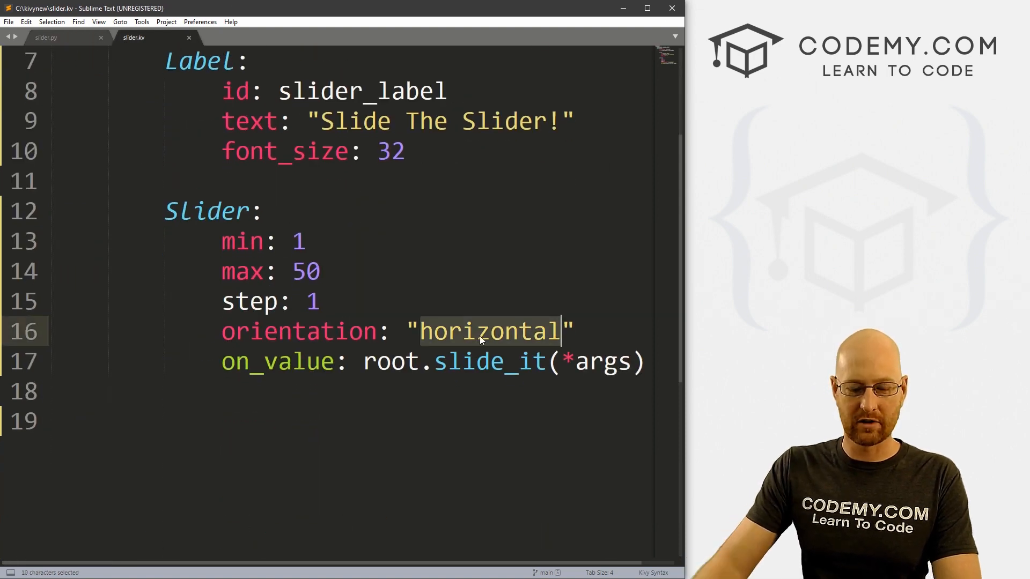
type("vertical")
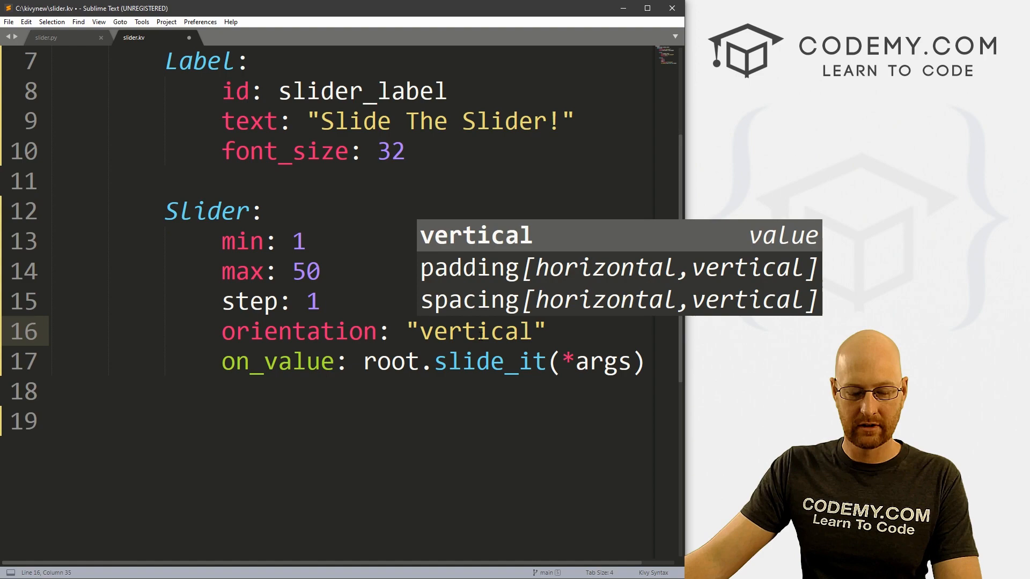
key("ctrl+s")
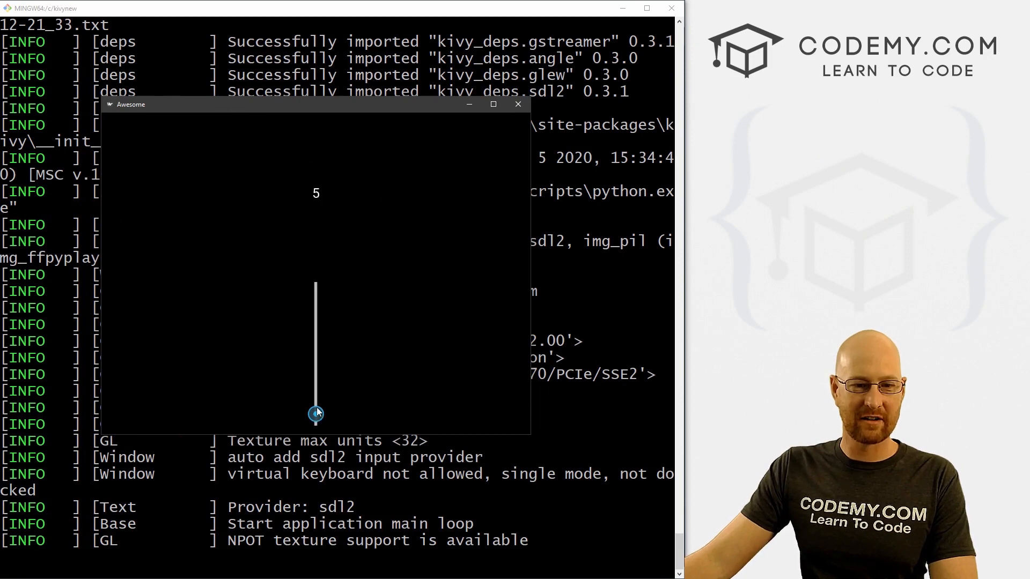
Move the vertical slider to 28 and back to 5, then restore 'horizontal' orientation
left_click_drag(316, 414, 316, 393)
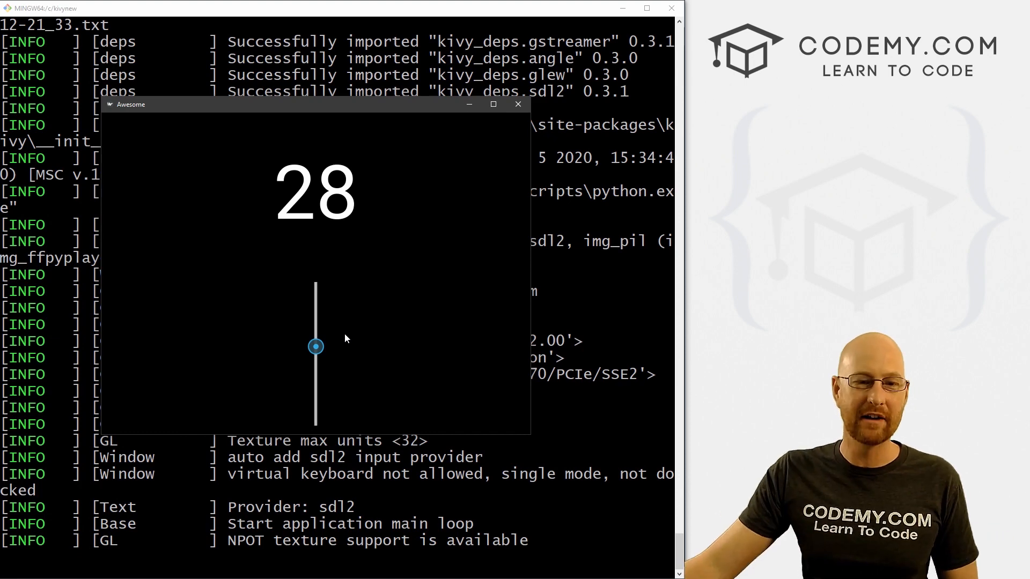
left_click_drag(316, 346, 315, 413)
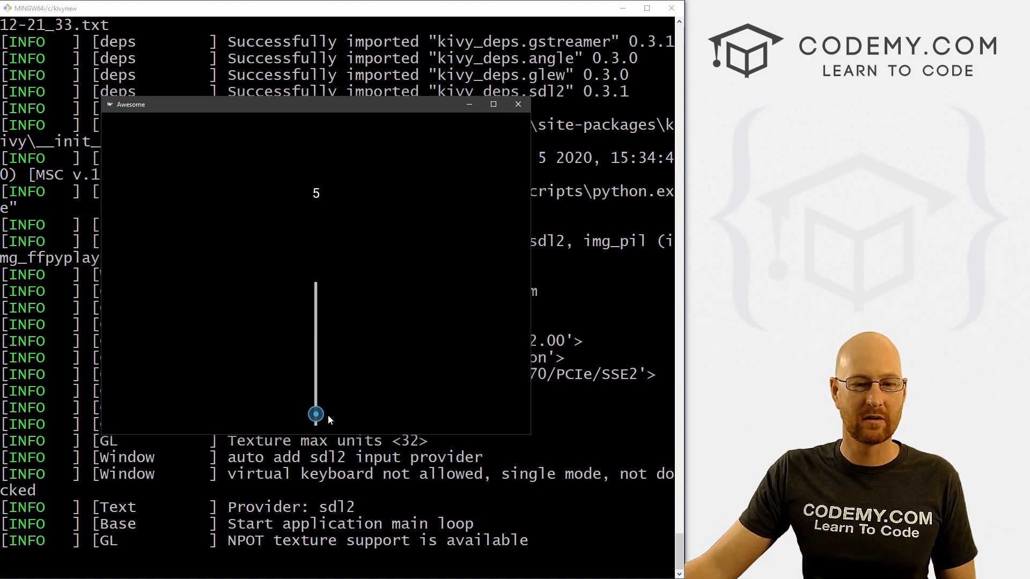
left_click_drag(315, 413, 315, 365)
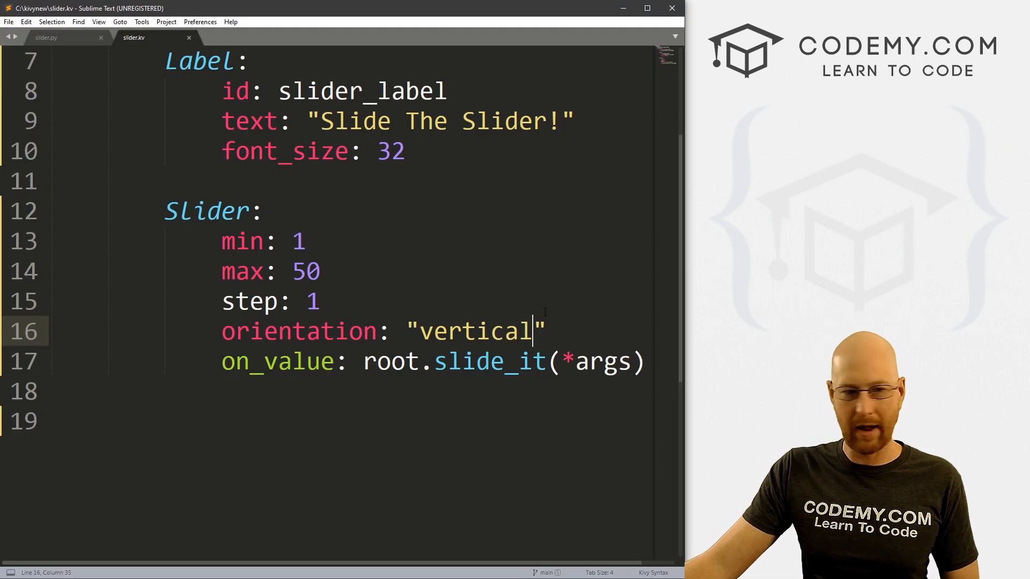
type("horizontal")
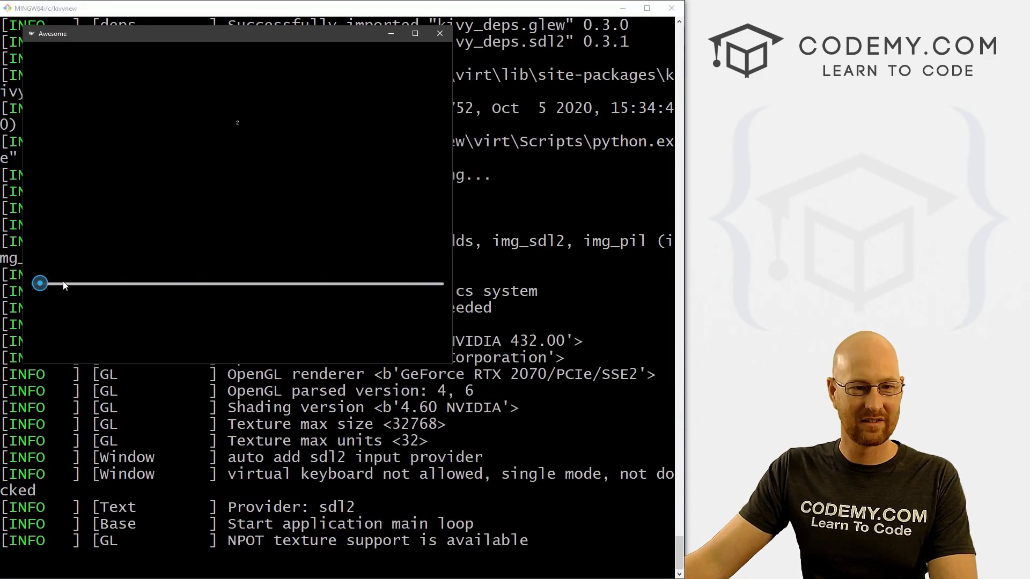
Drag the horizontal slider through 12, 10 and 38, settling at 34
left_click_drag(39, 283, 124, 284)
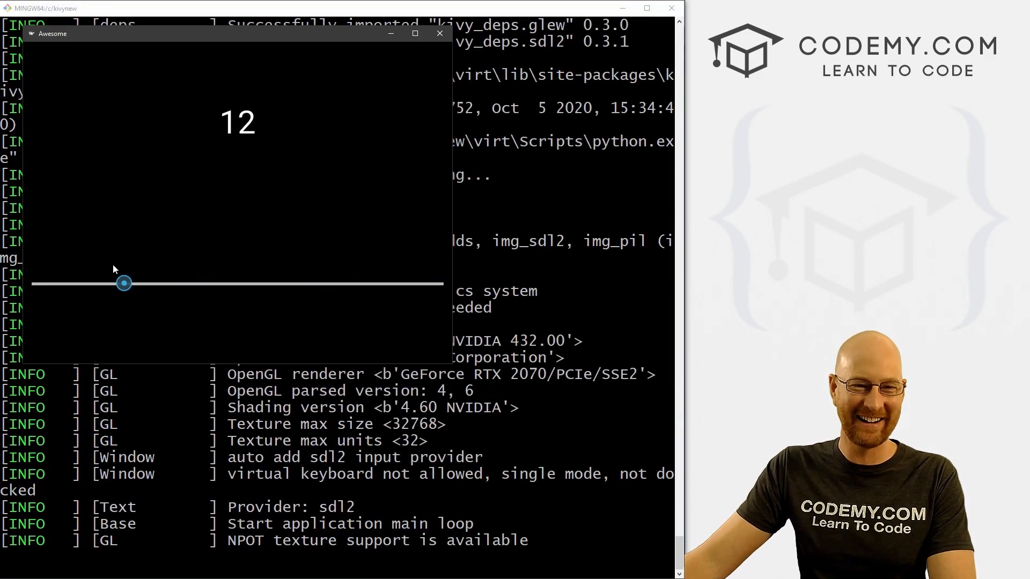
left_click_drag(123, 283, 108, 283)
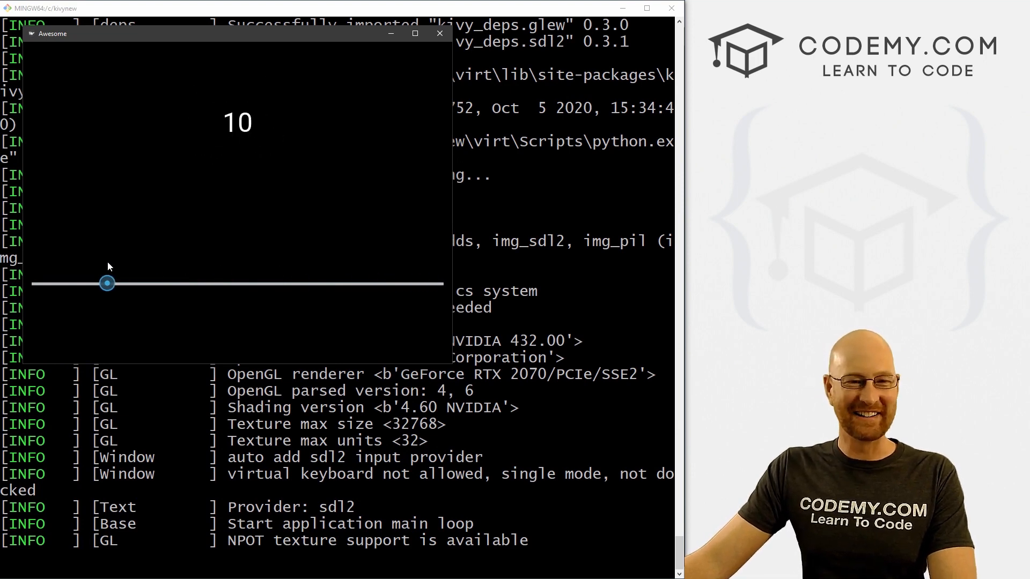
mouse_move(118, 293)
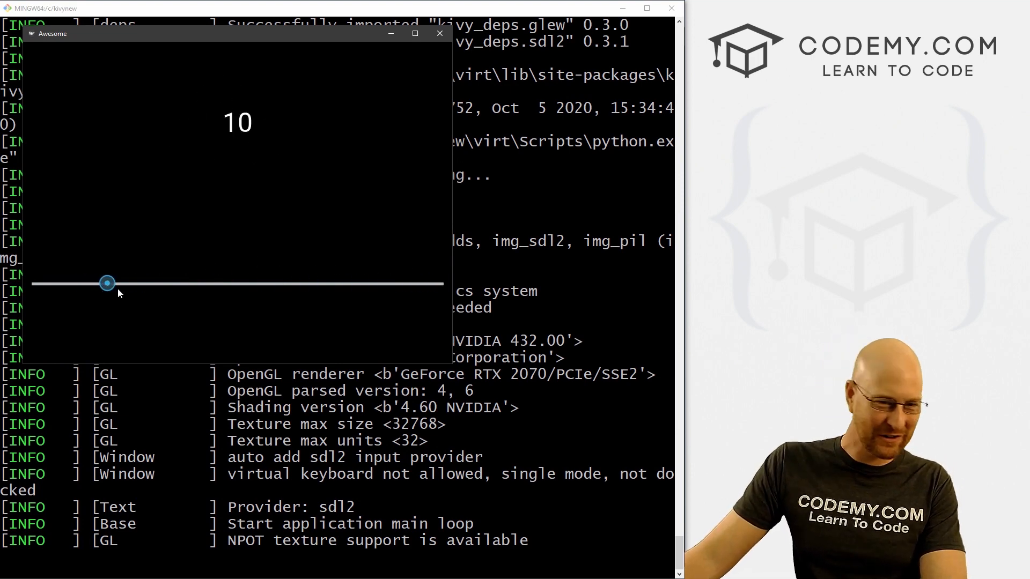
left_click_drag(107, 283, 341, 283)
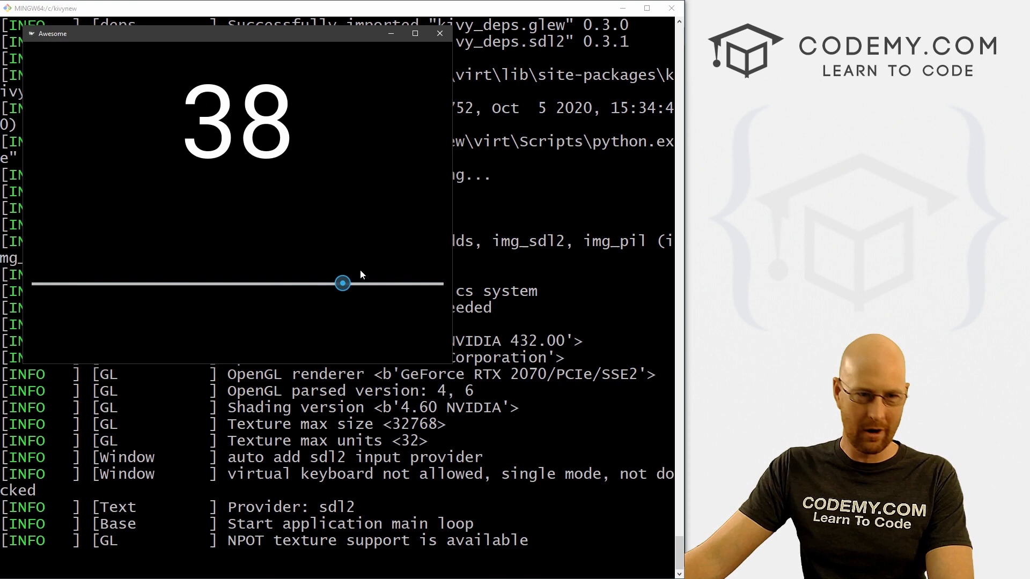
left_click_drag(342, 283, 309, 283)
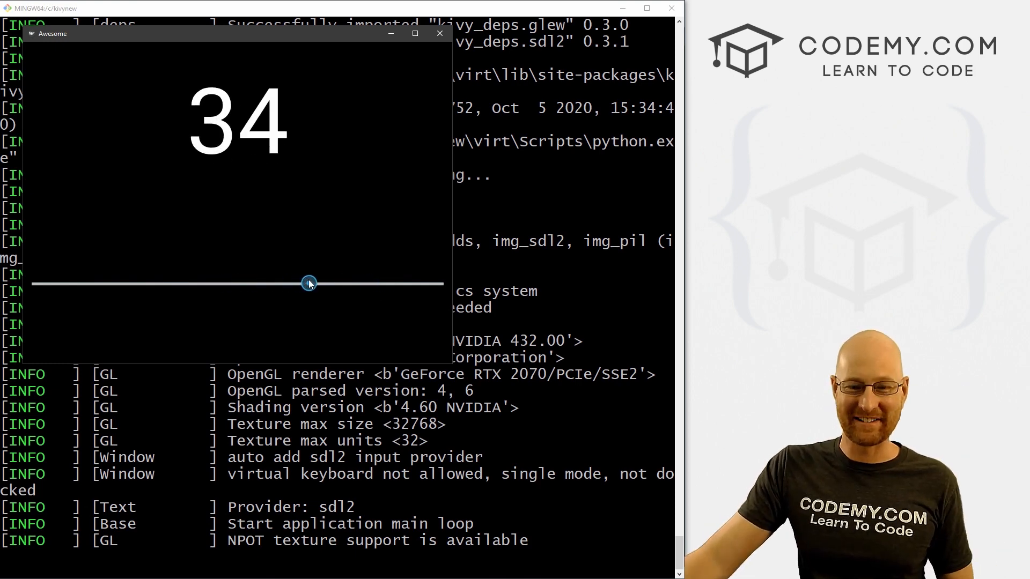